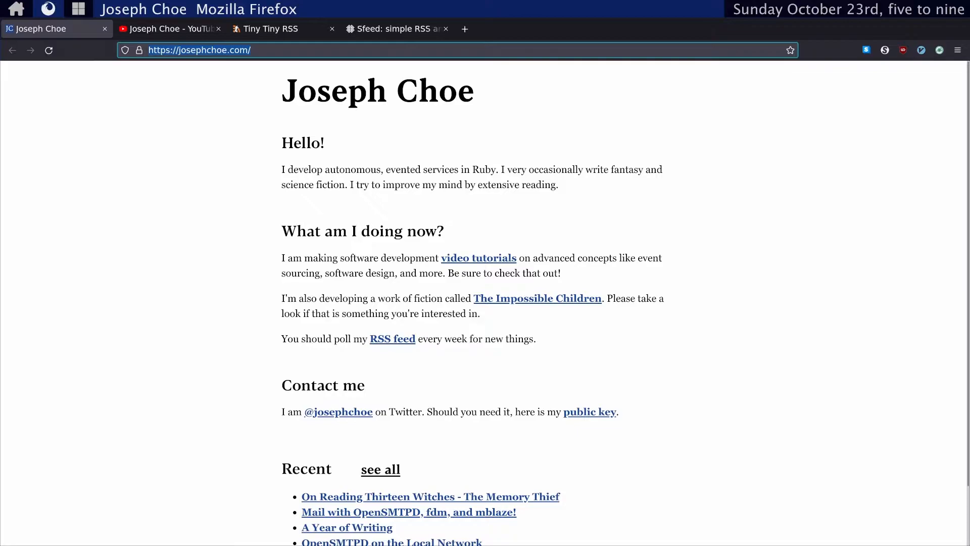
# Step: Switch Firefox from the personal website to the Tiny Tiny RSS homepage tab
pyautogui.click(170, 28)
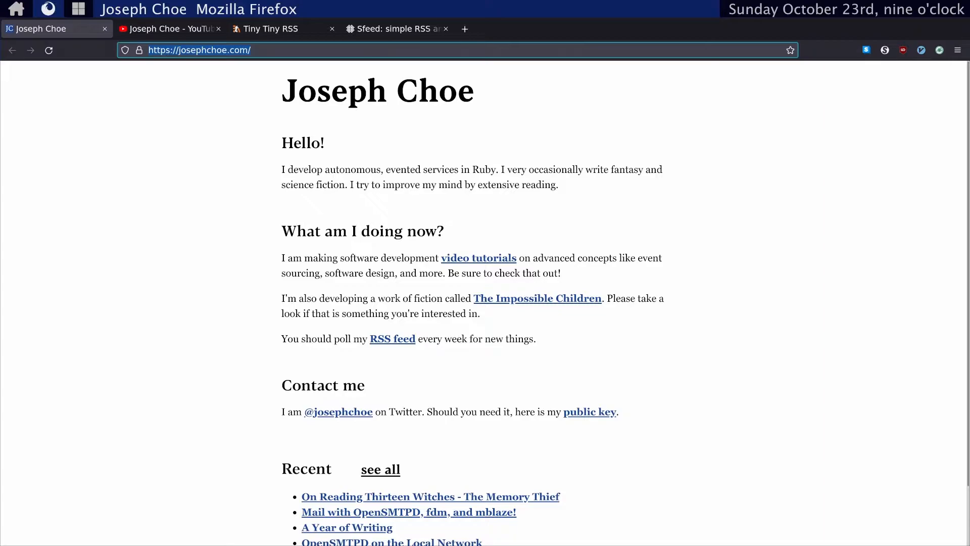
pyautogui.click(270, 28)
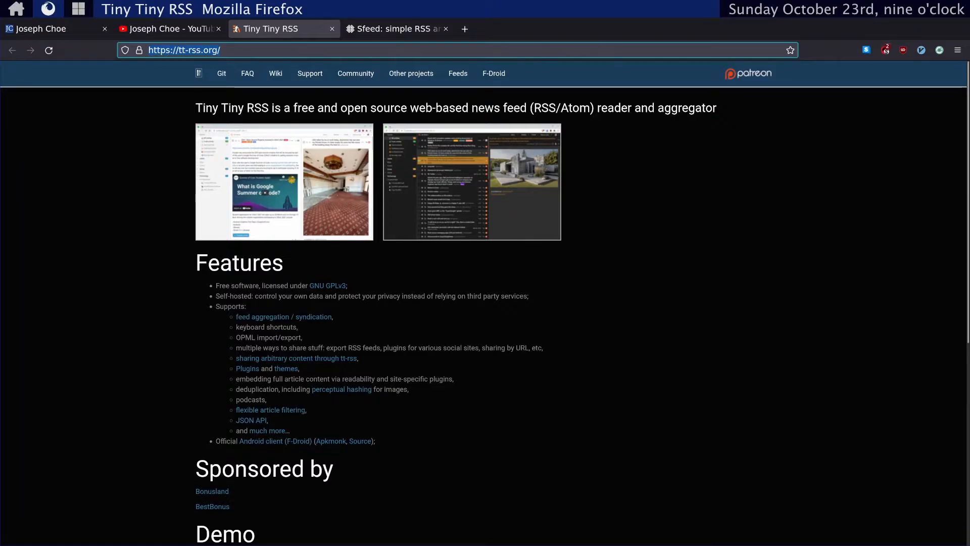
# Step: Show the sfeed parser page and select its git clone command line
pyautogui.click(397, 29)
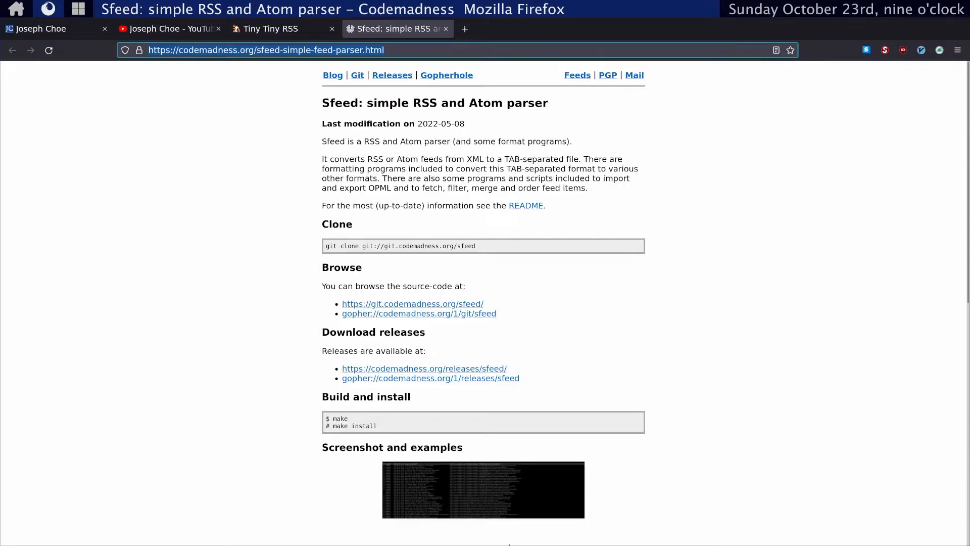
pyautogui.tripleClick(401, 246)
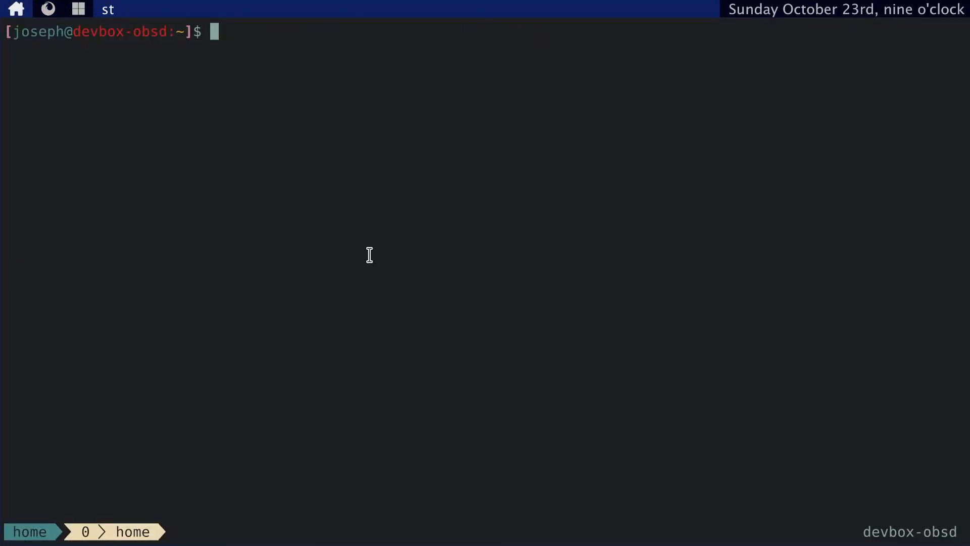
# Step: Clone git://git.codemadness.org/sfeed into the workspace/tools folder
pyautogui.write('cd workspace/tools/')
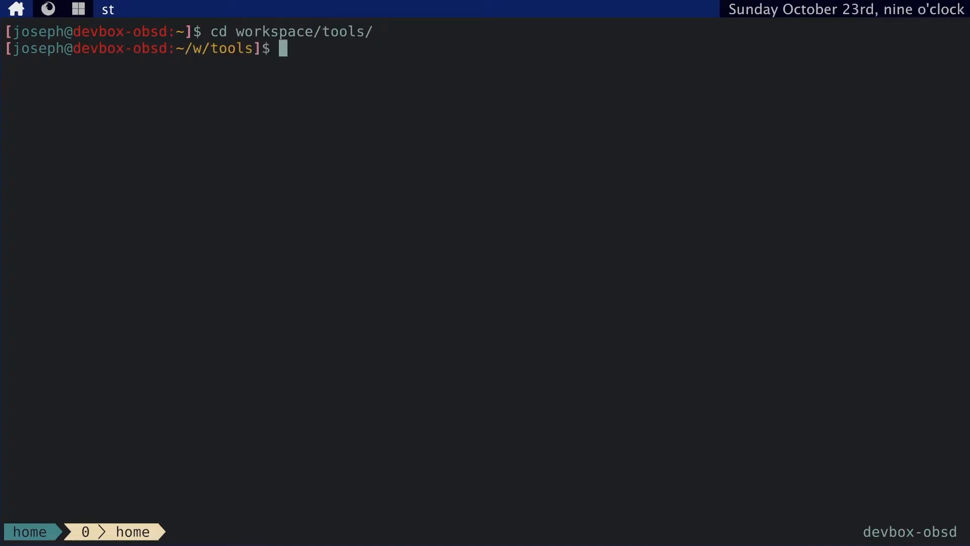
pyautogui.write('git clone git://git.codemadness.org/sfeed')
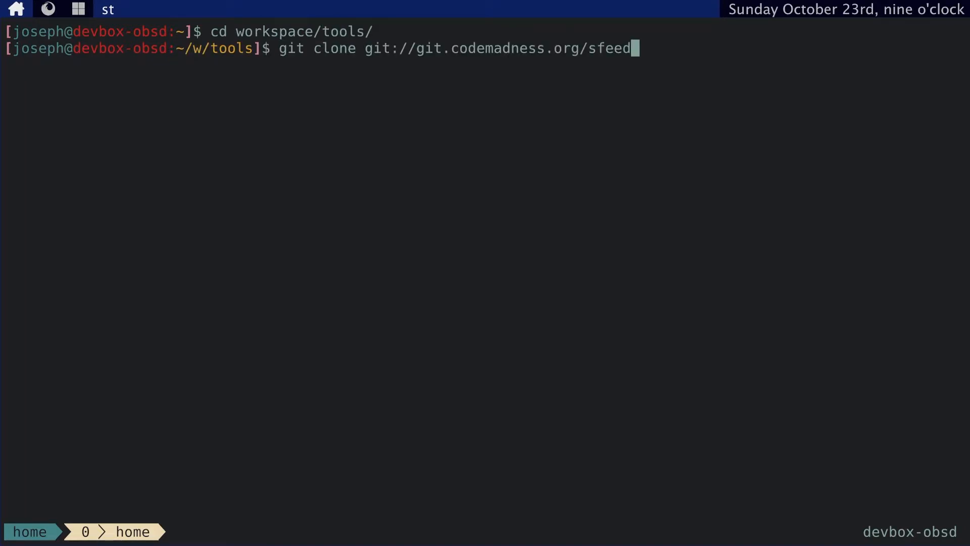
pyautogui.press('Return')
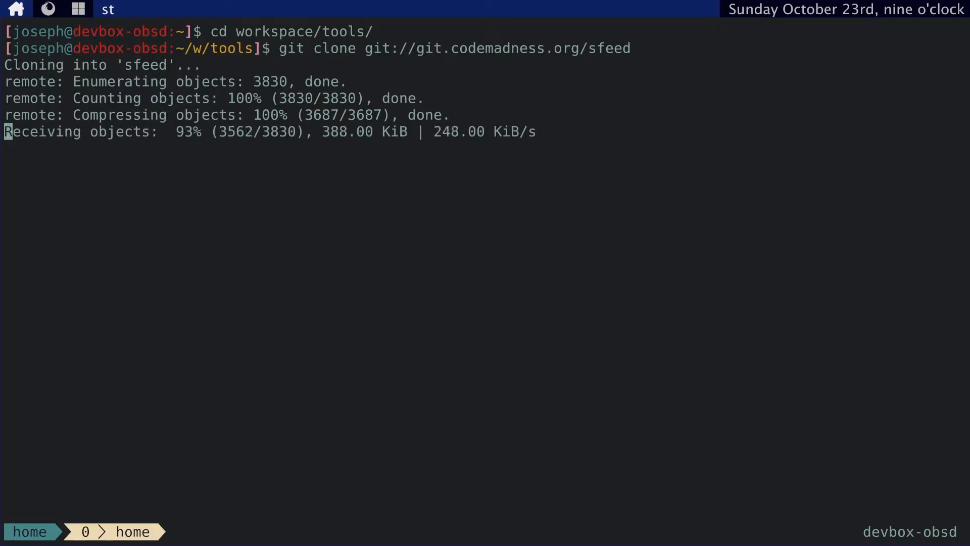
# Step: Build sfeed and install it system-wide with doas make install
pyautogui.write('cd s')
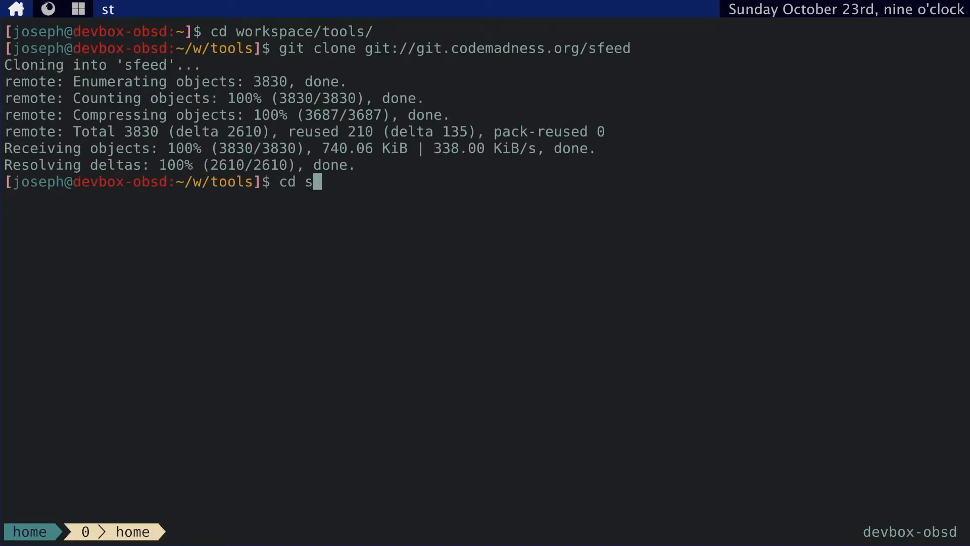
pyautogui.press('Return')
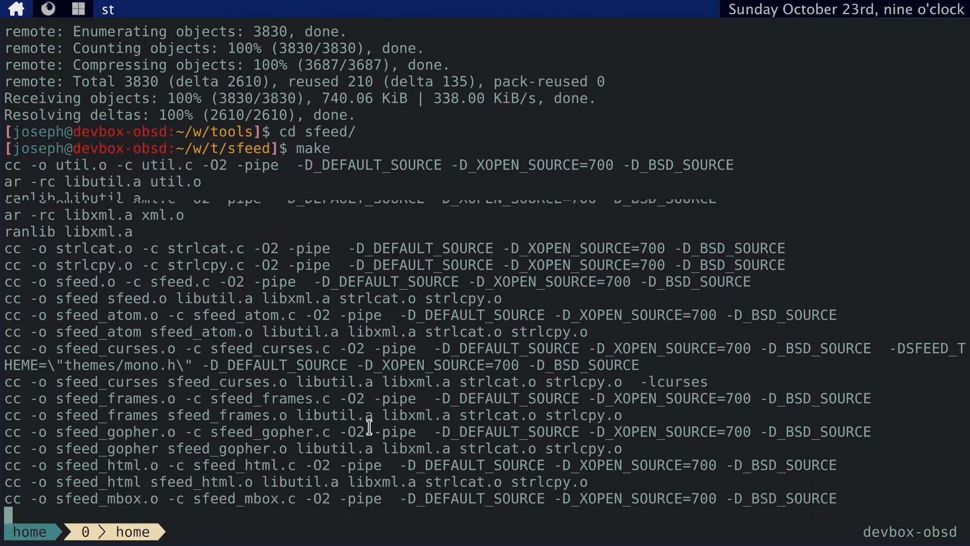
pyautogui.write('doas')
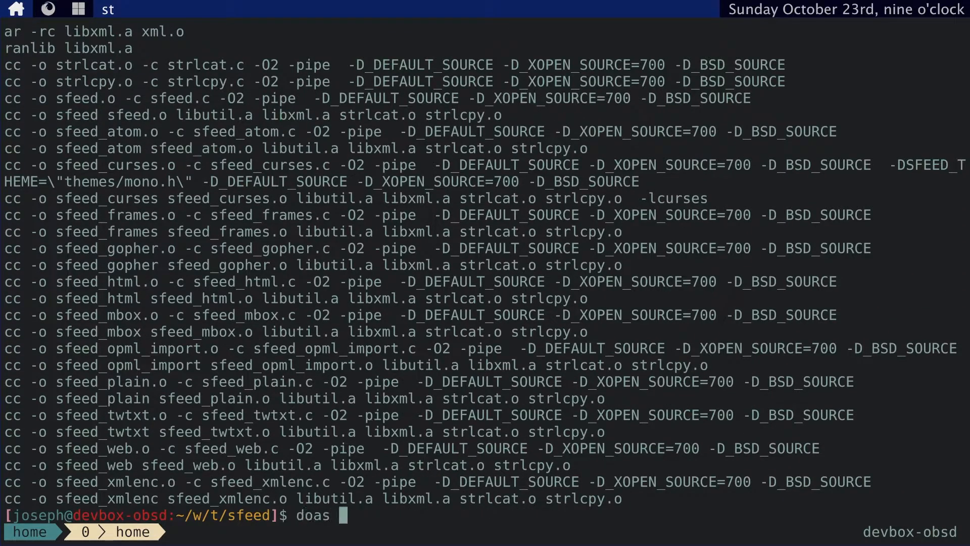
pyautogui.write('make install')
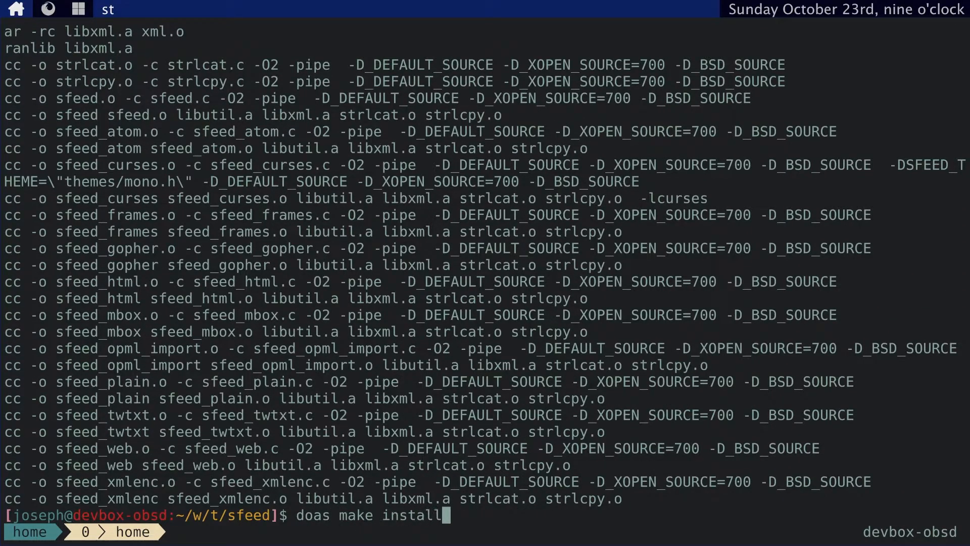
pyautogui.press('Return')
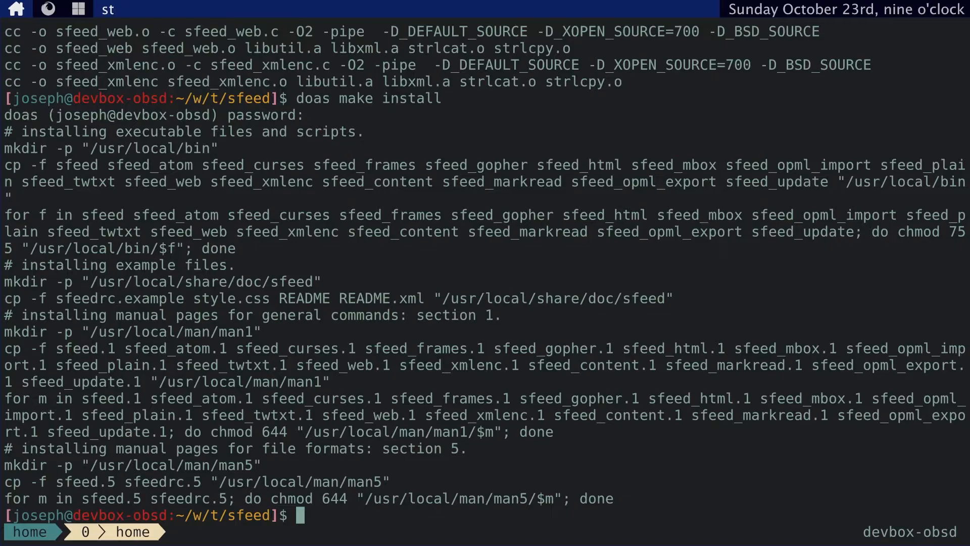
# Step: Read the sfeed manual page down to its EXAMPLE SETUP section
pyautogui.write('man sfee')
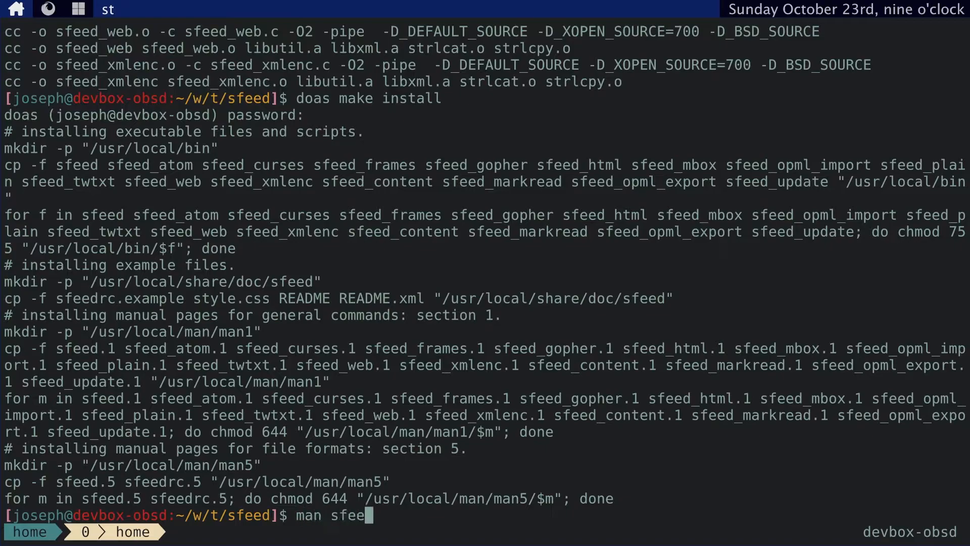
pyautogui.press('Return')
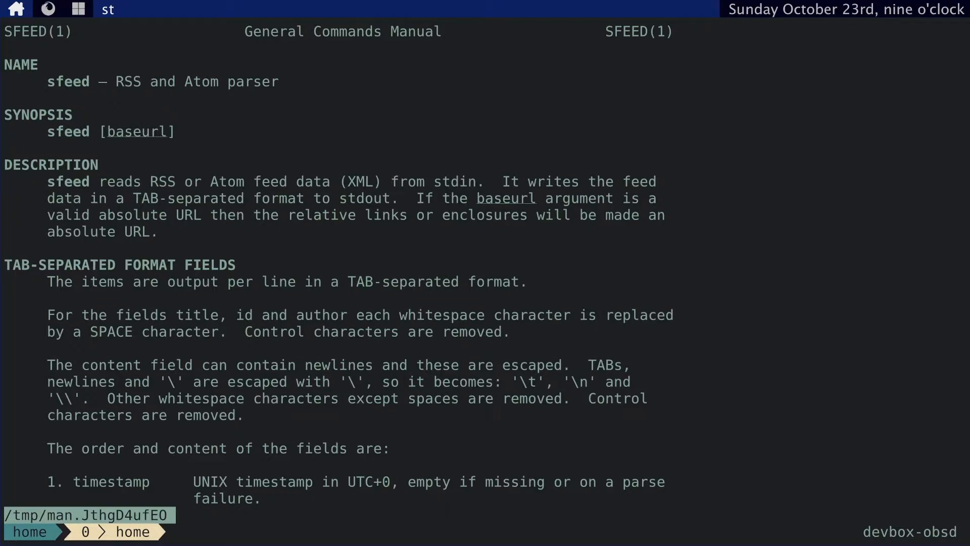
pyautogui.scroll(-3)
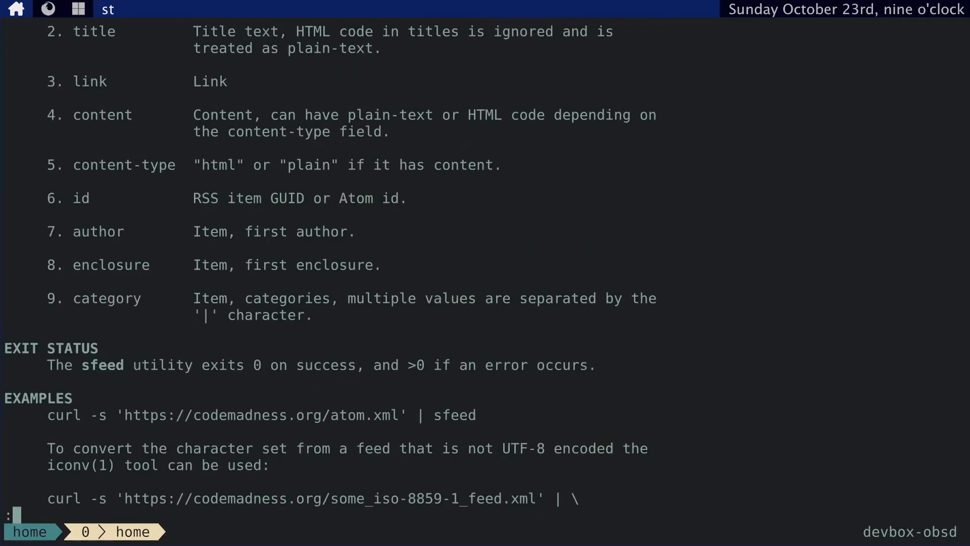
pyautogui.scroll(-3)
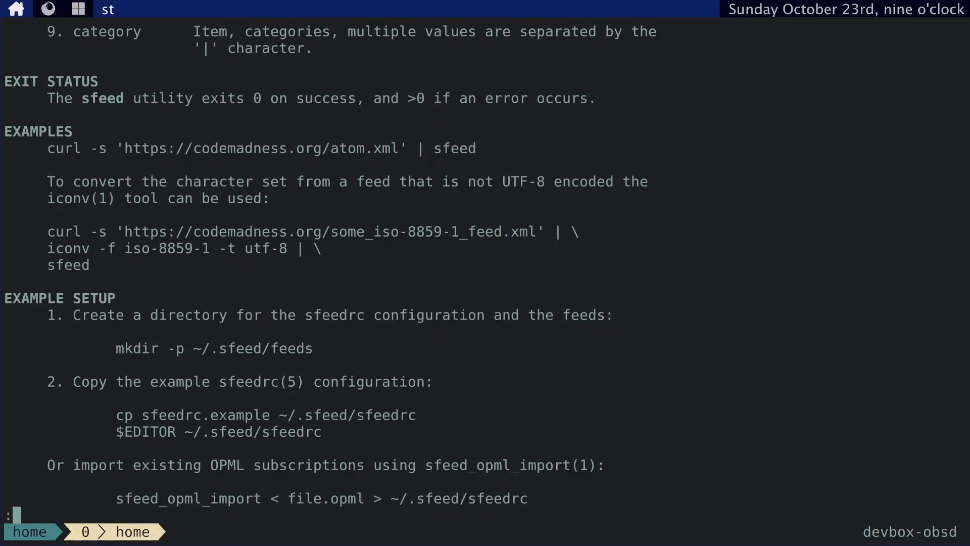
pyautogui.scroll(-3)
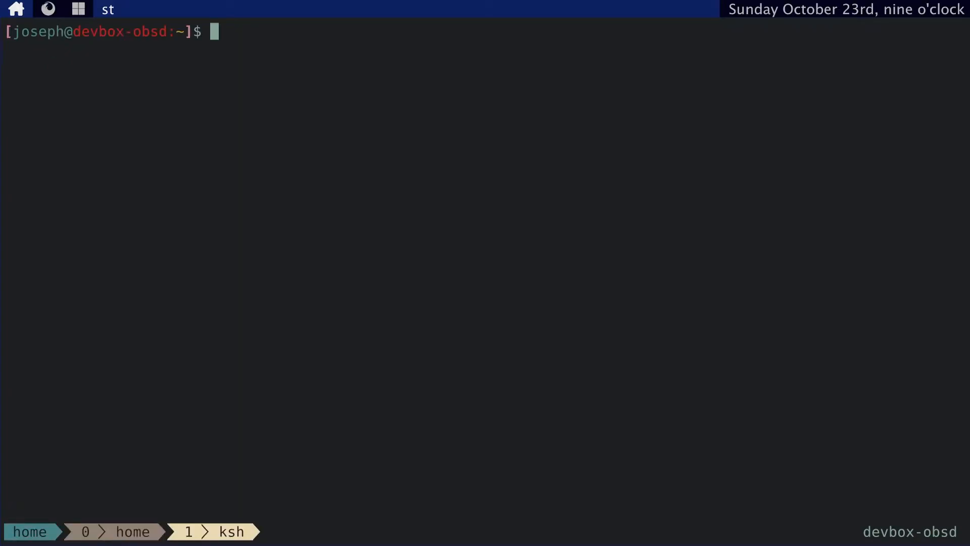
# Step: From the sfeed source folder, create ~/.sfeed/feeds and copy sfeedrc.example to ~/.sfeed/sfeedrc
pyautogui.write('cd workspace/tools/')
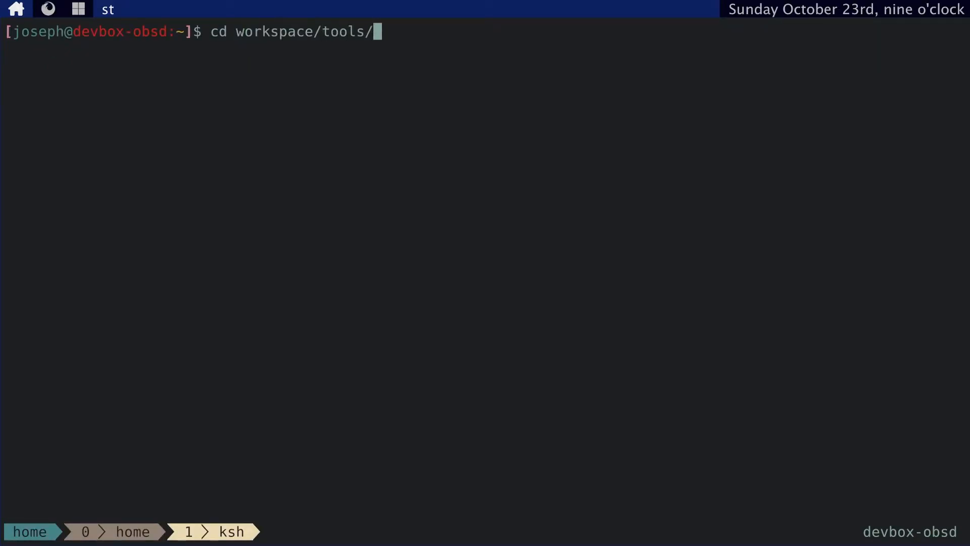
pyautogui.write('sfee')
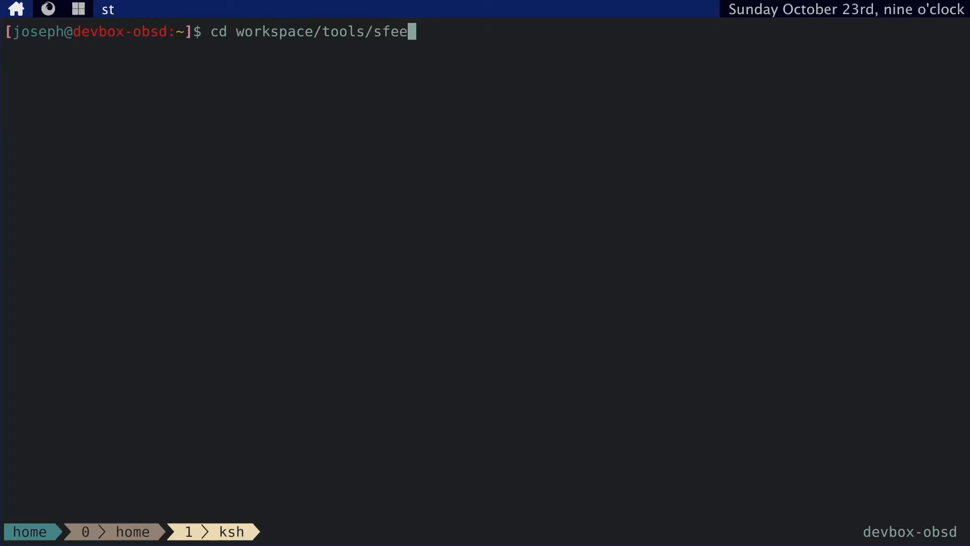
pyautogui.press('Return')
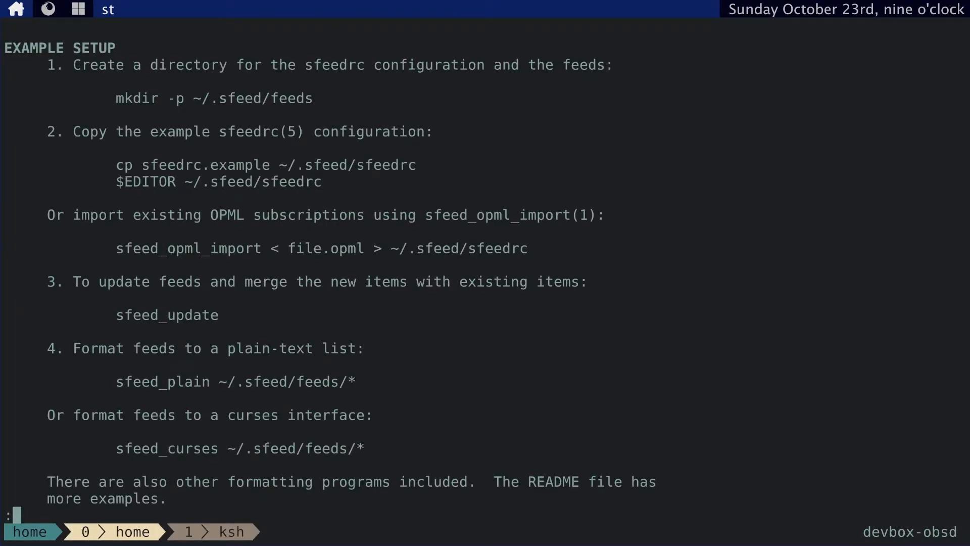
pyautogui.moveTo(374, 422)
pyautogui.write('mkdir -p')
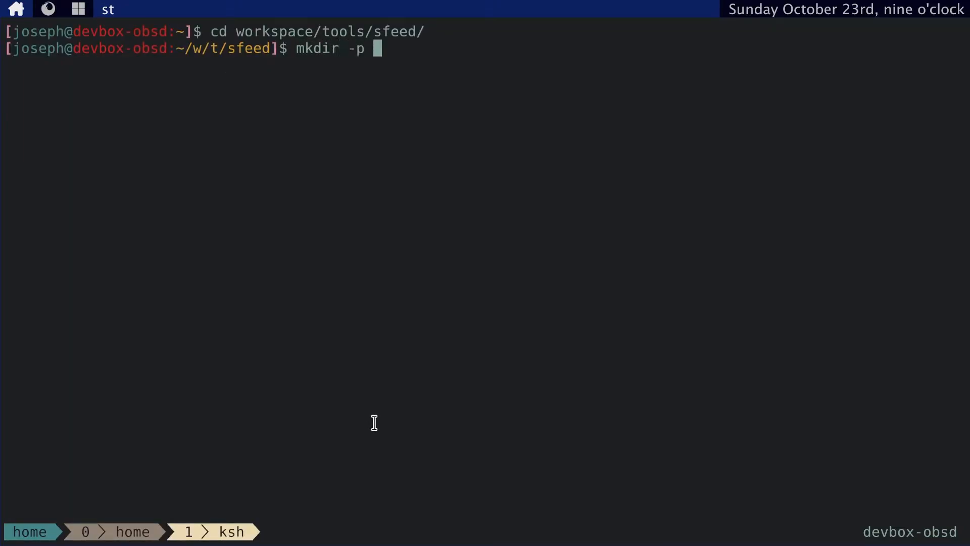
pyautogui.write('~/.sfeed/feeds')
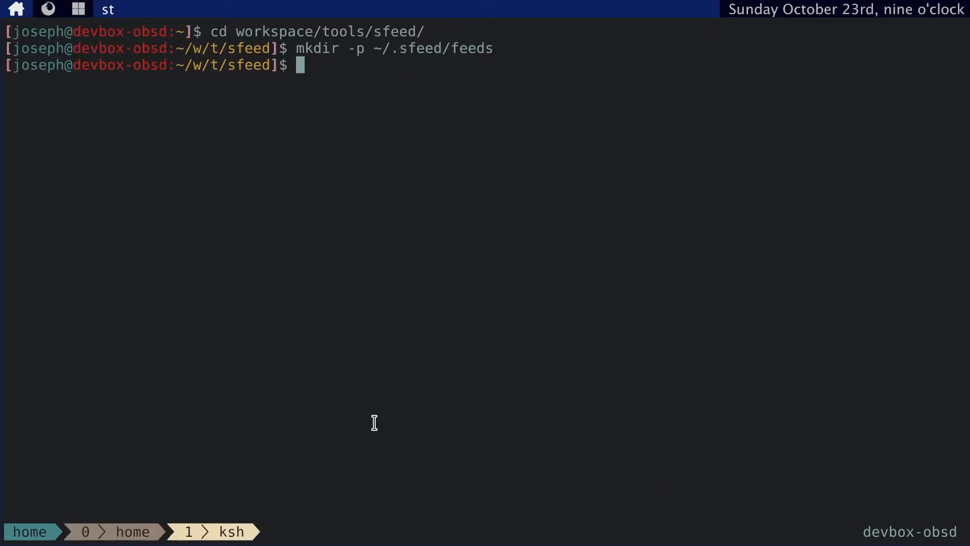
pyautogui.write('cp sfeed.e')
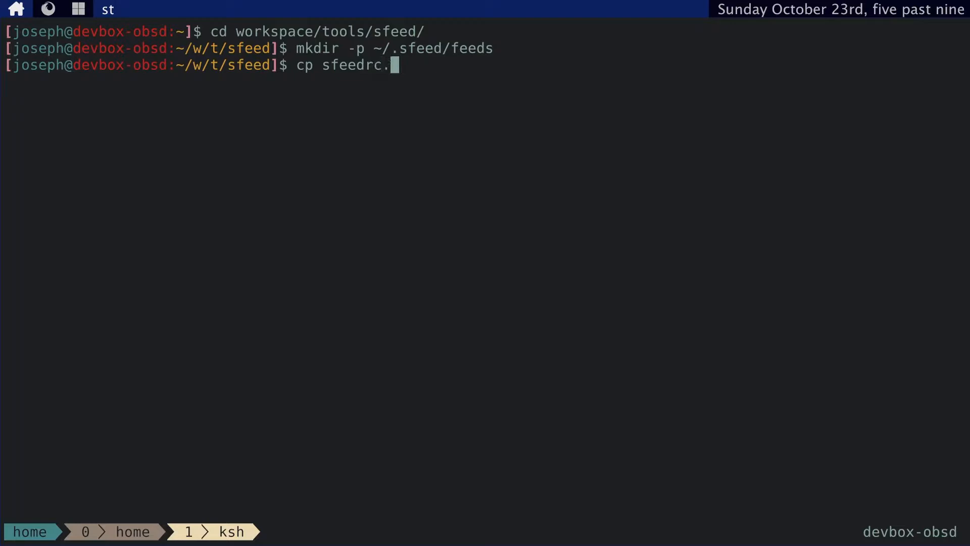
pyautogui.write('example ~/.sfeed/sfeedrc')
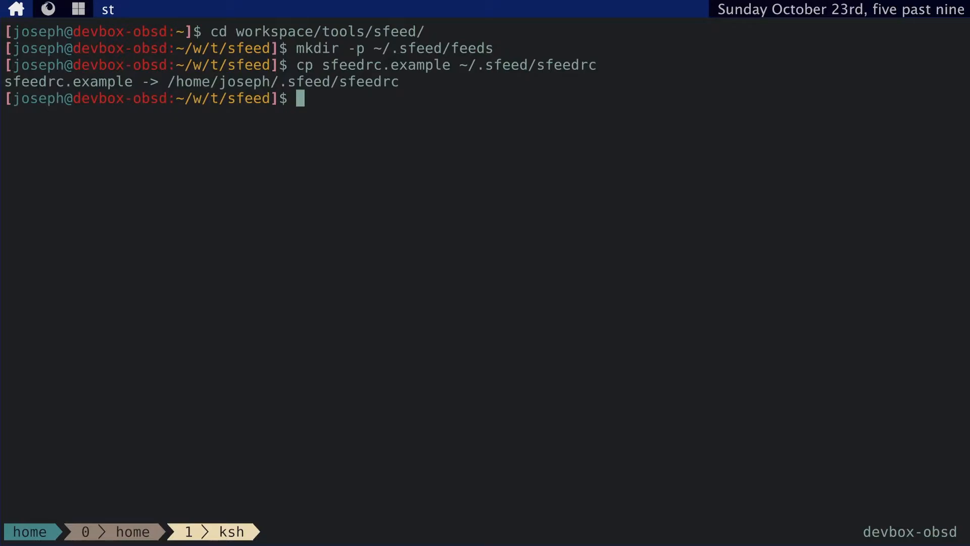
# Step: Edit ~/.sfeed/sfeedrc in vim
pyautogui.write('vim ~')
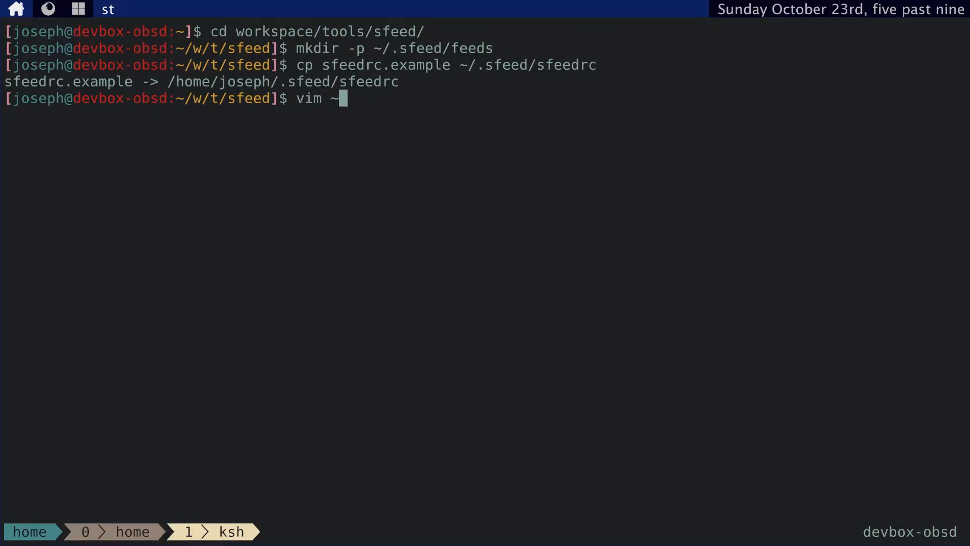
pyautogui.write('/.sfeed/sf')
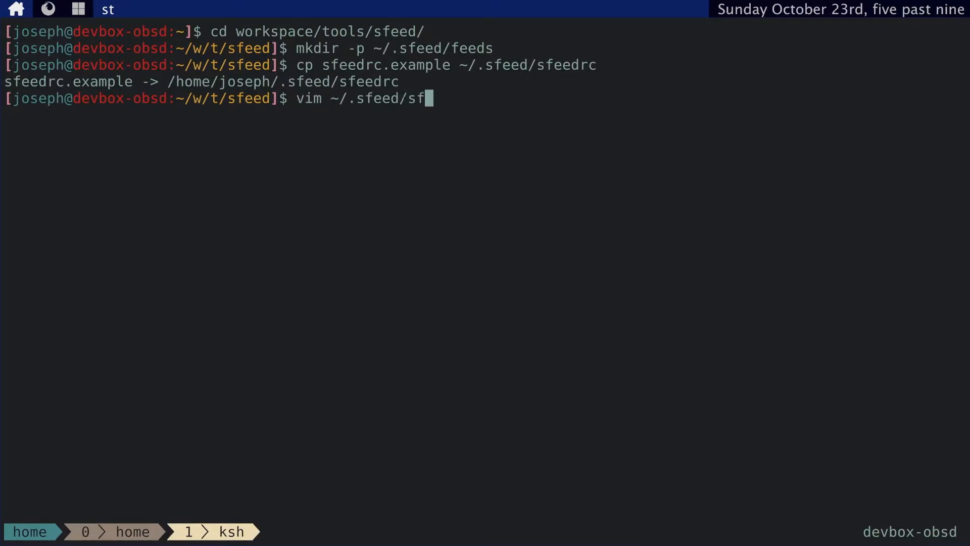
pyautogui.press('Return')
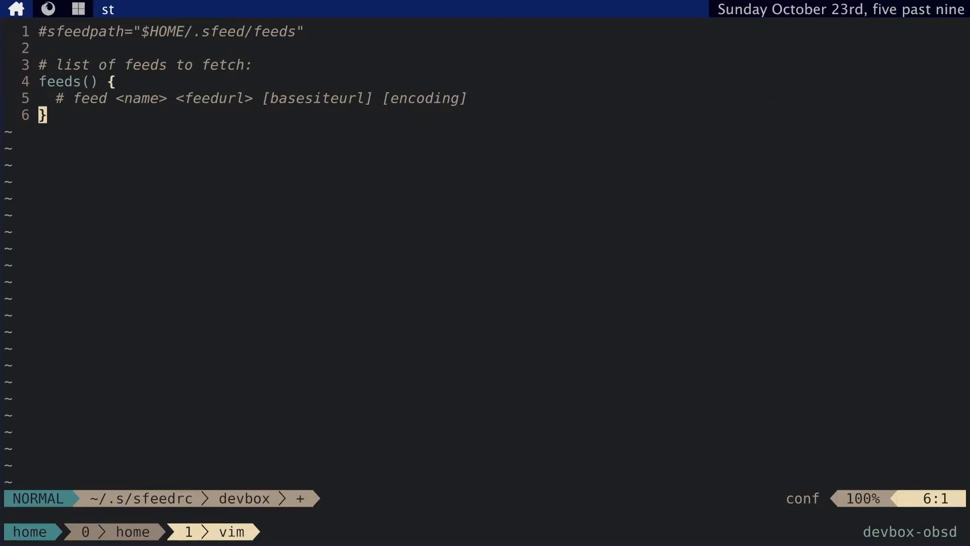
pyautogui.press('O')
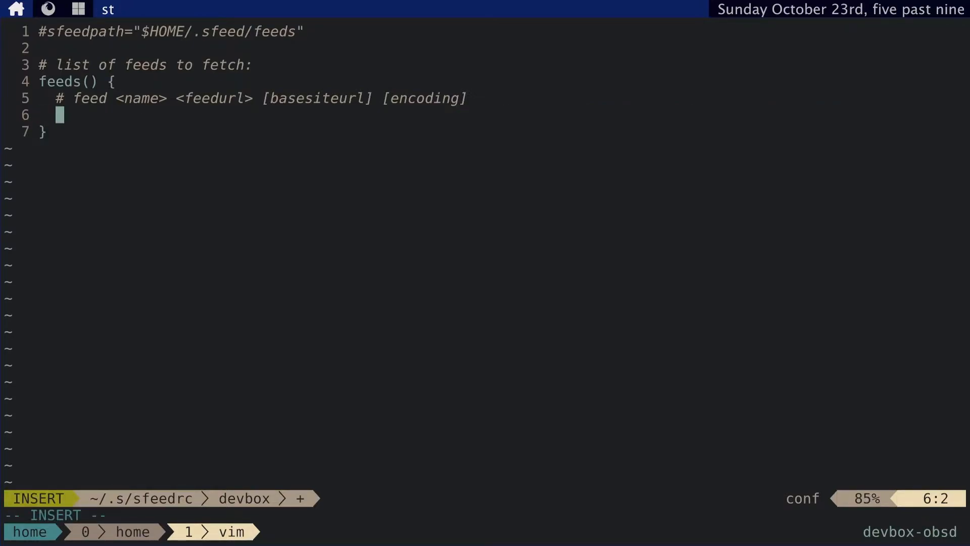
pyautogui.write("feed 'Jose")
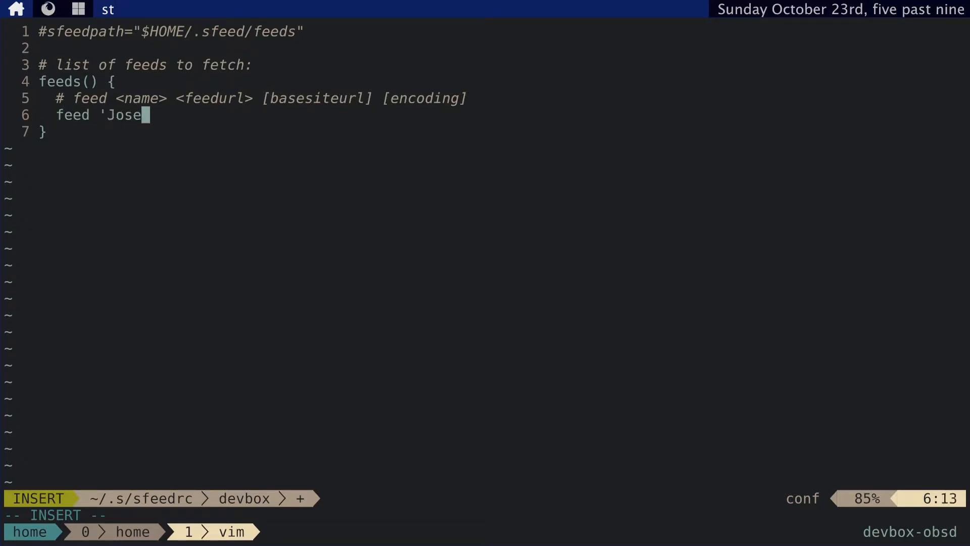
pyautogui.write("ph Choe' 'http")
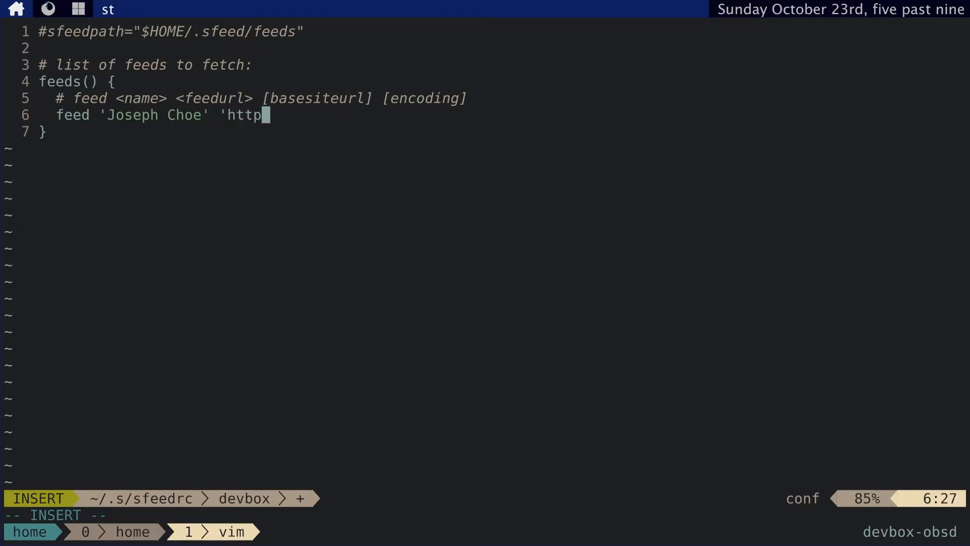
pyautogui.write('s://josephchoe.')
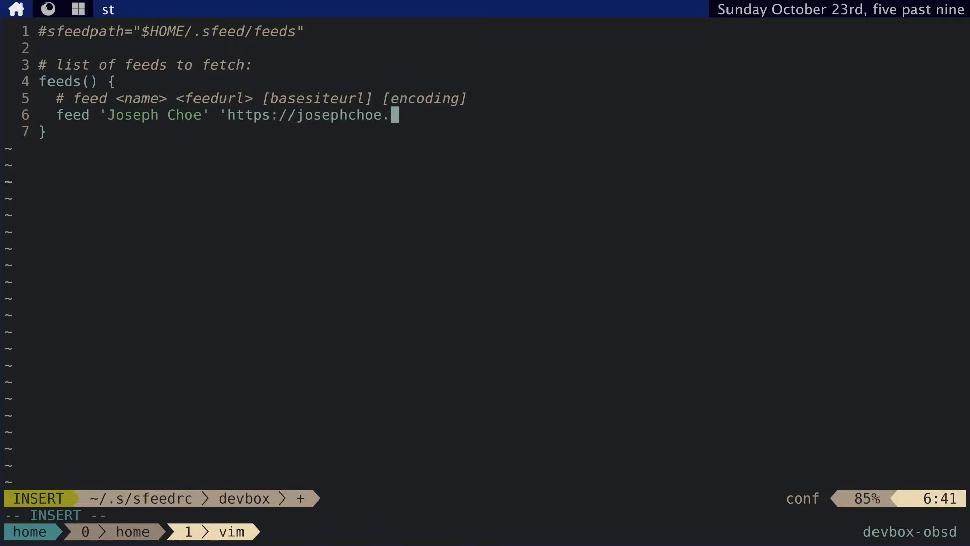
pyautogui.write('com/feed.xml')
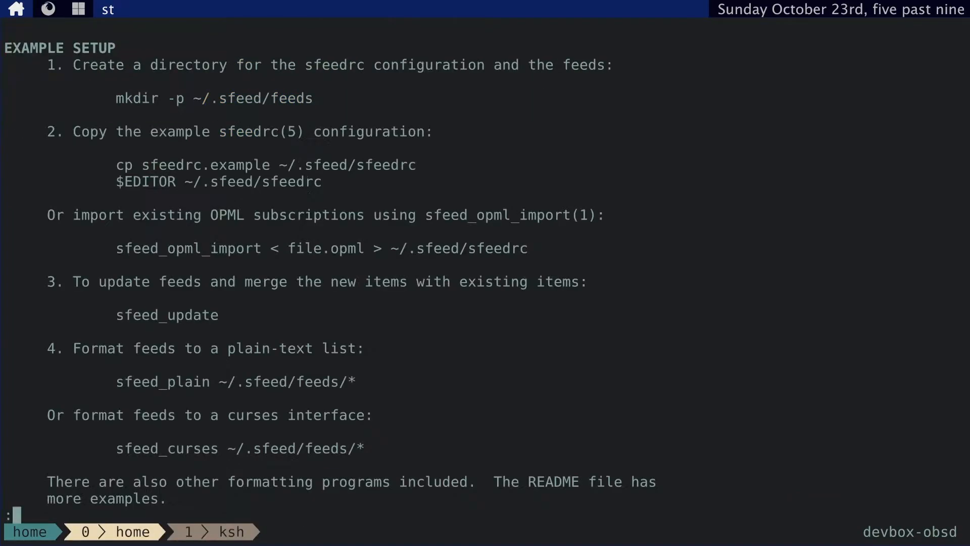
pyautogui.press('q')
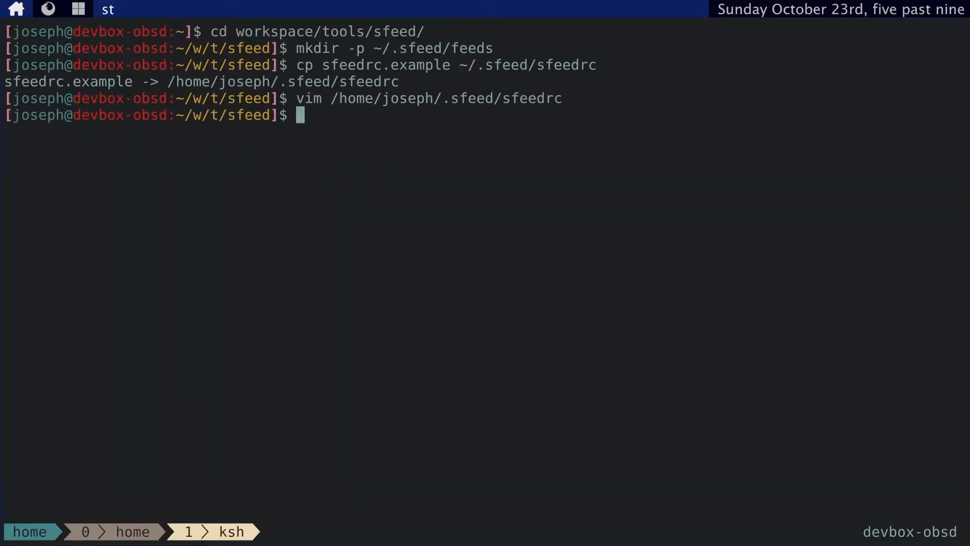
# Step: Fetch feeds with sfeed_update and browse the saved Joseph Choe feed file in lf
pyautogui.write('sfeed_update')
pyautogui.write('lf')
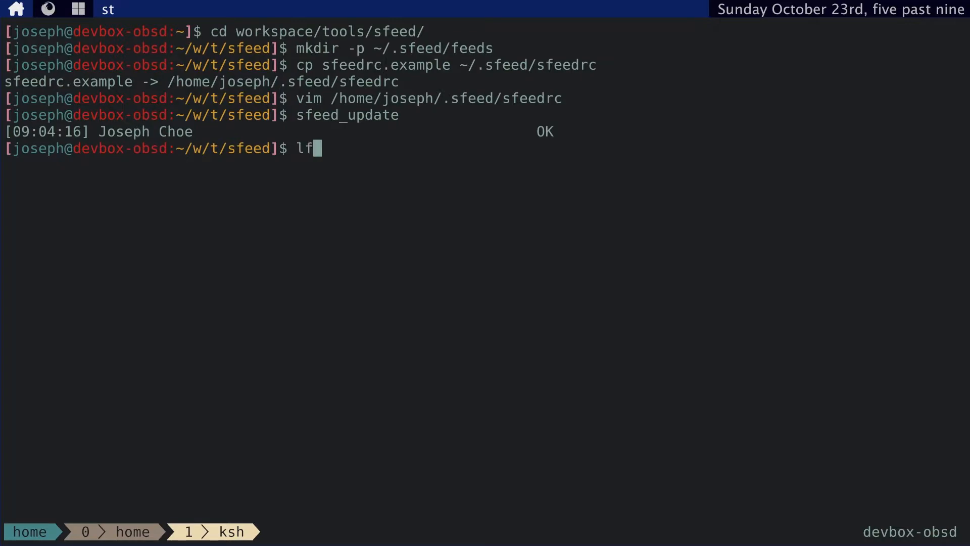
pyautogui.write('.sfeed')
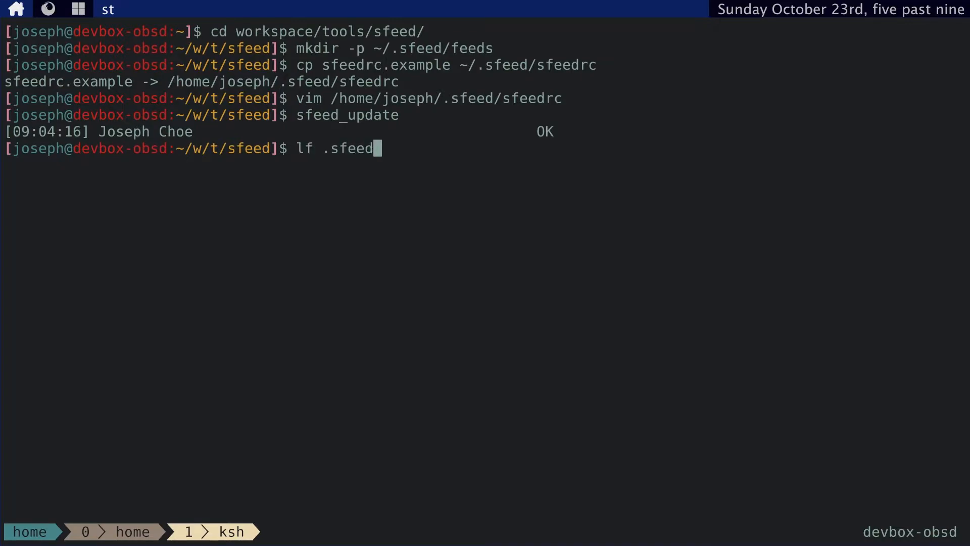
pyautogui.press('Return')
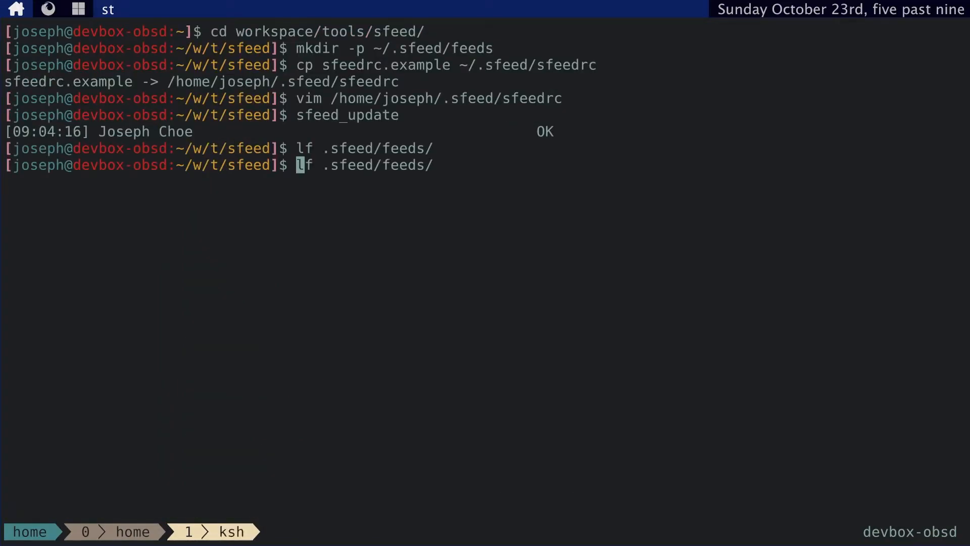
pyautogui.write('~/')
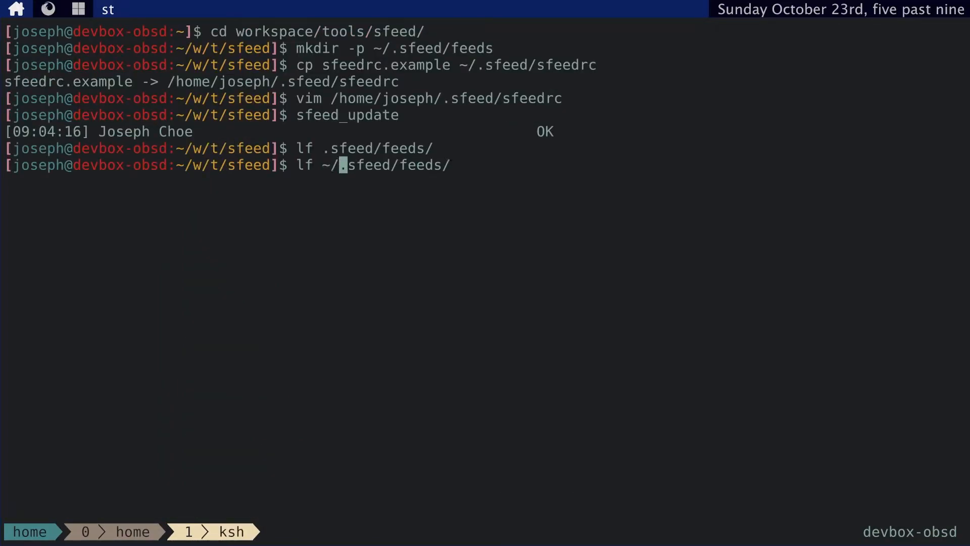
pyautogui.press('Return')
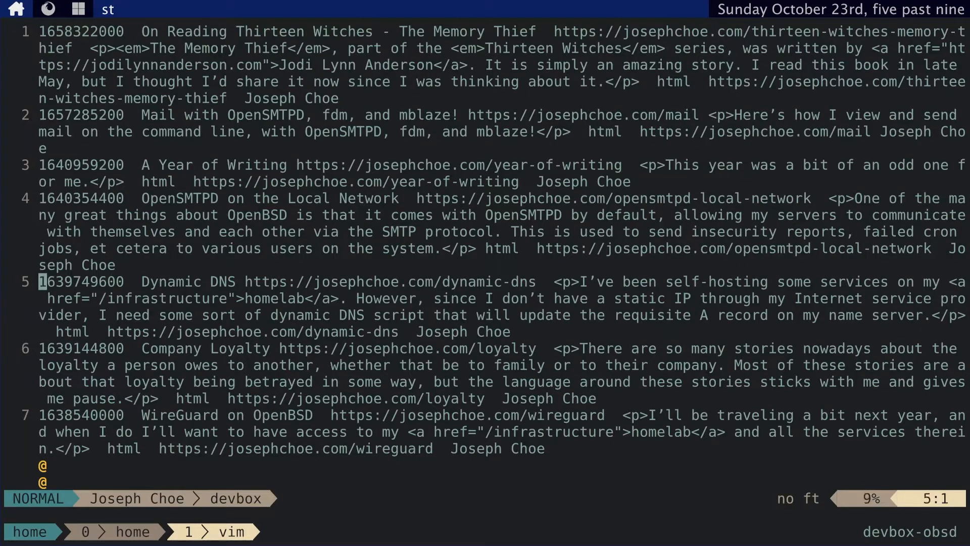
pyautogui.press('gg')
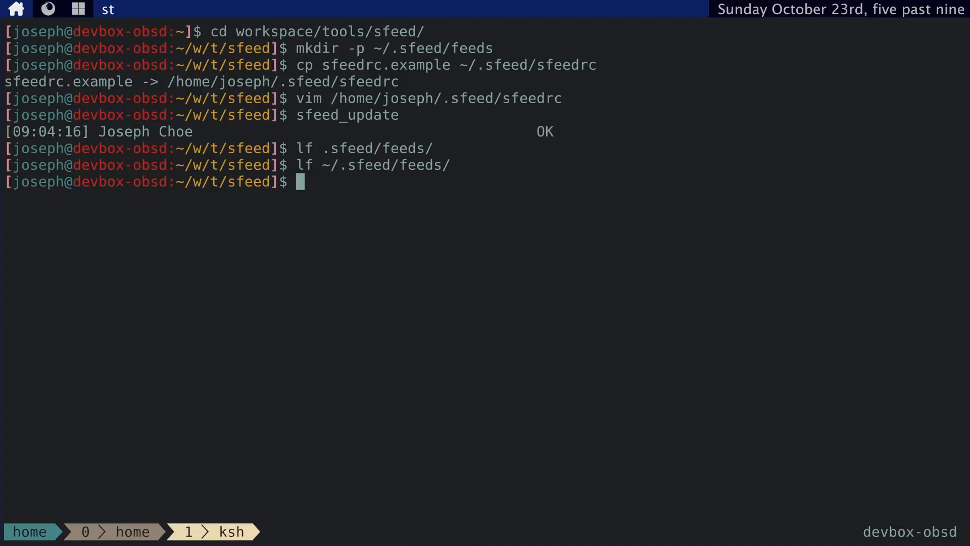
# Step: Glance through the sfeed_mbox manual page and close it
pyautogui.write('m')
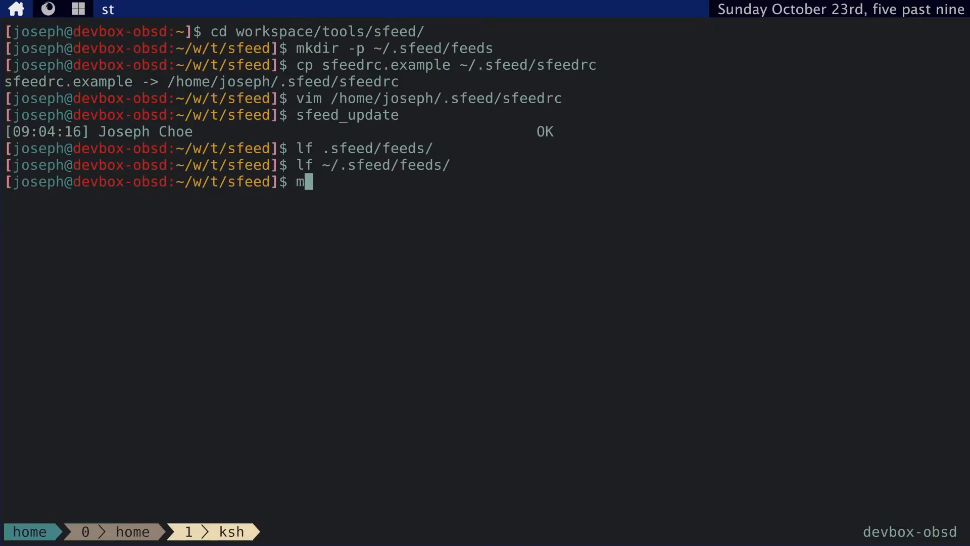
pyautogui.write('an sfeed_mbox')
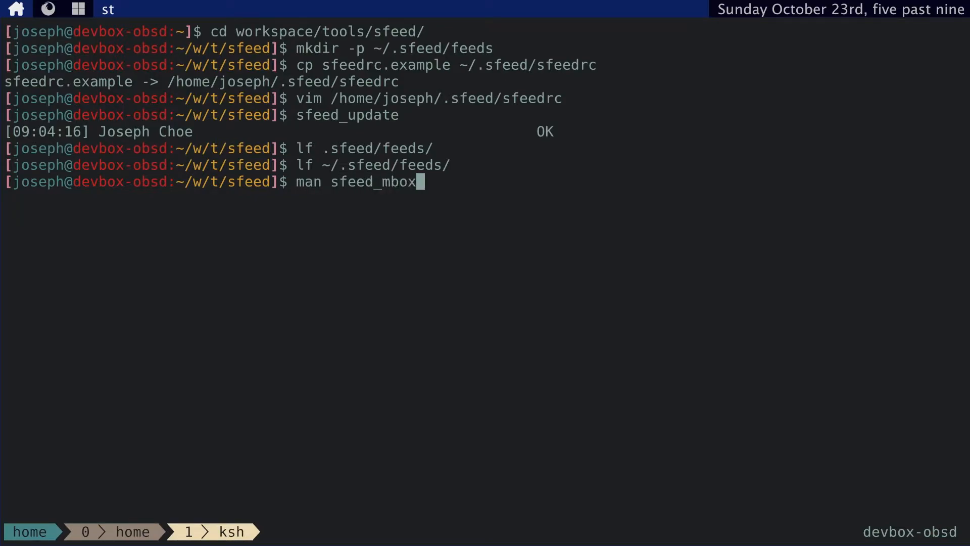
pyautogui.press('Return')
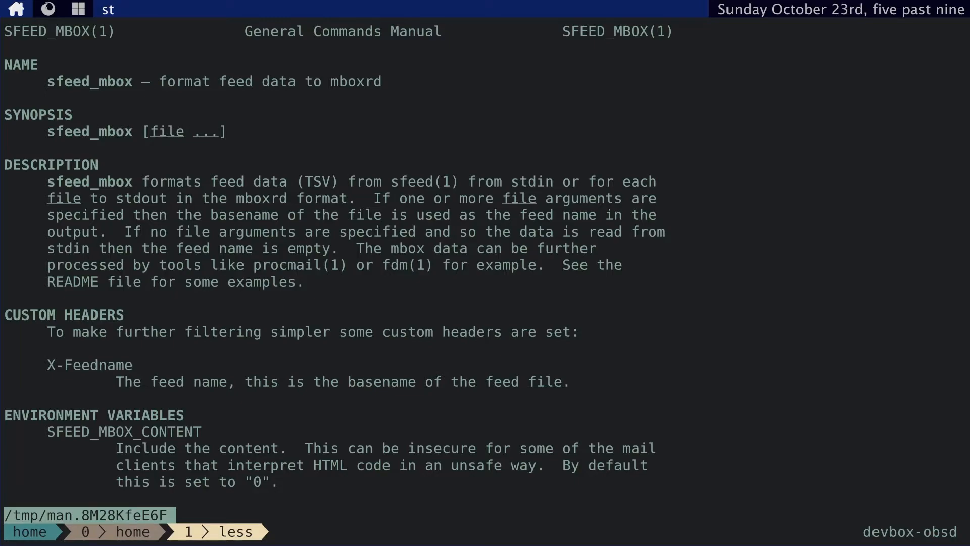
pyautogui.press('q')
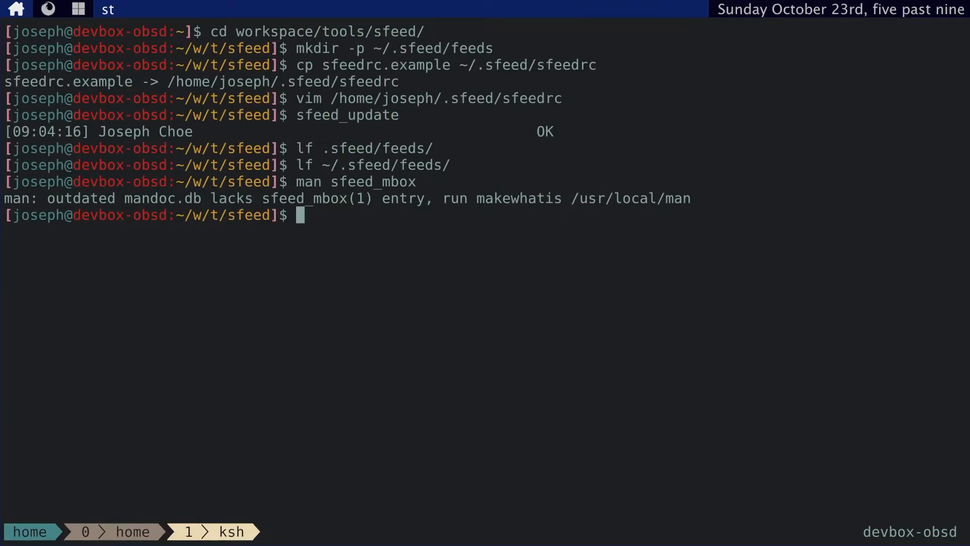
# Step: Read the sfeedrc manual's examples, including the YouTube channel feed
pyautogui.write('man')
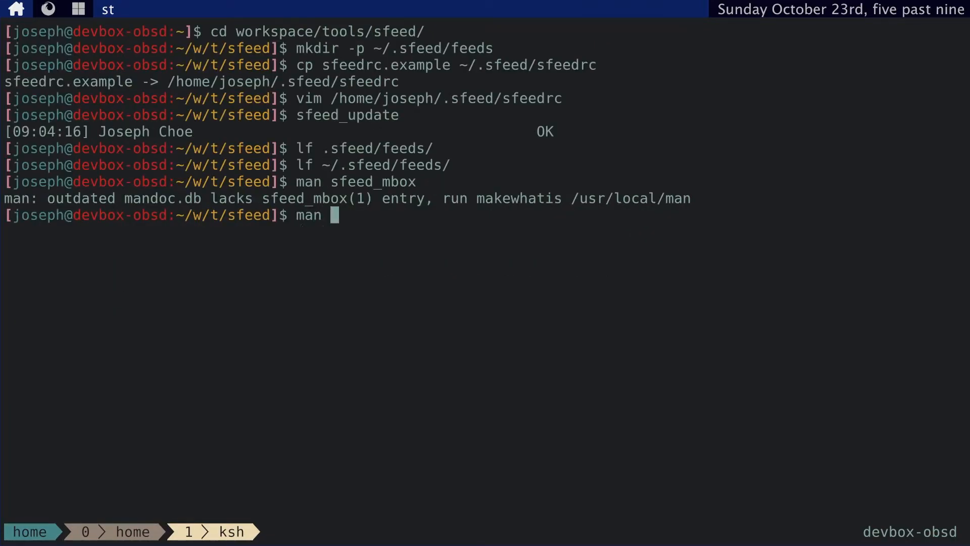
pyautogui.write('sfeedrc')
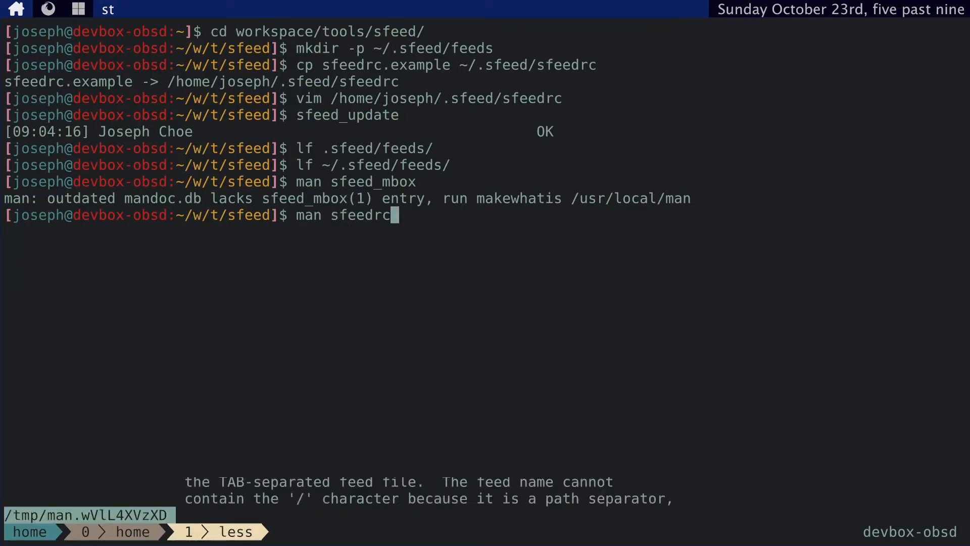
pyautogui.press('Return')
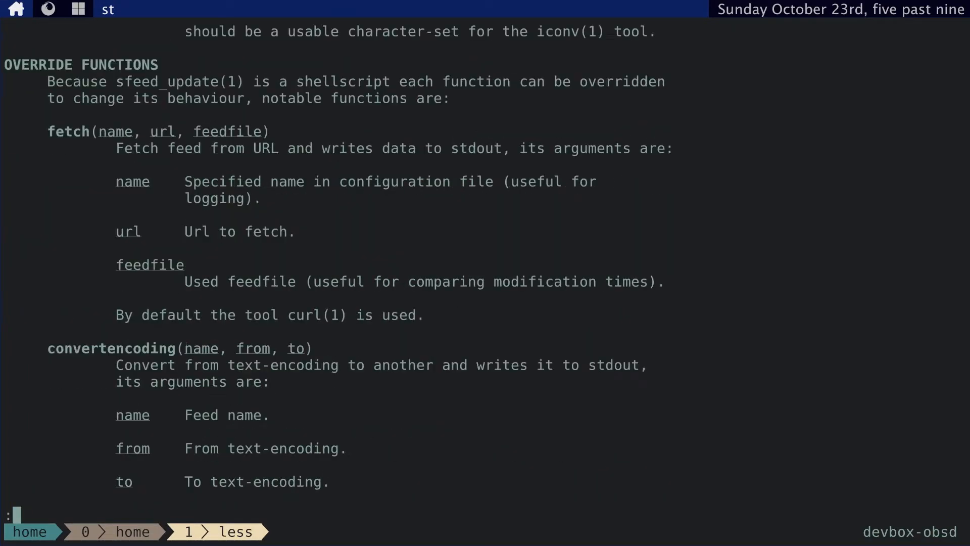
pyautogui.scroll(-3)
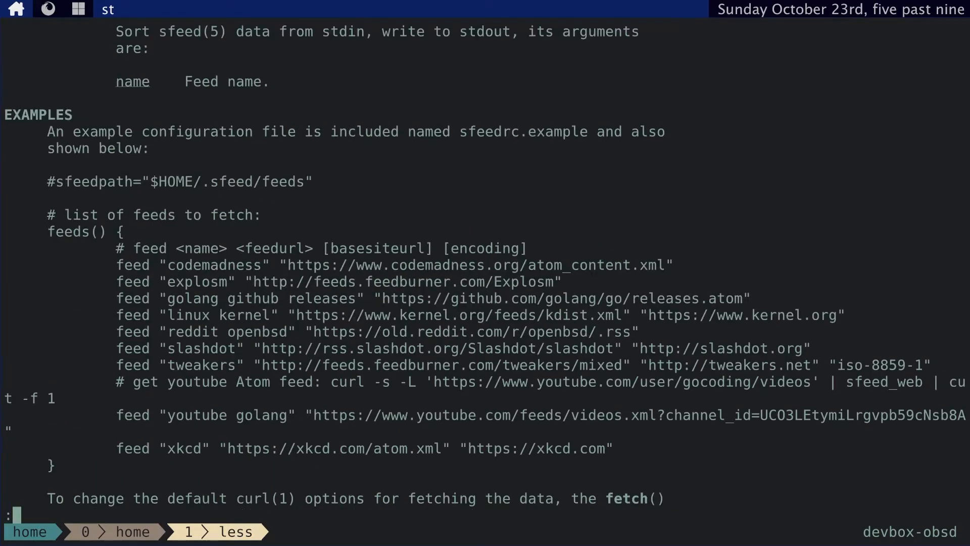
pyautogui.scroll(-3)
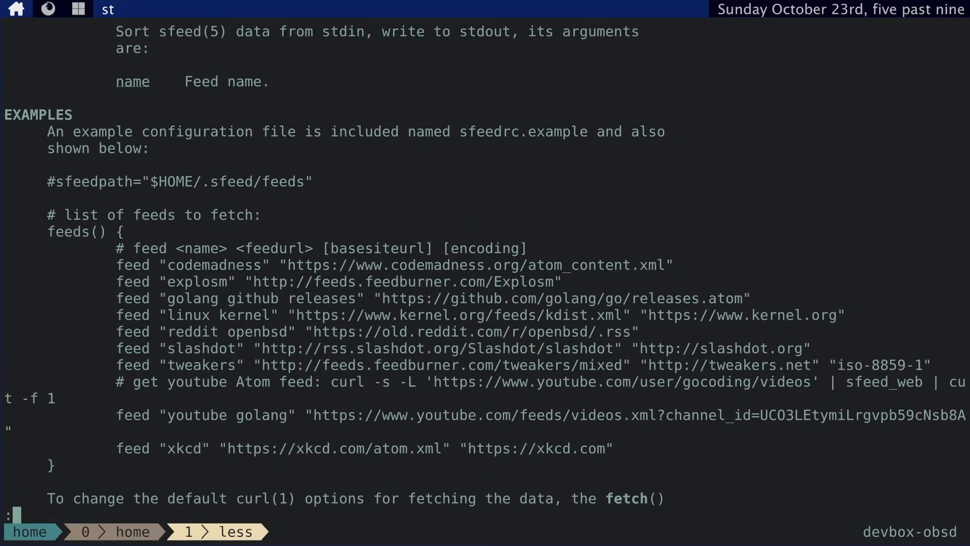
pyautogui.scroll(-3)
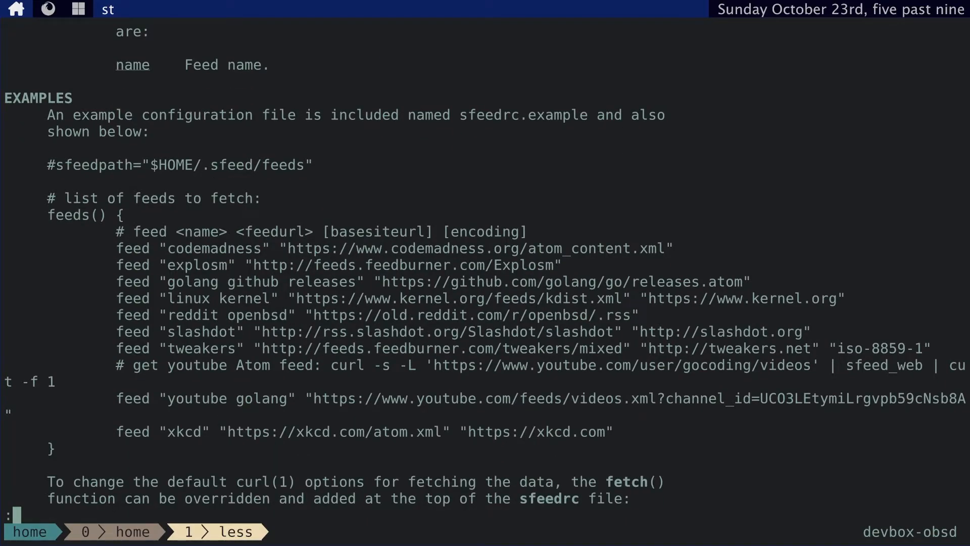
pyautogui.press('q')
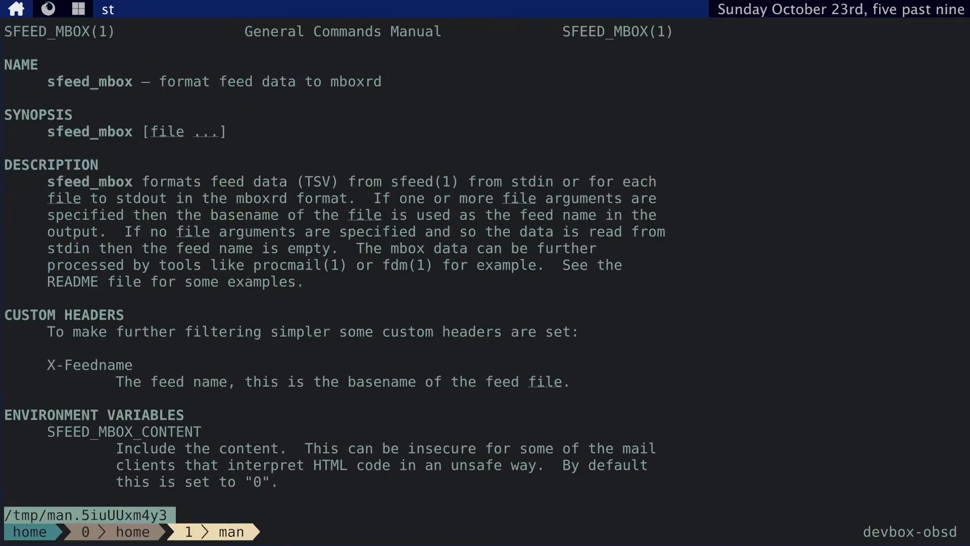
# Step: Reopen the sfeed_mbox manual to check its content-inclusion example, then quit
pyautogui.press('q')
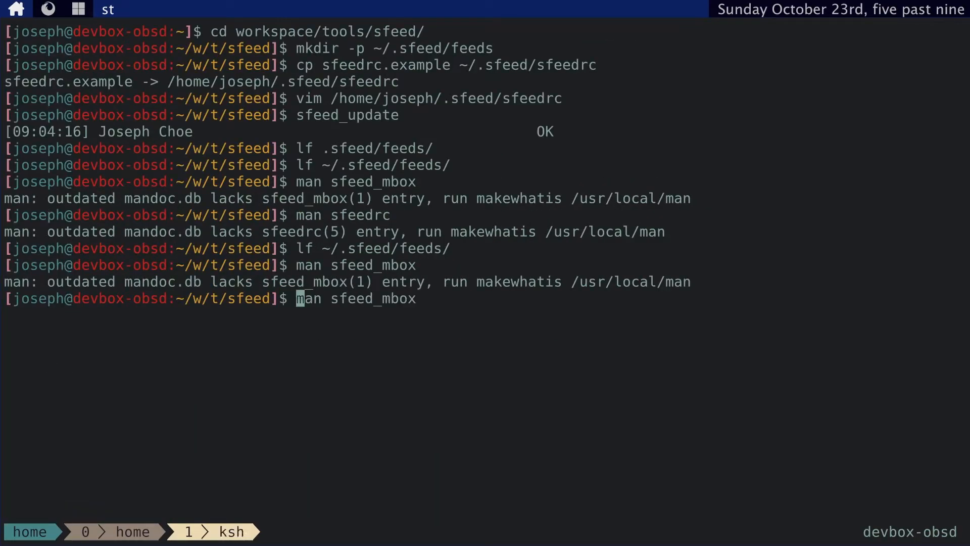
pyautogui.press('Return')
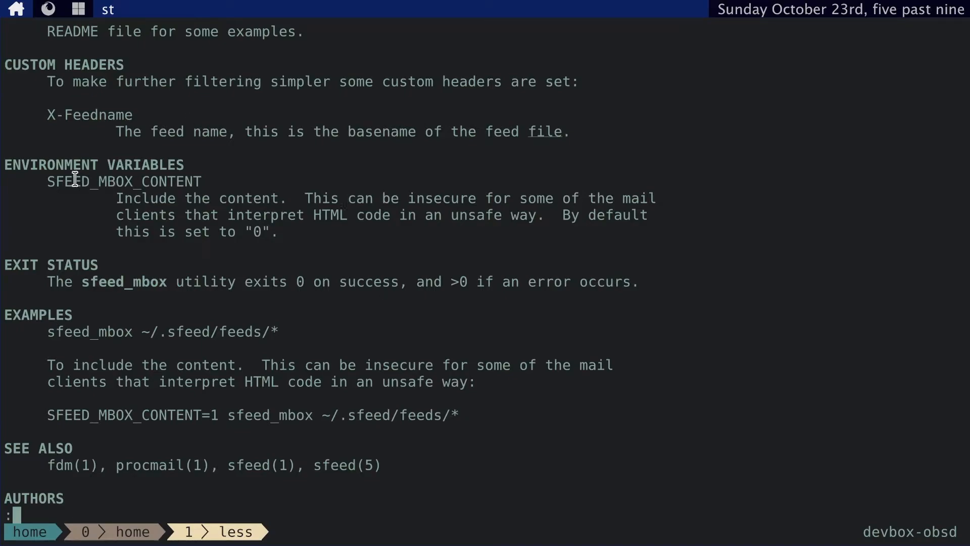
pyautogui.moveTo(736, 257)
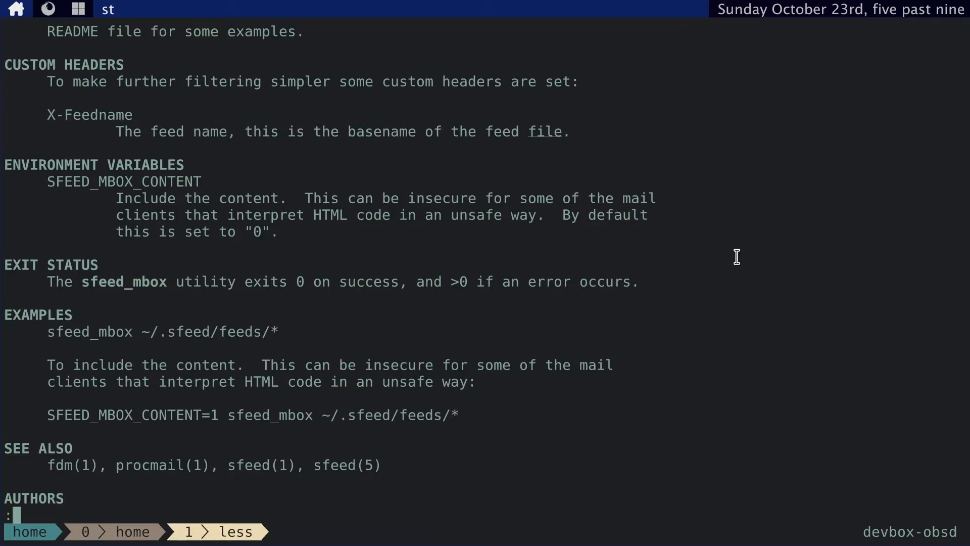
pyautogui.press('q')
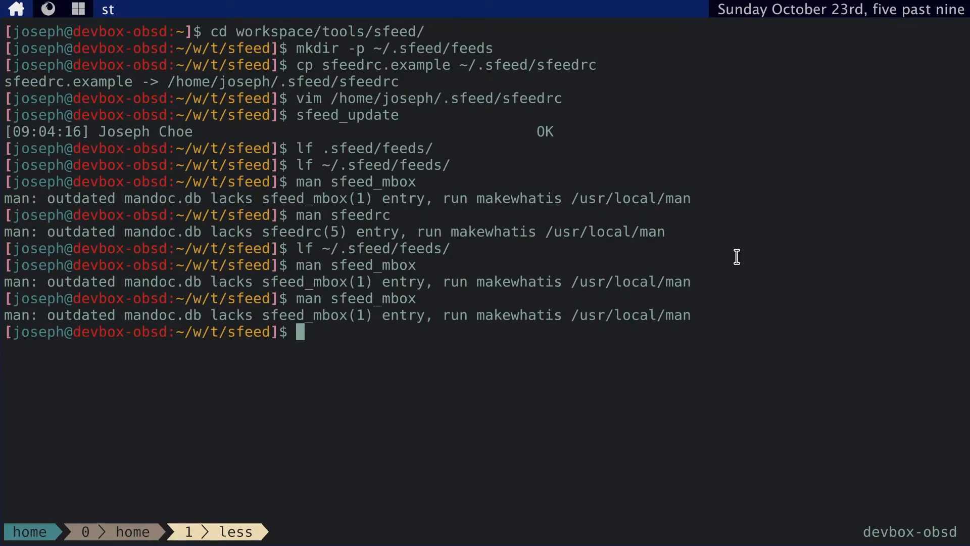
# Step: Start typing an SFEED_MBOX_CONTENT=1 sfeed_mbox command, then abandon it
pyautogui.write('SFEED_')
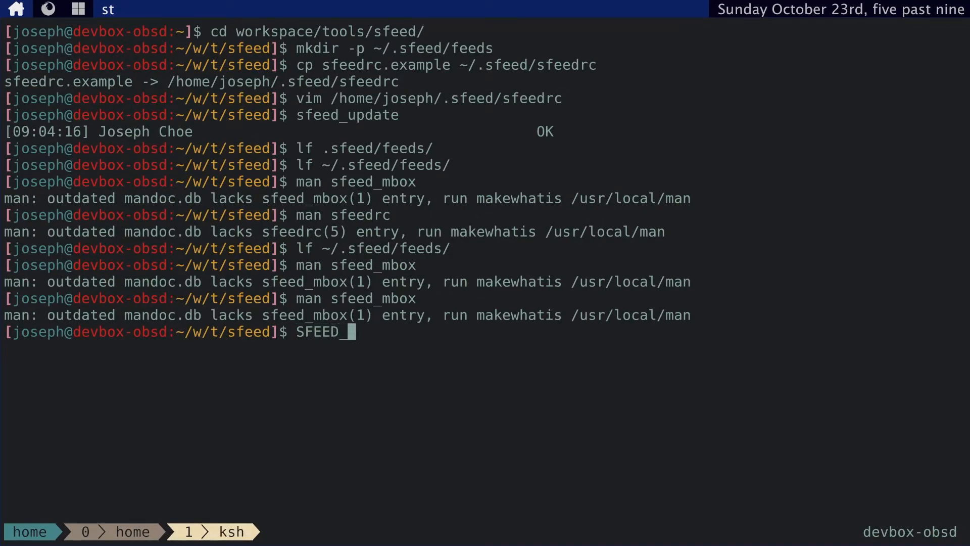
pyautogui.write('MBOX_')
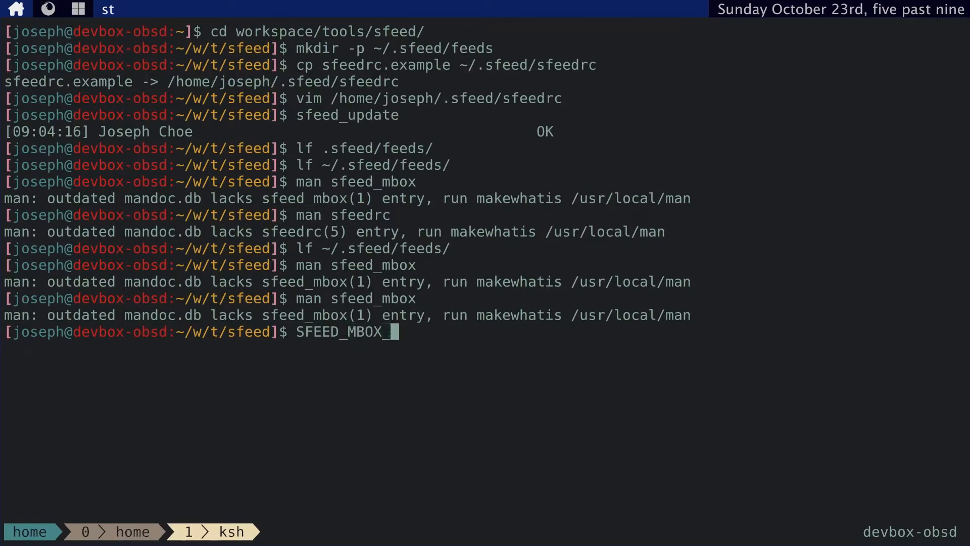
pyautogui.write('CONTENT=1')
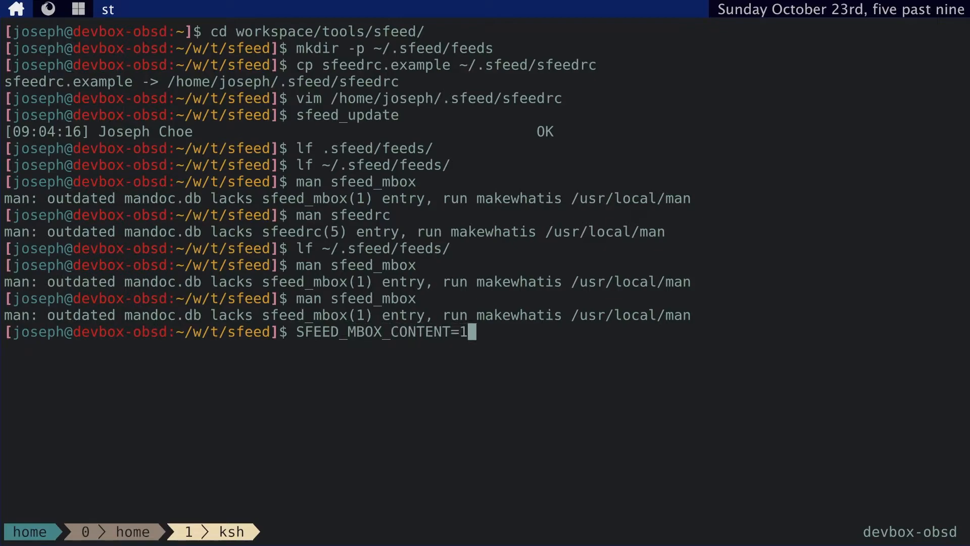
pyautogui.write('sfeed')
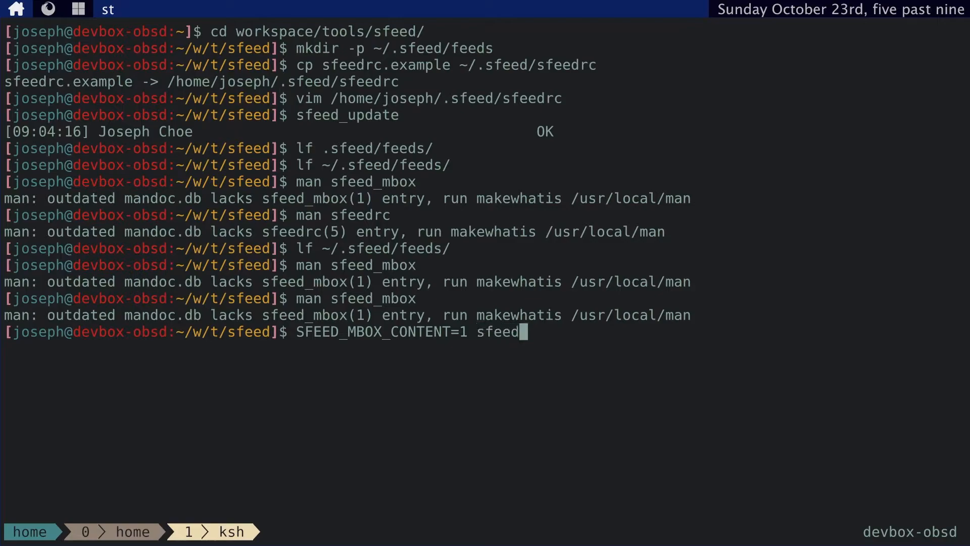
pyautogui.write('_mbox')
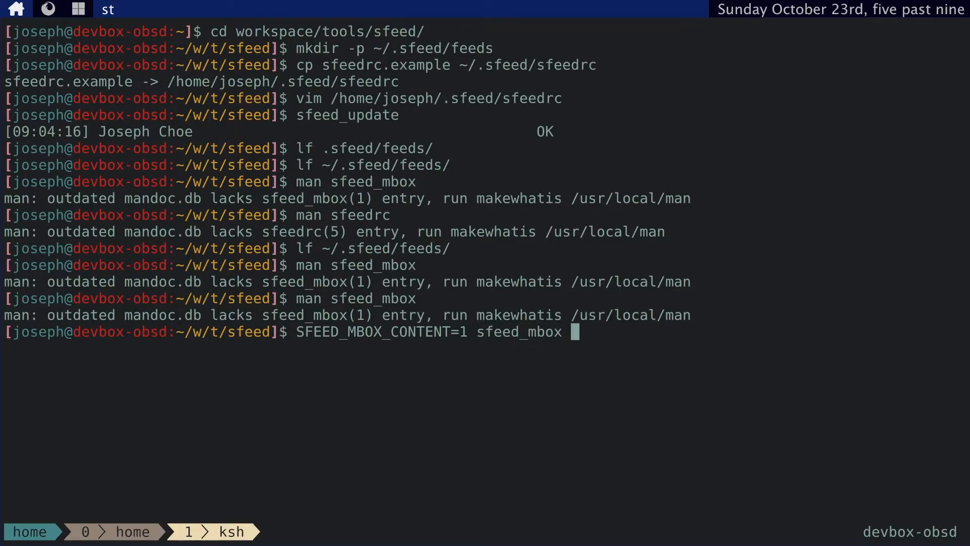
pyautogui.press('ctrl+c')
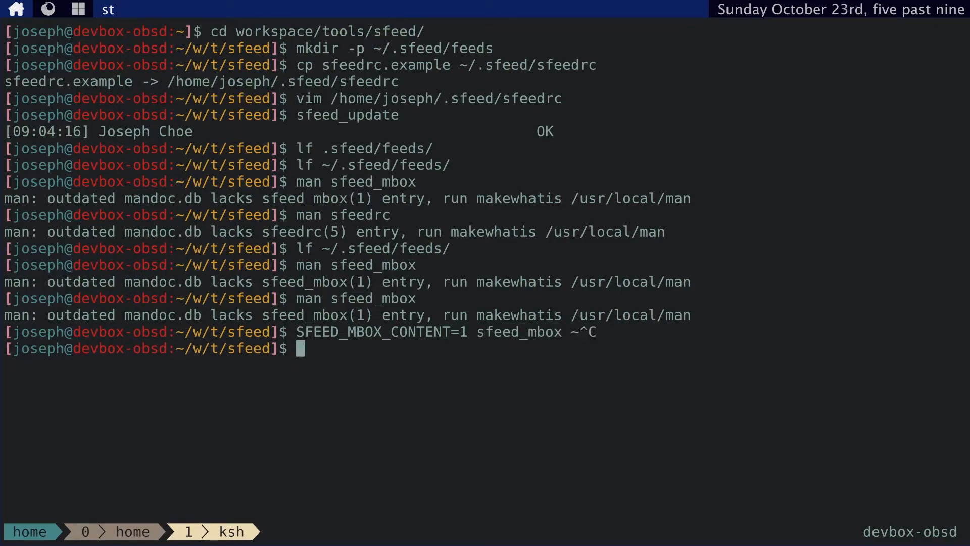
# Step: Run SFEED_MBOX_CONTENT=1 sfeed_mbox .sfeed/feeds/* > .sfeed/mbox
pyautogui.write('cd')
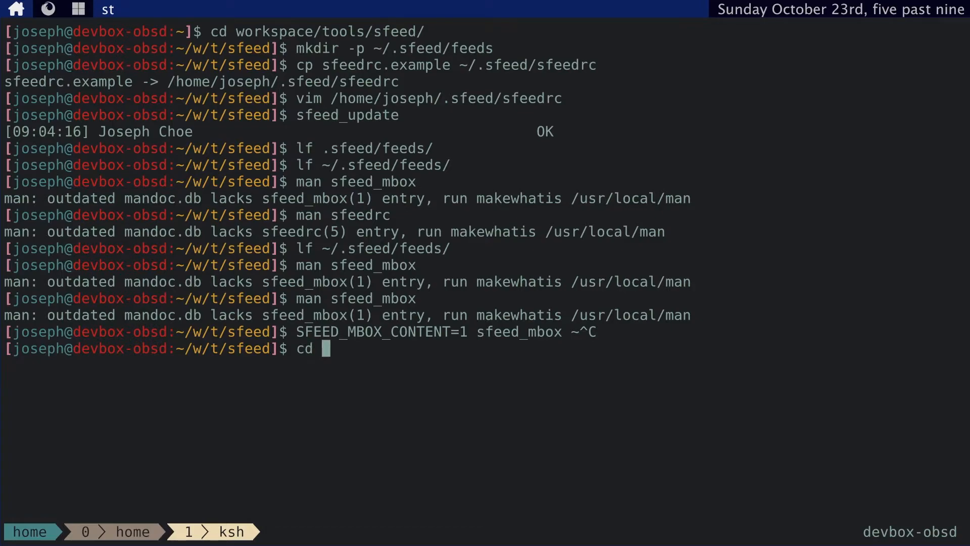
pyautogui.write('SFEED_MBOX_CO')
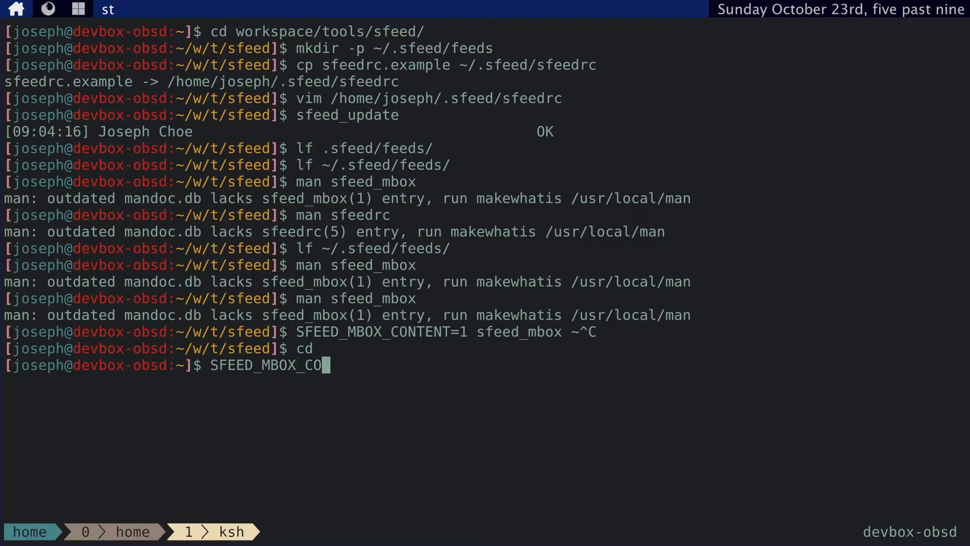
pyautogui.write('NTENT=1 x')
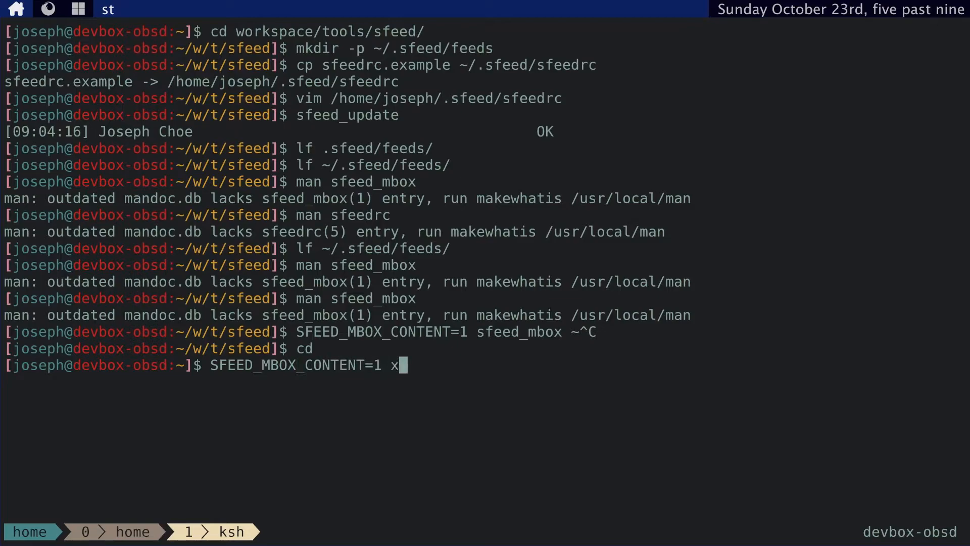
pyautogui.write('sfeed_m')
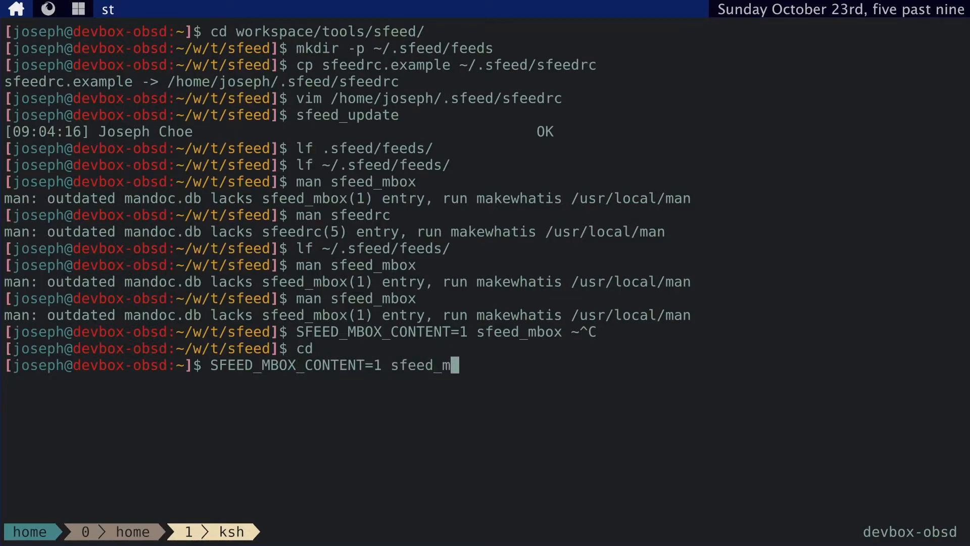
pyautogui.write('box')
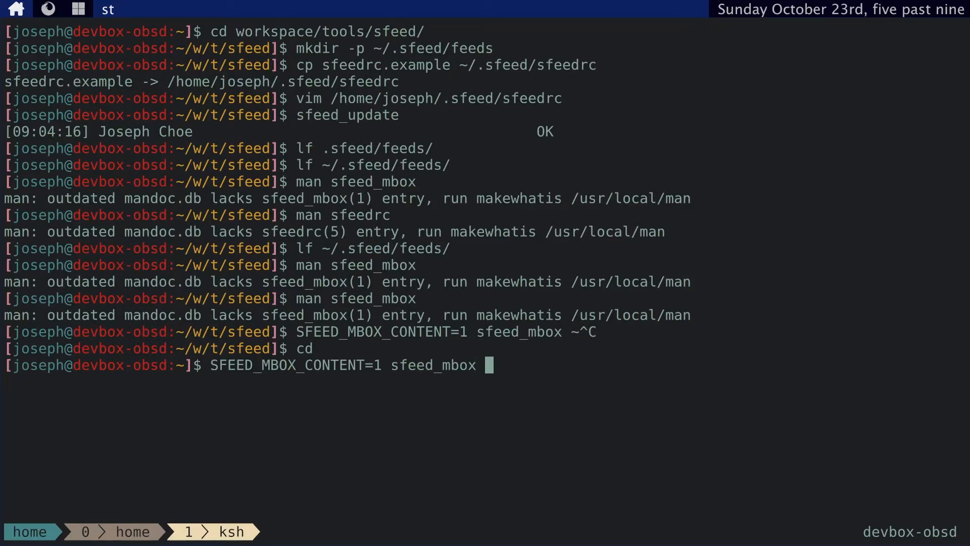
pyautogui.write('.sf')
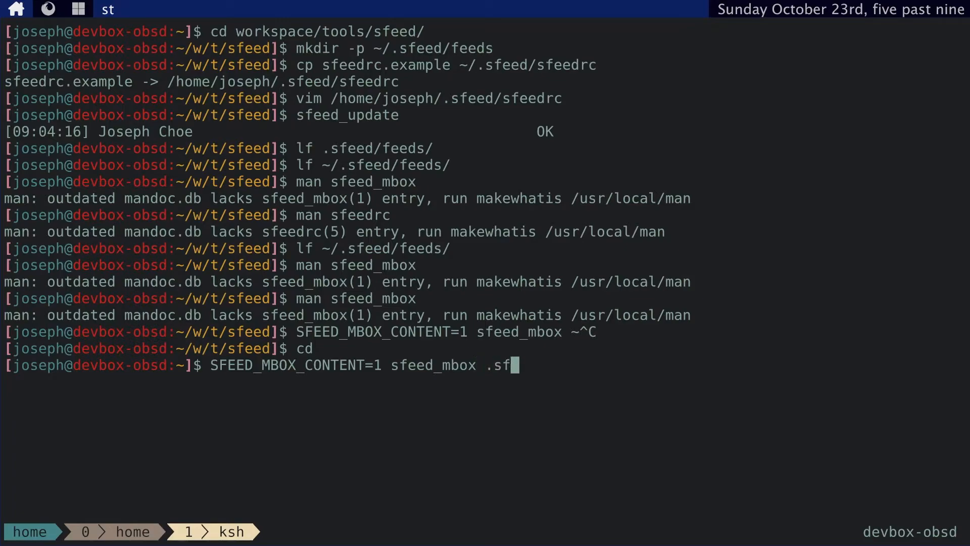
pyautogui.write('eed/feeds')
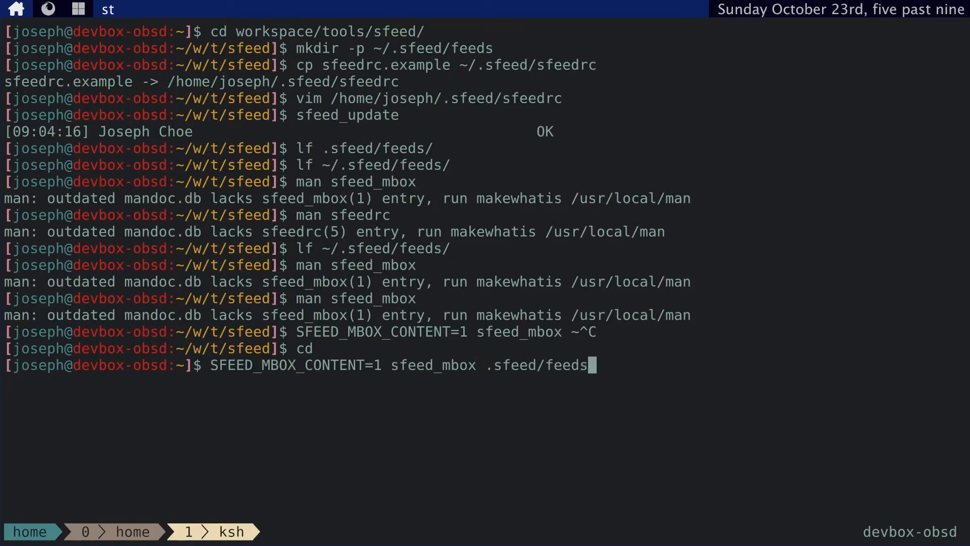
pyautogui.write('/* >')
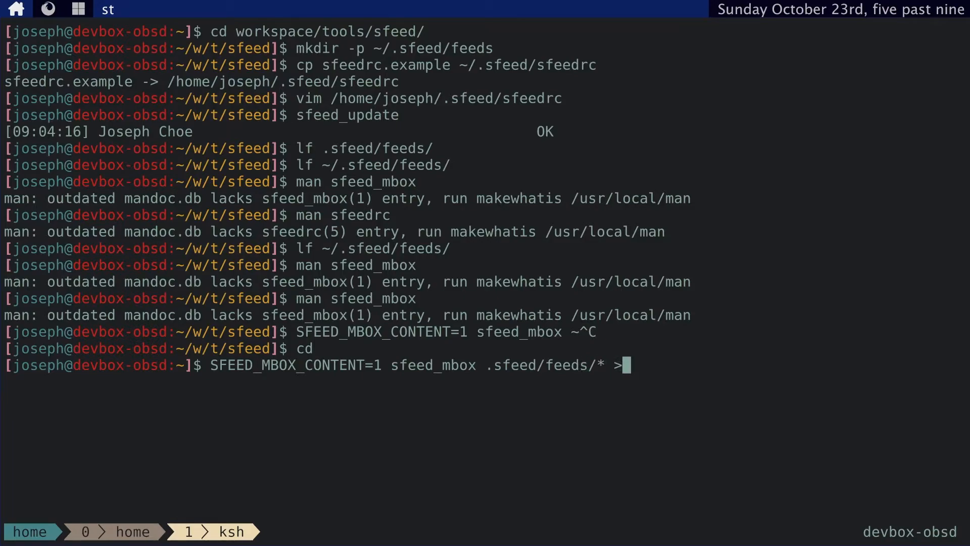
pyautogui.write('.sfee')
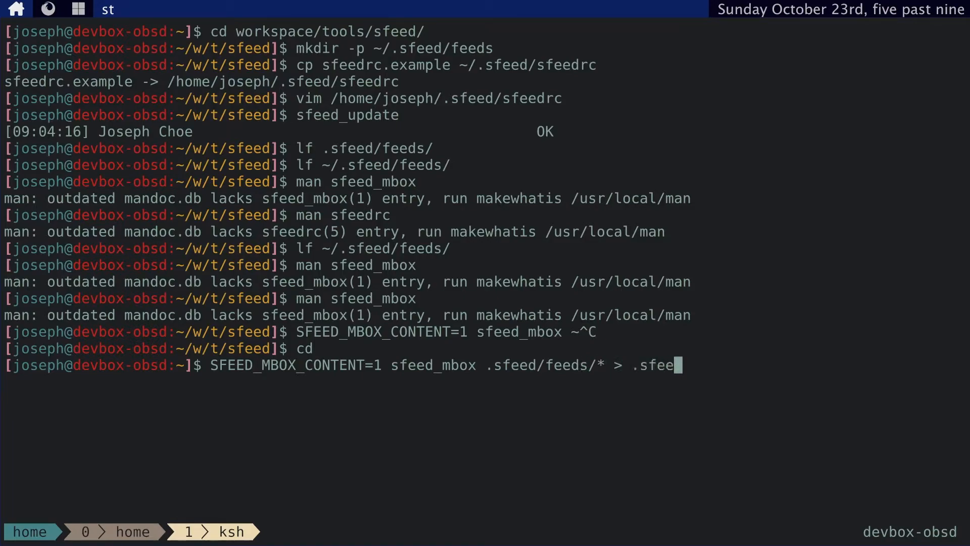
pyautogui.write('d/mbox')
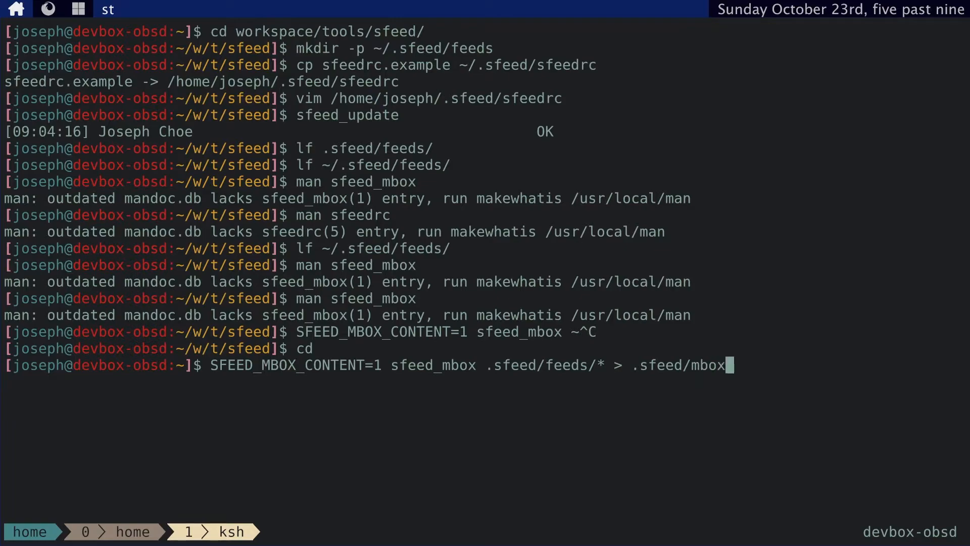
pyautogui.press('Return')
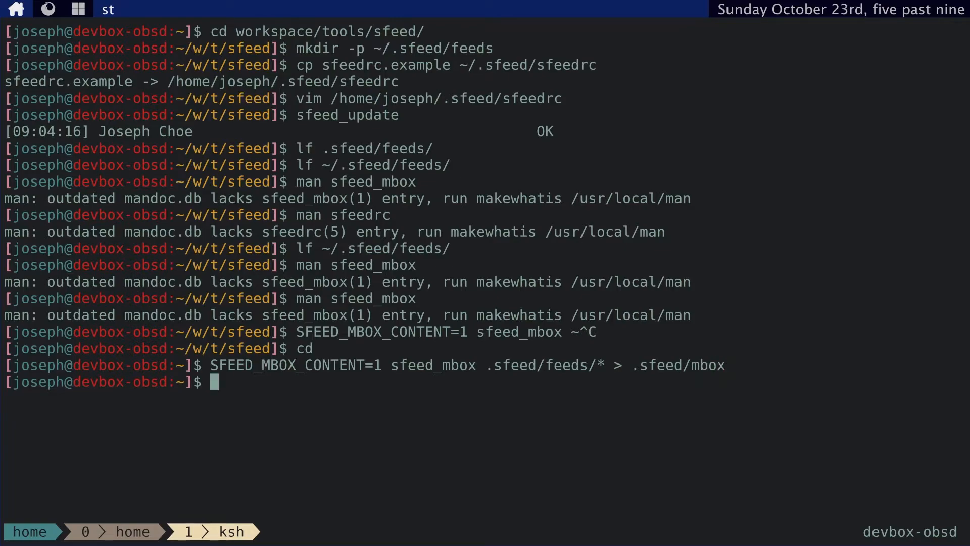
pyautogui.write('lf .sf')
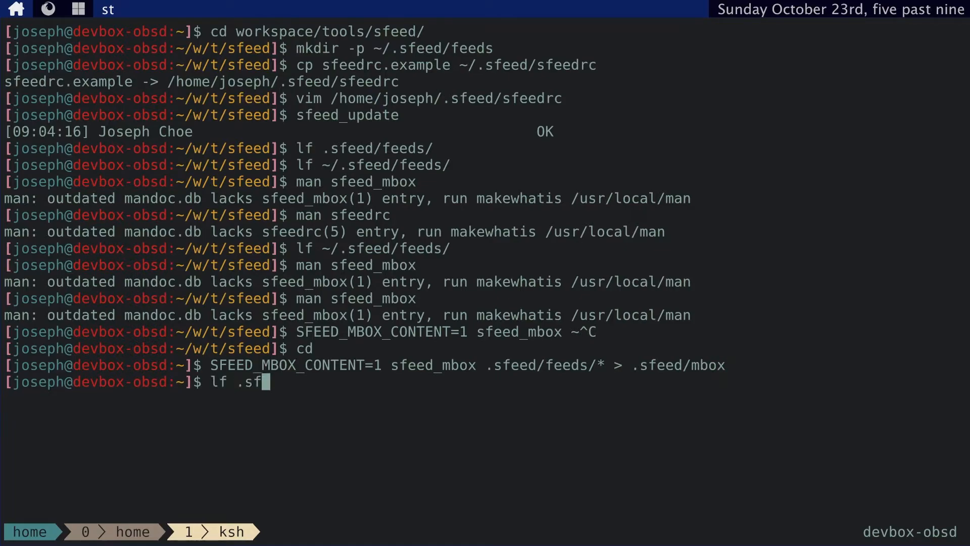
pyautogui.press('Return')
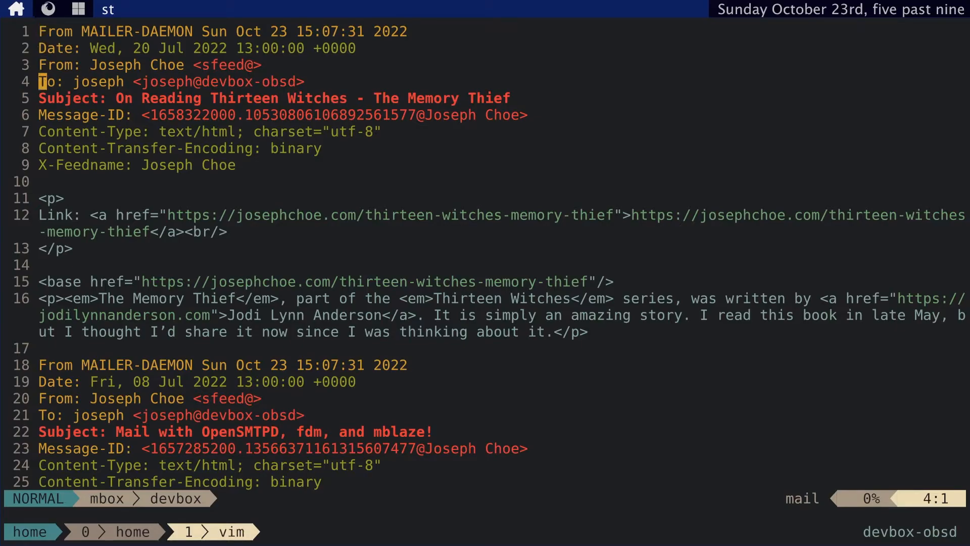
pyautogui.scroll(-3)
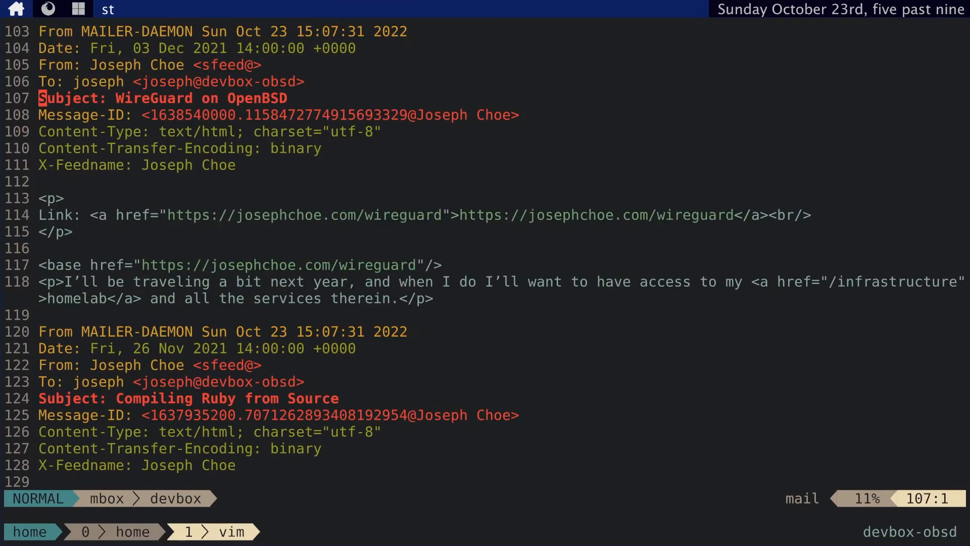
pyautogui.scroll(-3)
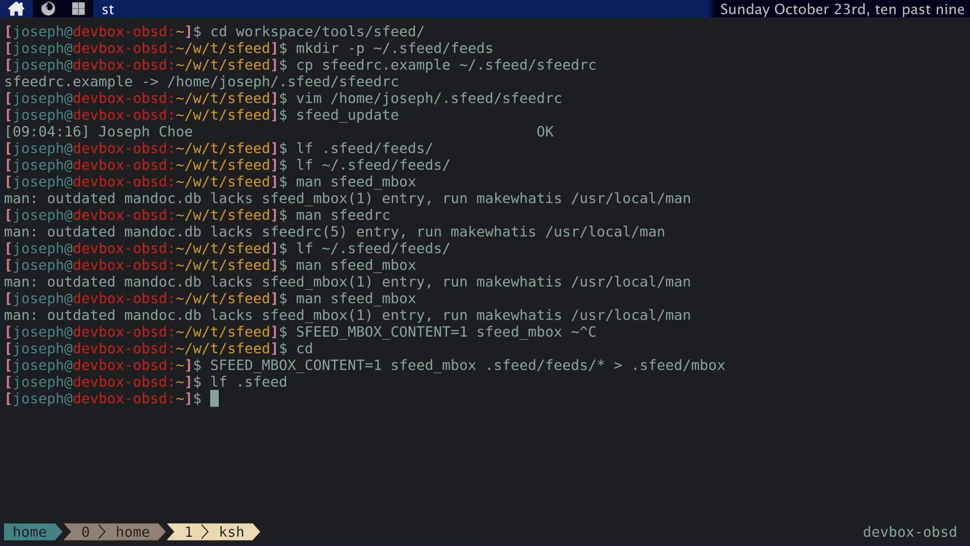
pyautogui.write('lf')
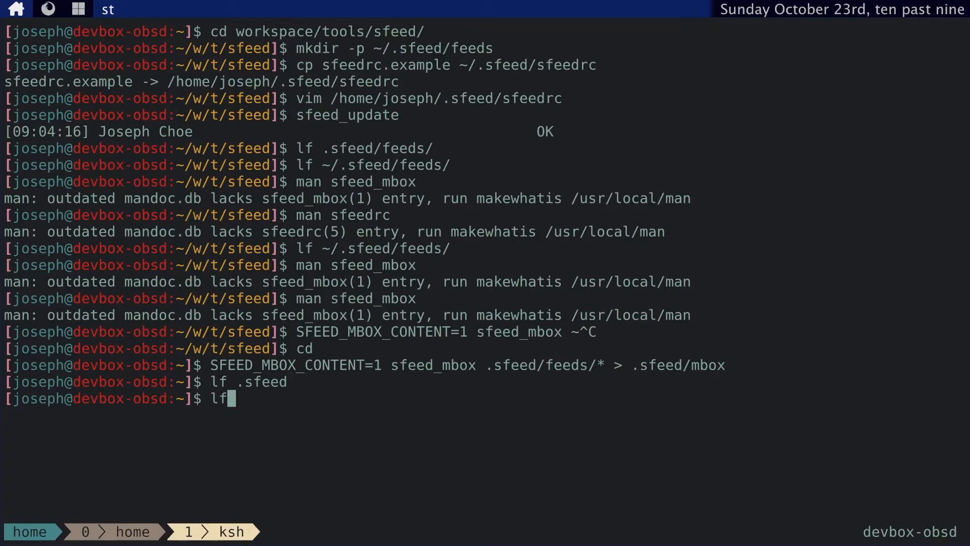
pyautogui.press('Return')
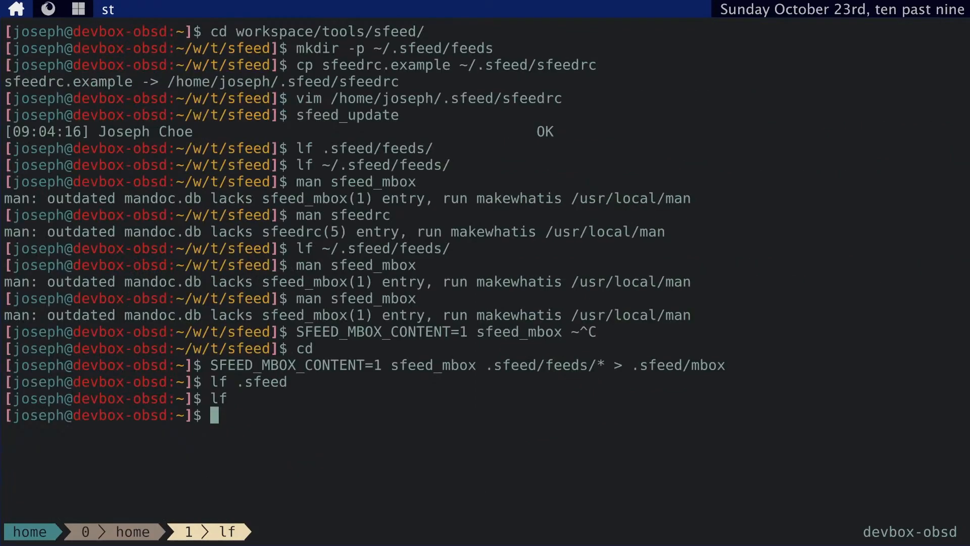
pyautogui.write('vim .fdm')
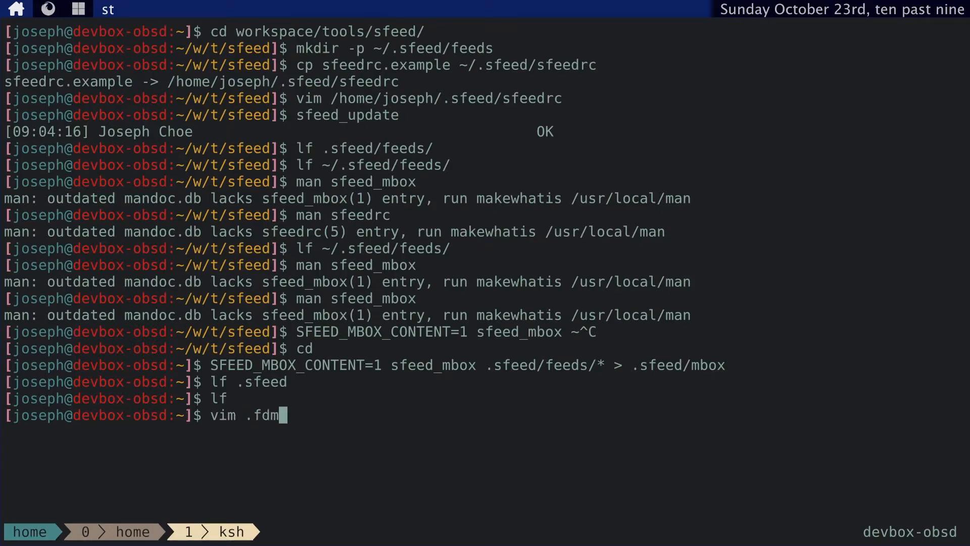
# Step: Open ~/.fdm.conf in vim and save a copy as ~/.fdm.sfeed.conf in a new tab
pyautogui.press('Return')
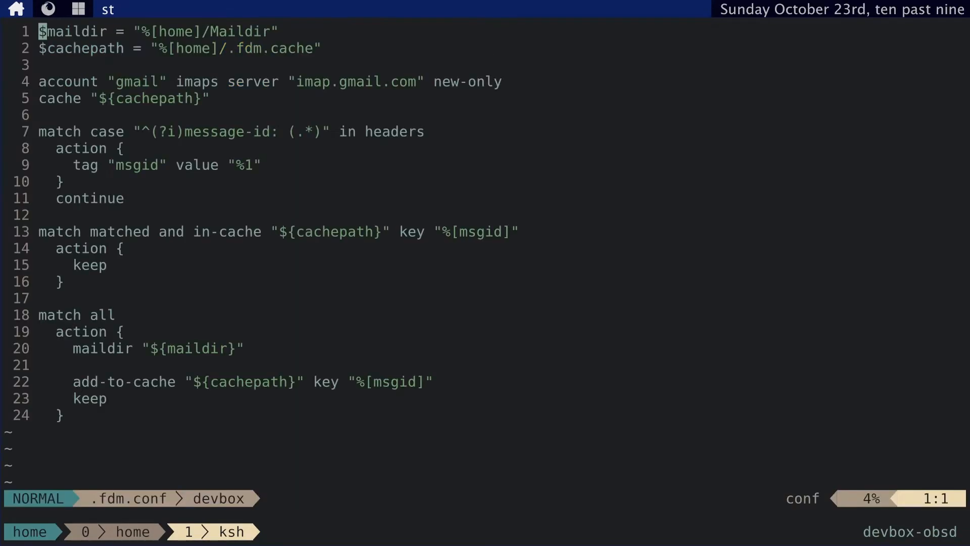
pyautogui.press('G')
pyautogui.write('f')
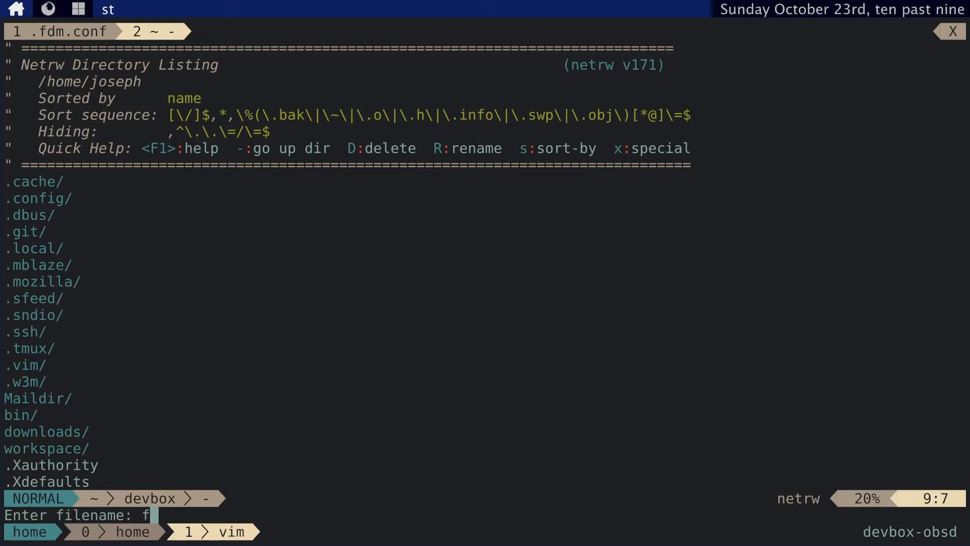
pyautogui.write('dm.sfeed.')
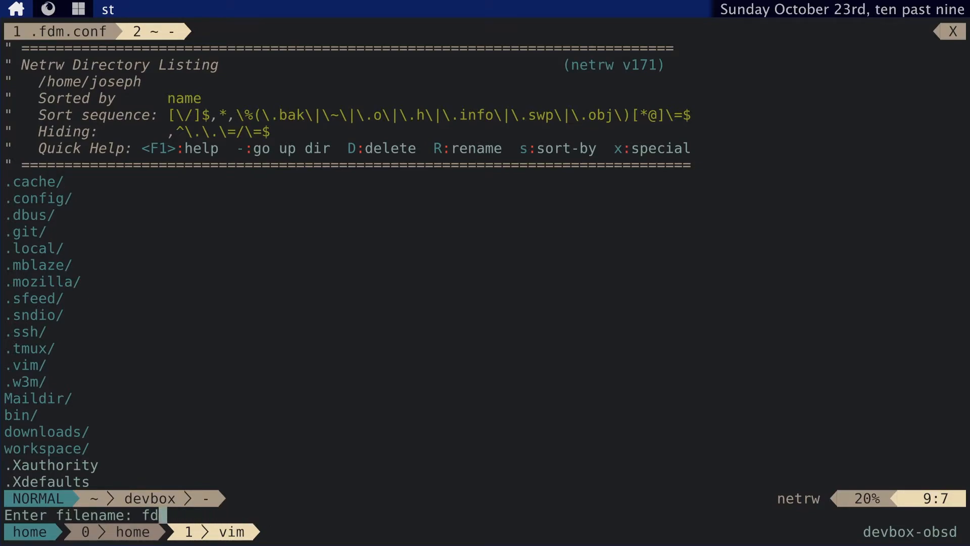
pyautogui.write('.fdm.sfe')
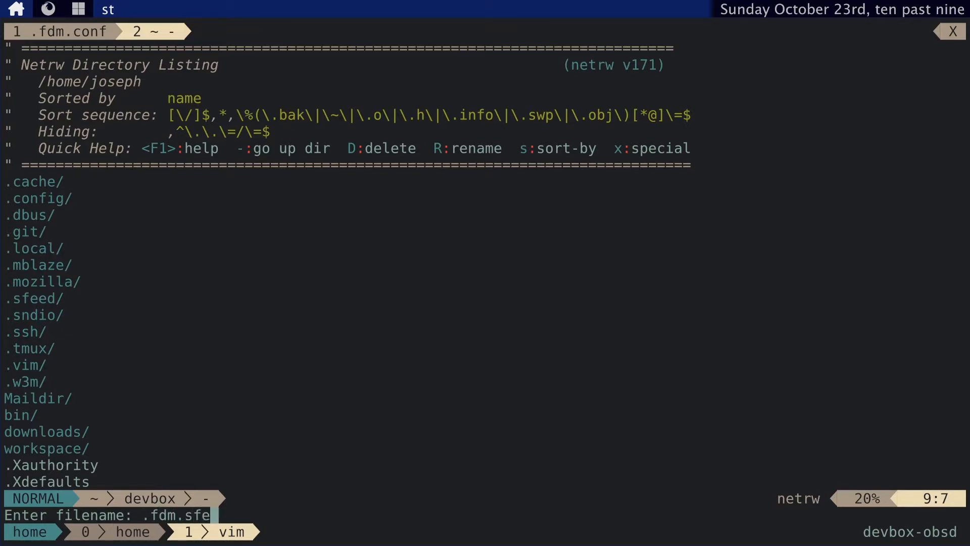
pyautogui.press('Return')
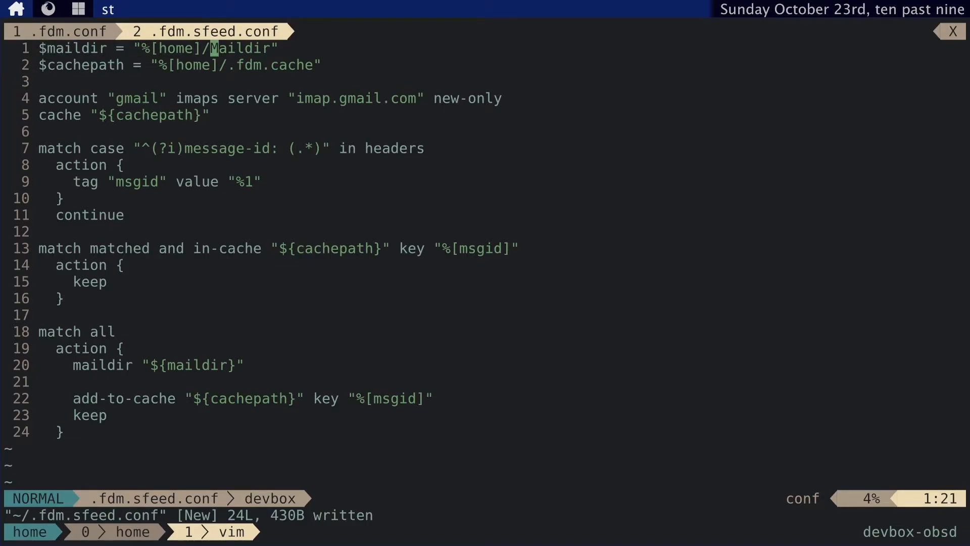
# Step: Change the copied config's Maildir to reader and its cache to .fdm.sfeed.cache
pyautogui.write('read')
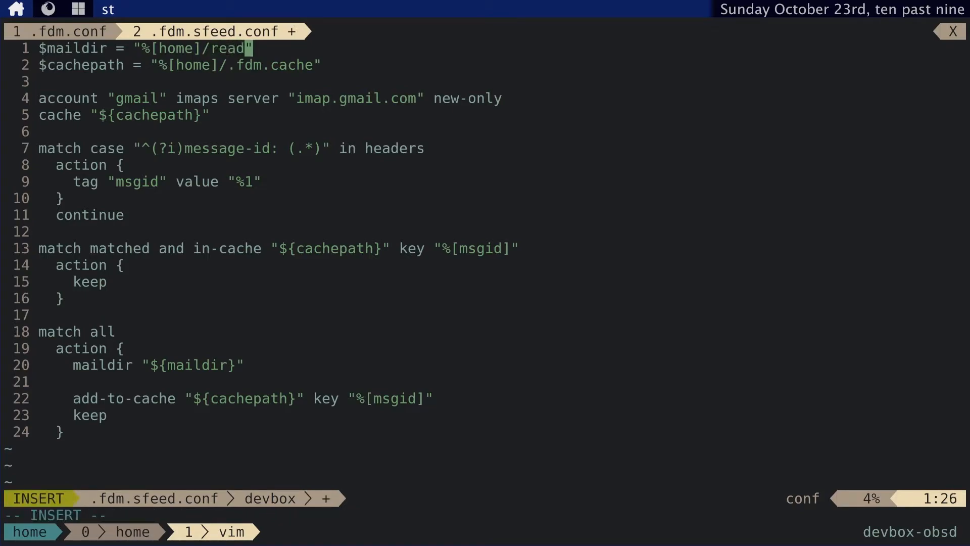
pyautogui.write('er')
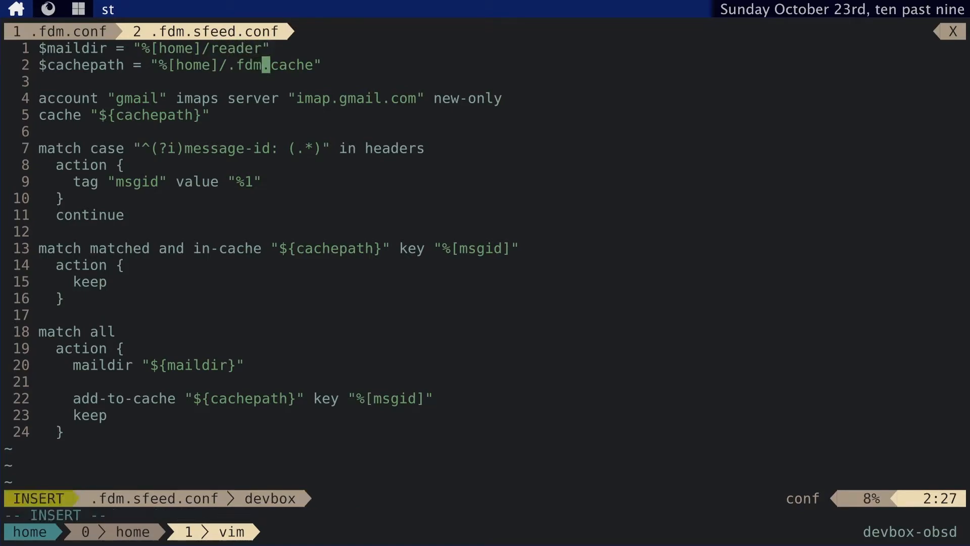
pyautogui.write('read')
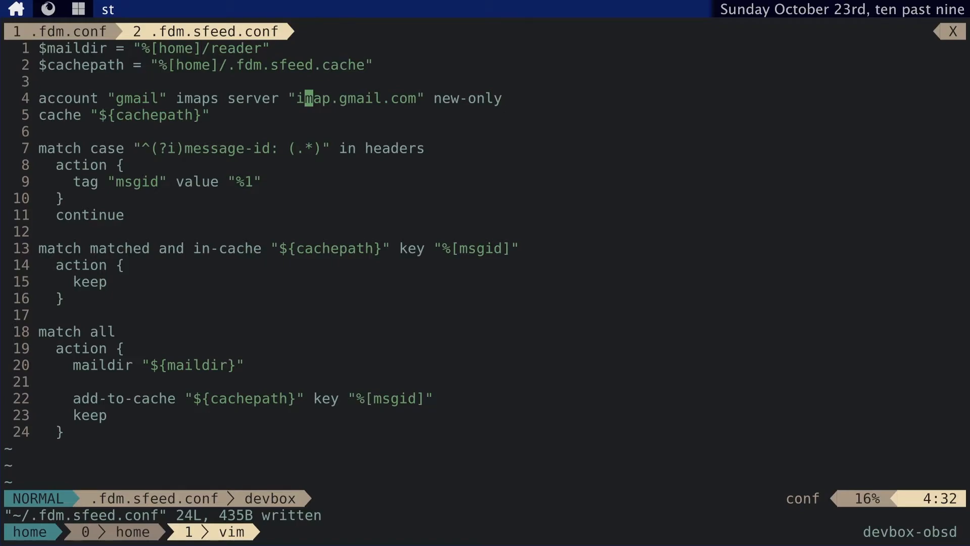
# Step: Add a new line starting account "sfeed" mbox "%[home]/.sfeed/mb" below the gmail account
pyautogui.press('o')
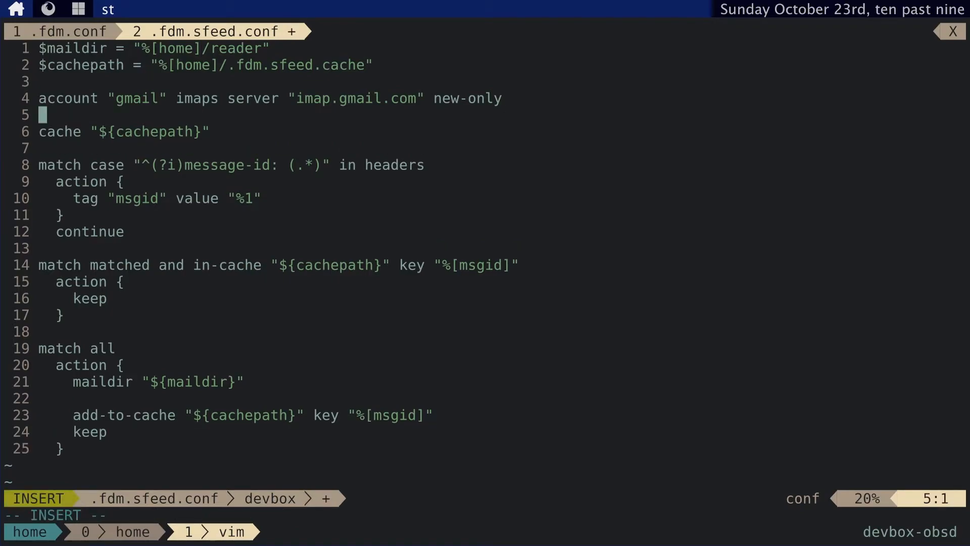
pyautogui.write('account "s')
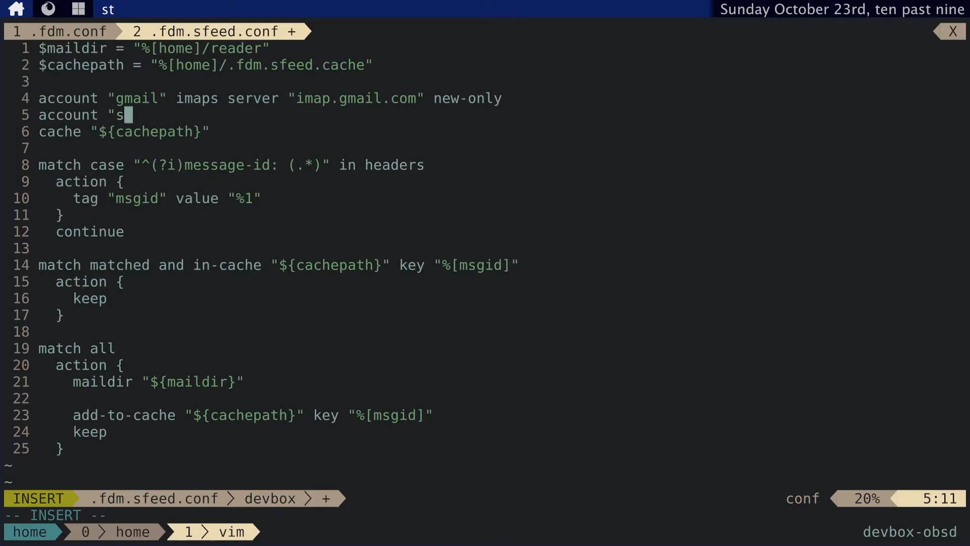
pyautogui.write('feed" m')
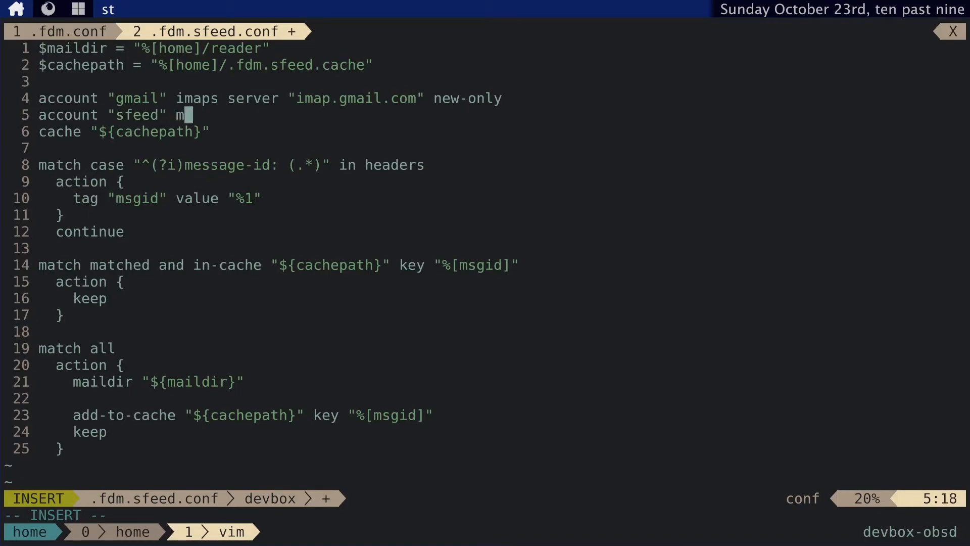
pyautogui.write('box "')
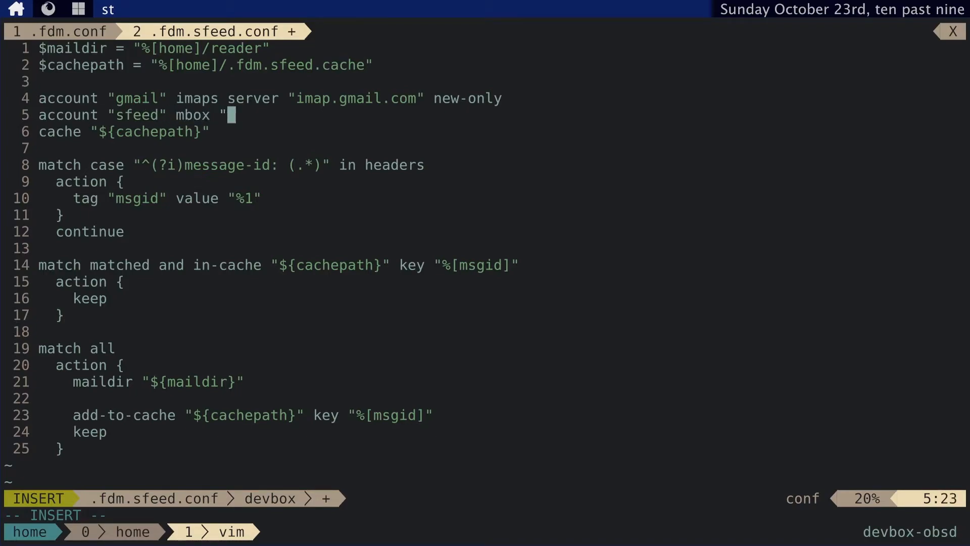
pyautogui.write('%[home]/')
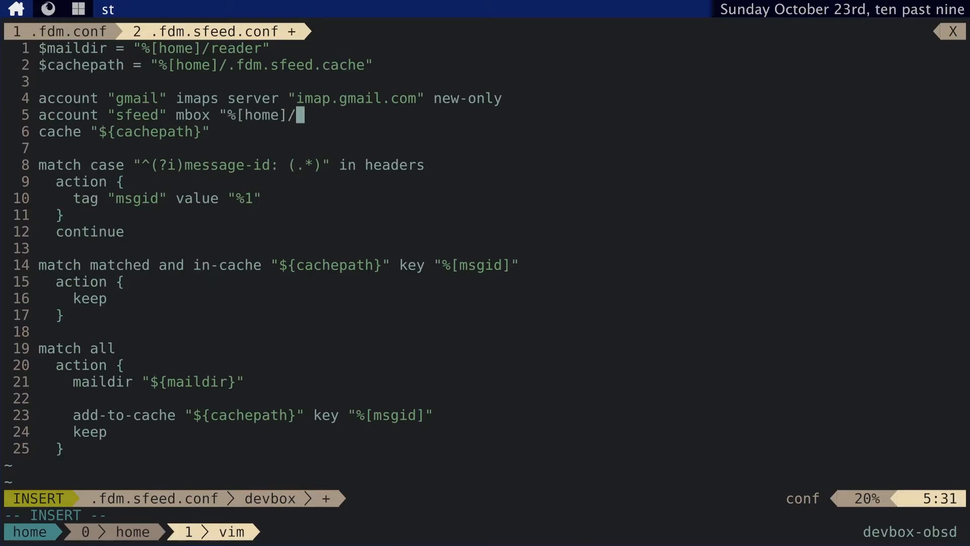
pyautogui.write('.sfeed/mbox')
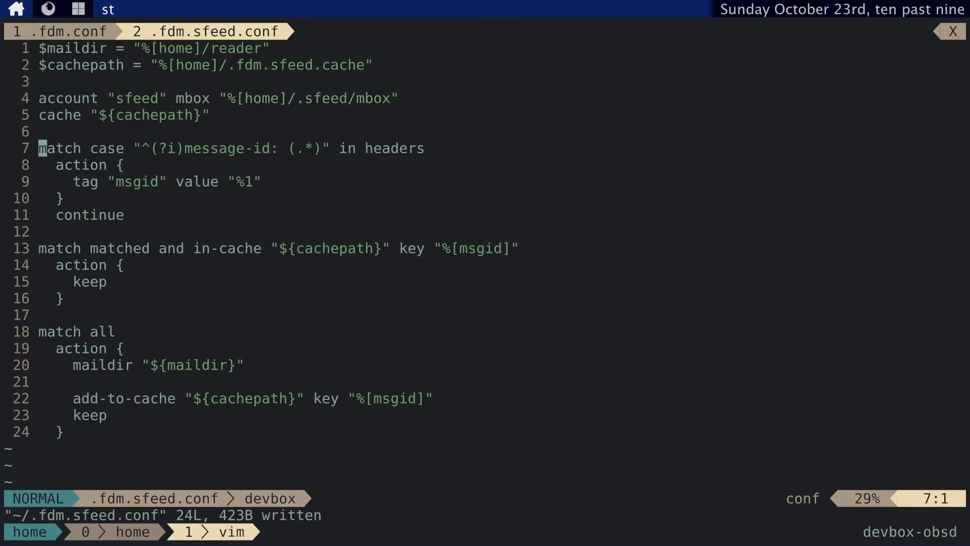
# Step: Change the last rule to match case "^X-Feedname: (.*)" in headers
pyautogui.press('j')
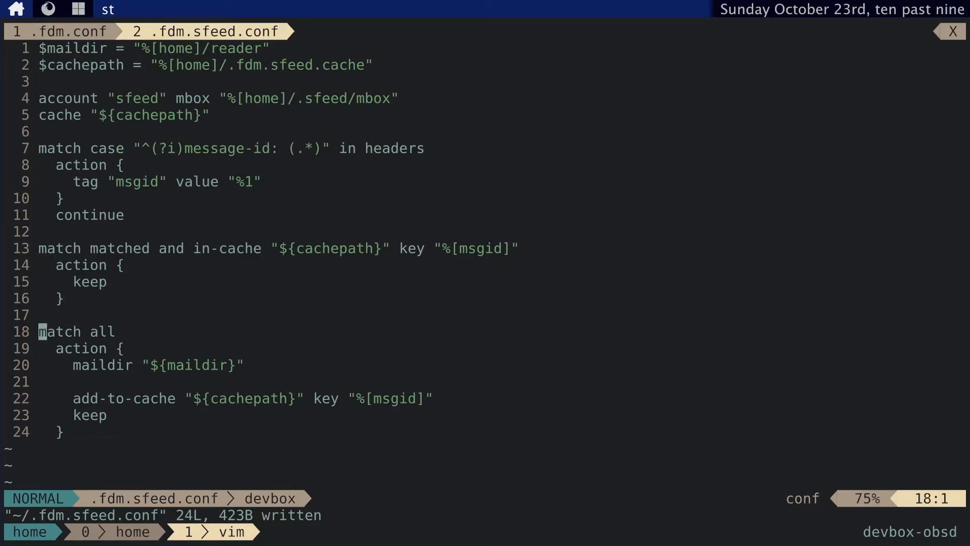
pyautogui.write('case')
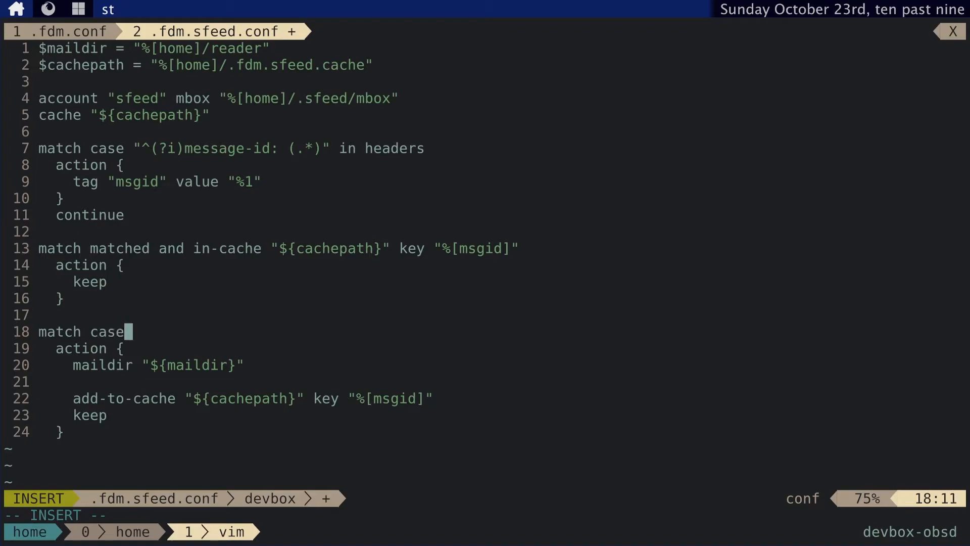
pyautogui.write('"^X-Fe')
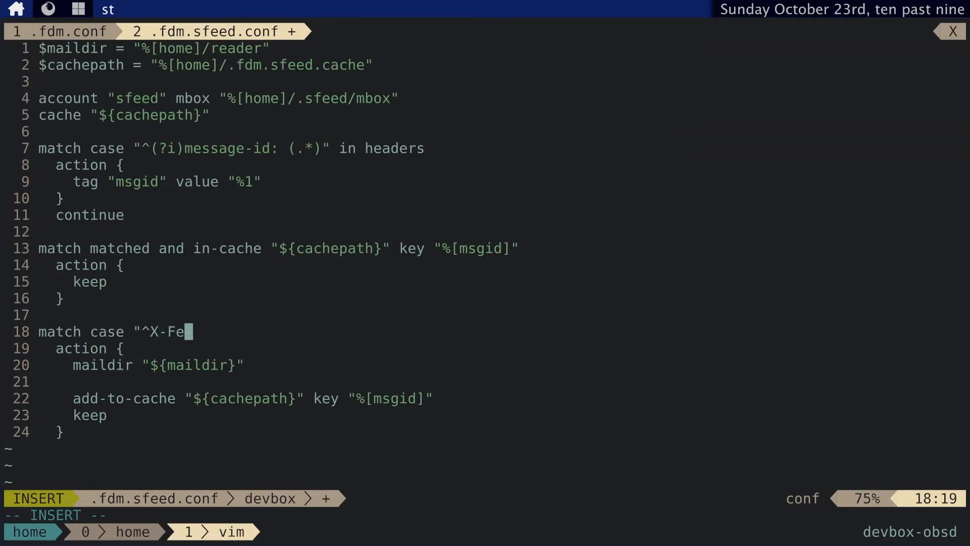
pyautogui.write('edname: (')
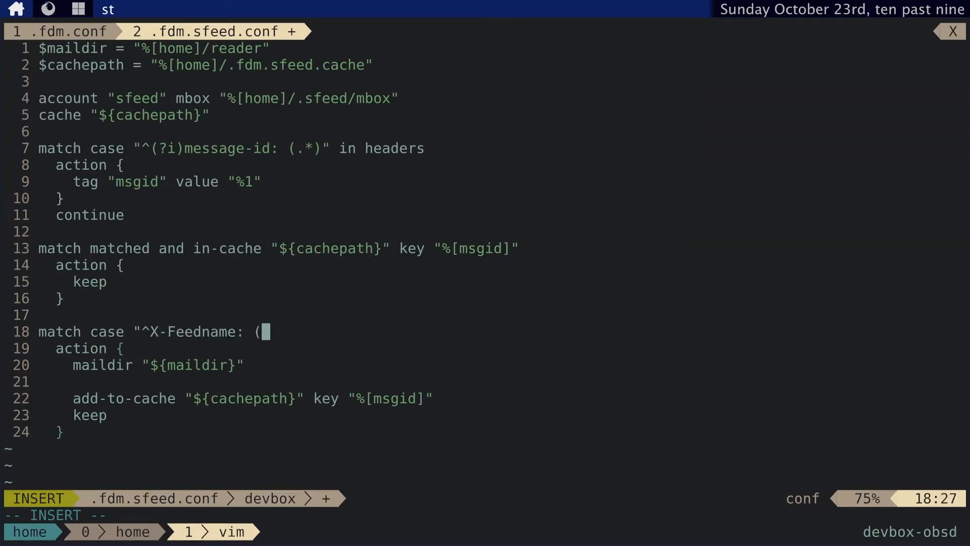
pyautogui.write('.*)" in')
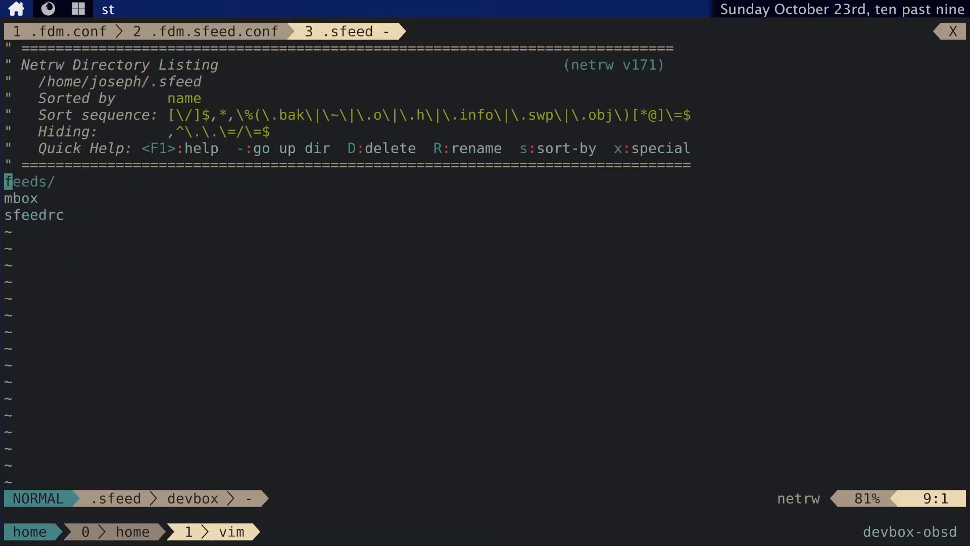
# Step: Leave the ~/.sfeed directory listing, then save and quit vim with :wq
pyautogui.click(21, 198)
pyautogui.write(':q')
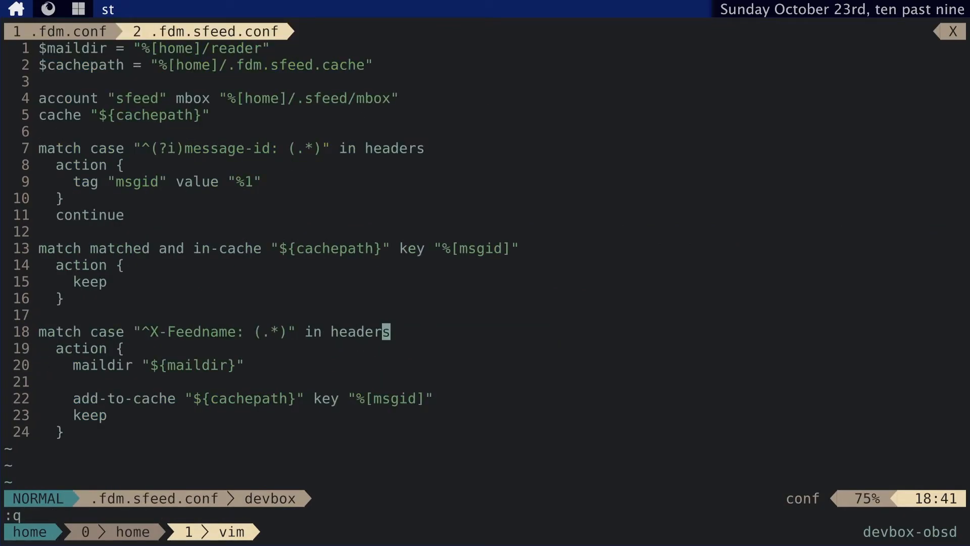
pyautogui.write('w')
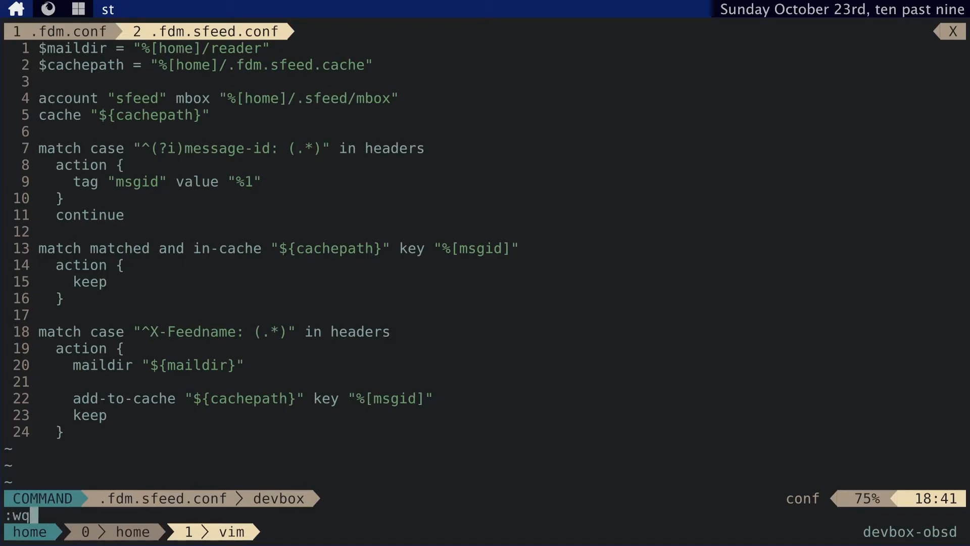
pyautogui.press('Return')
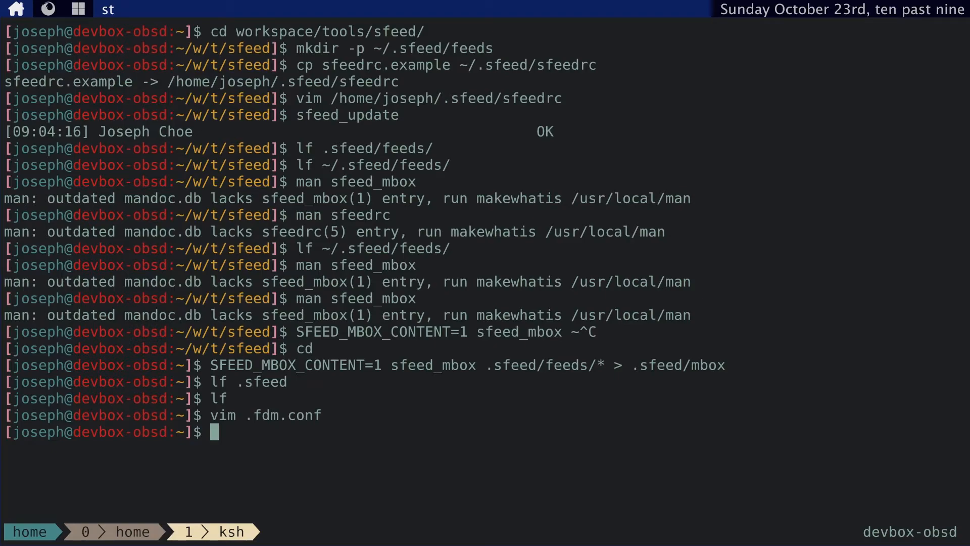
# Step: Create the reader maildir with mmkdir and browse its cur, new and tmp folders in lf
pyautogui.write('mmkdir')
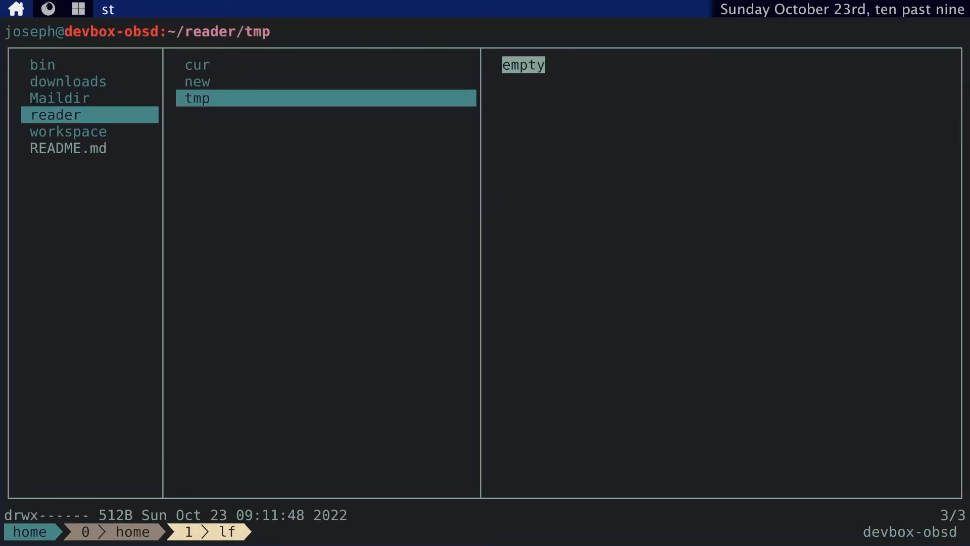
pyautogui.press('Up')
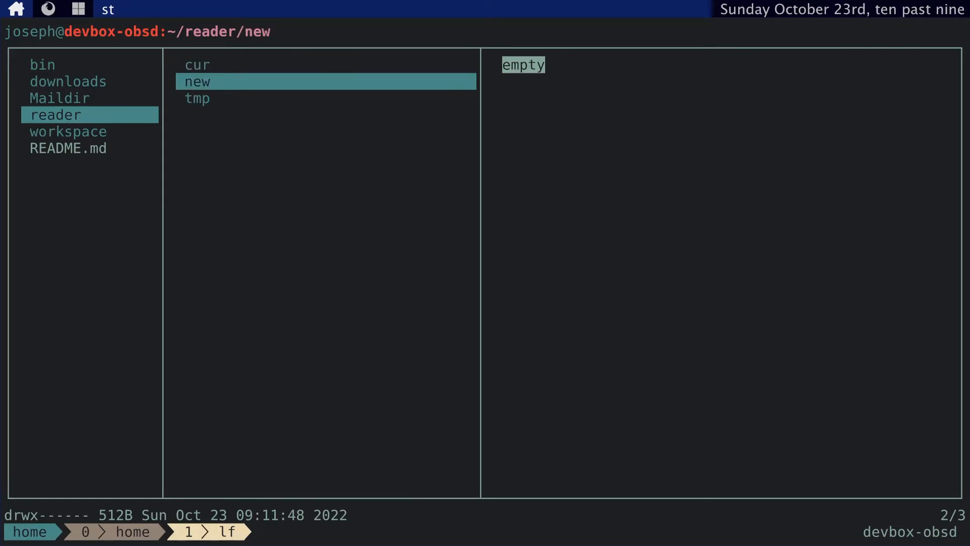
pyautogui.click(59, 97)
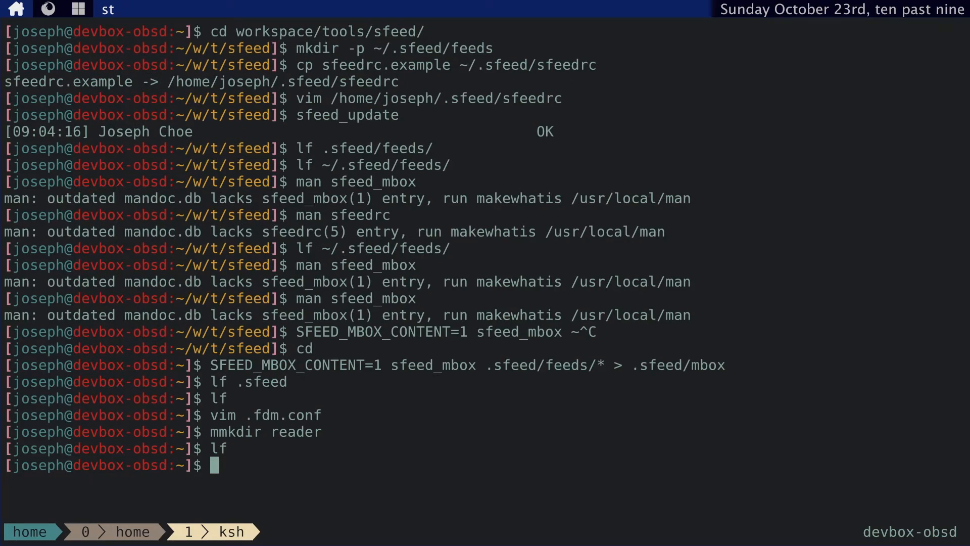
# Step: Run fdm -f .fdm.sfeed.conf fetch to import 55 messages, then browse reader/ in lf
pyautogui.write('fd')
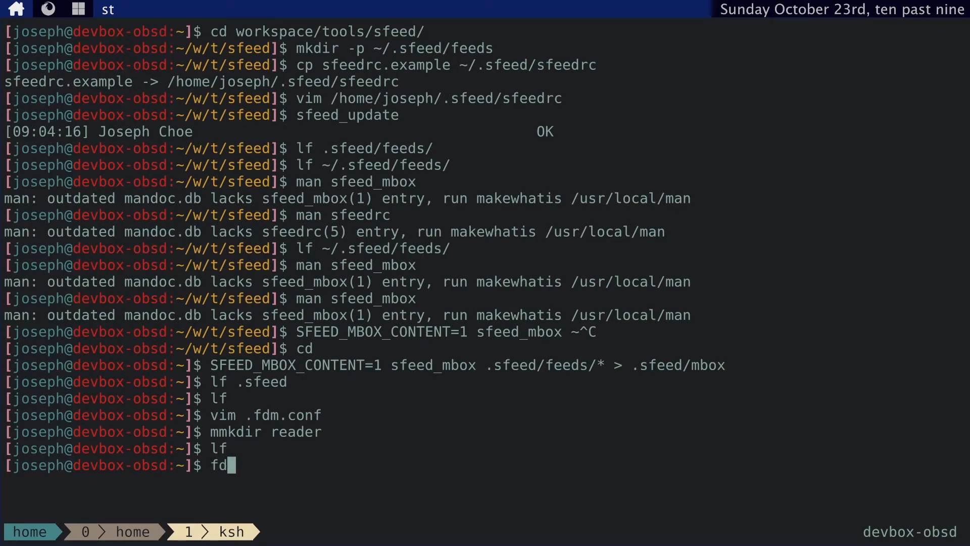
pyautogui.write('m -f .')
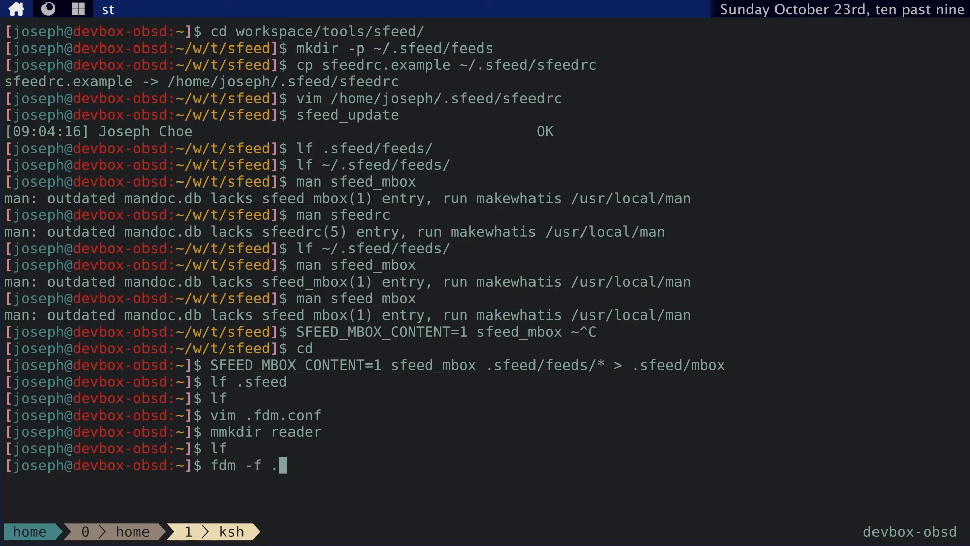
pyautogui.write('fdm.sfeed.conf')
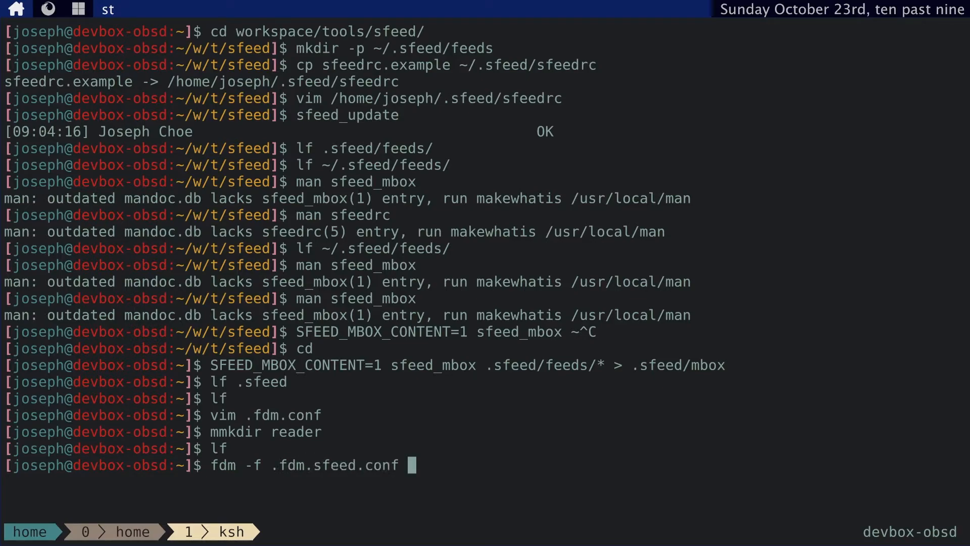
pyautogui.write('fet')
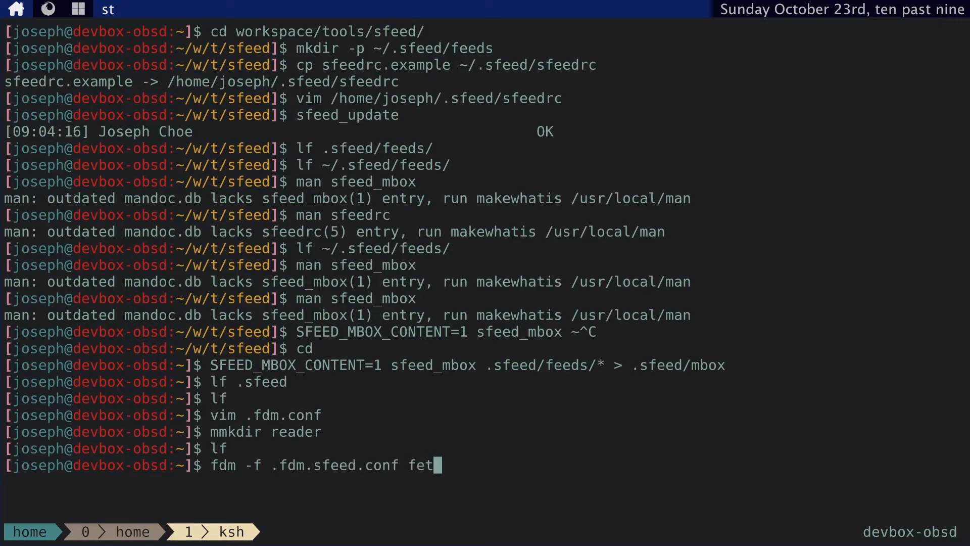
pyautogui.press('Return')
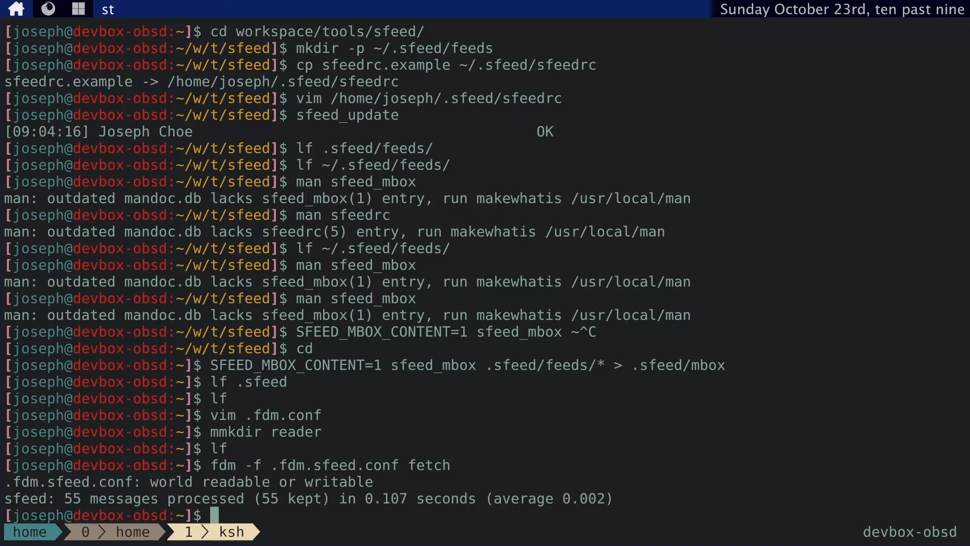
pyautogui.write('lf')
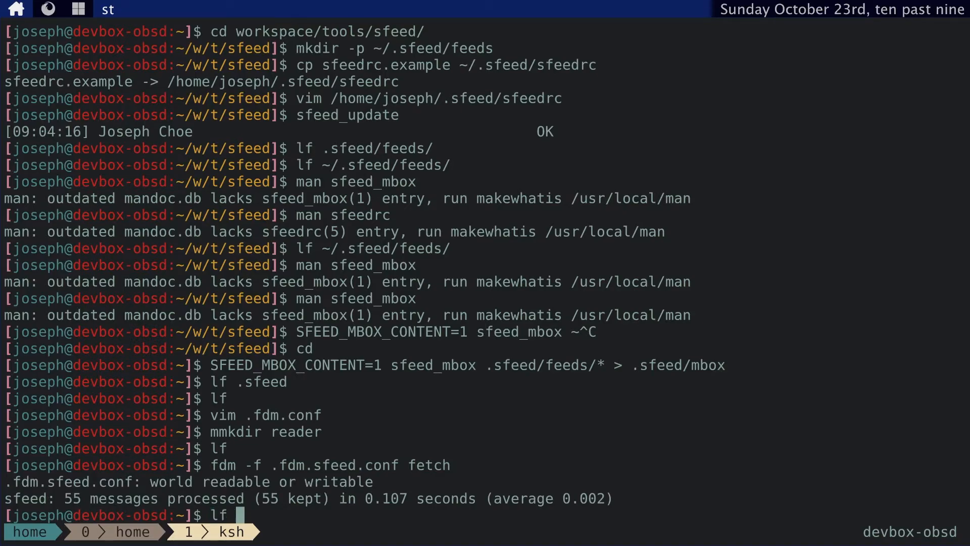
pyautogui.press('Return')
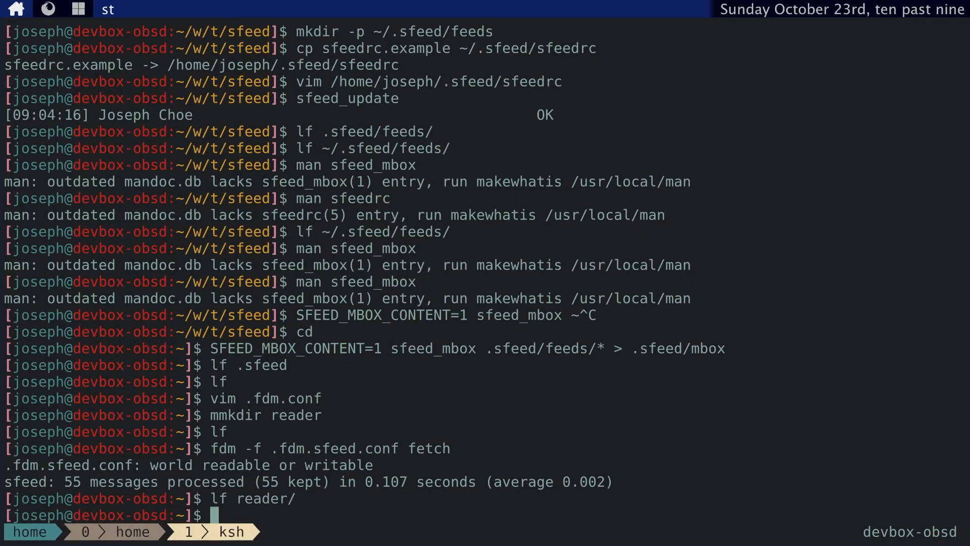
# Step: List all reader/ entries newest first with mlist -s reader/ | msort -dr | mseq -S; mscan
pyautogui.write('mlist')
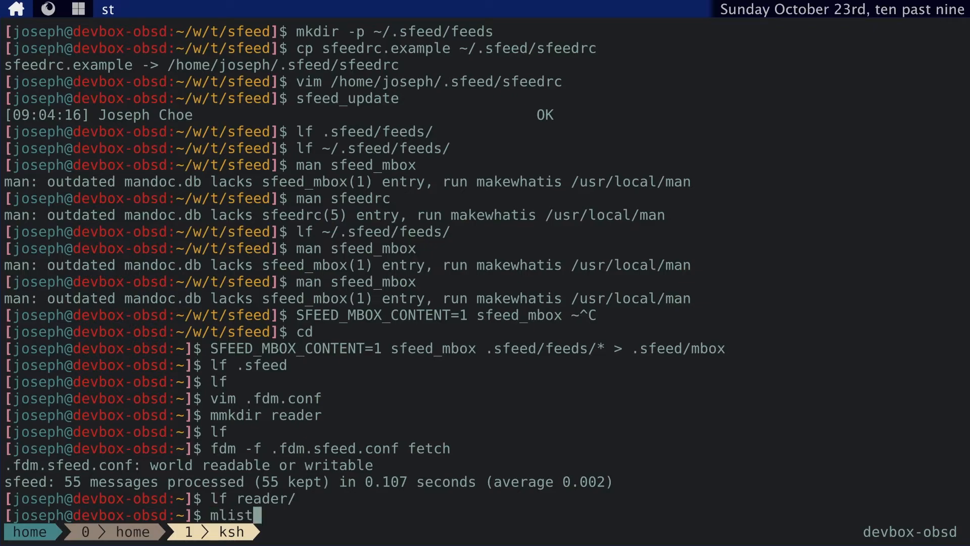
pyautogui.write('-s read')
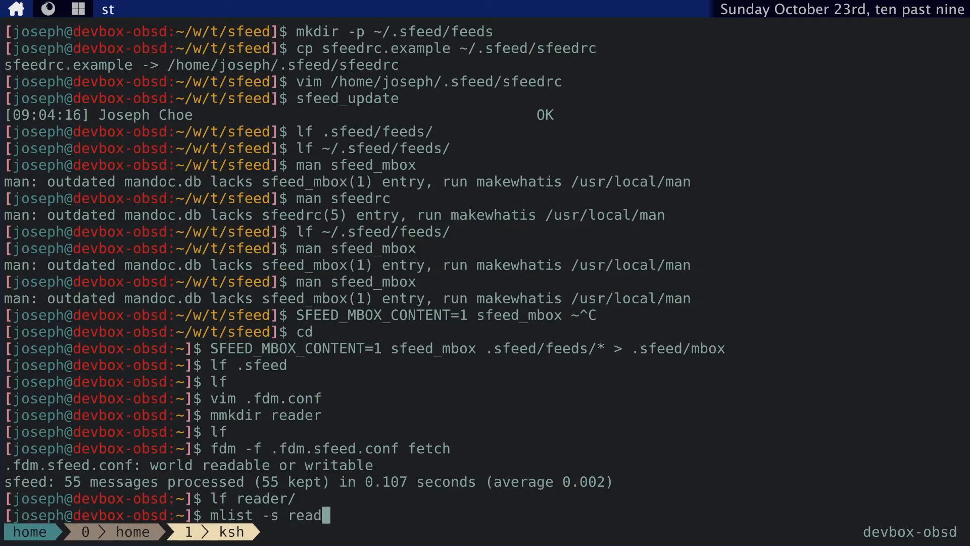
pyautogui.write('er/ |')
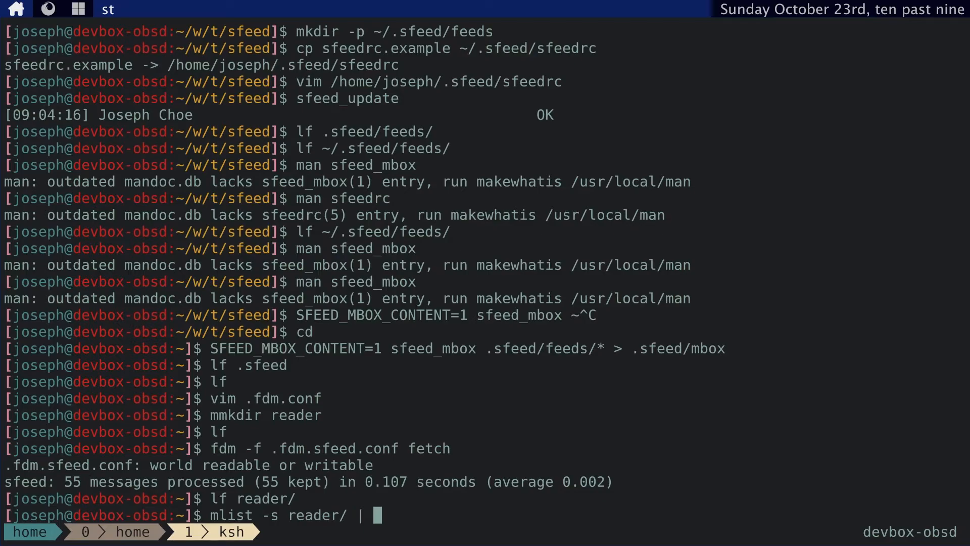
pyautogui.write('msort')
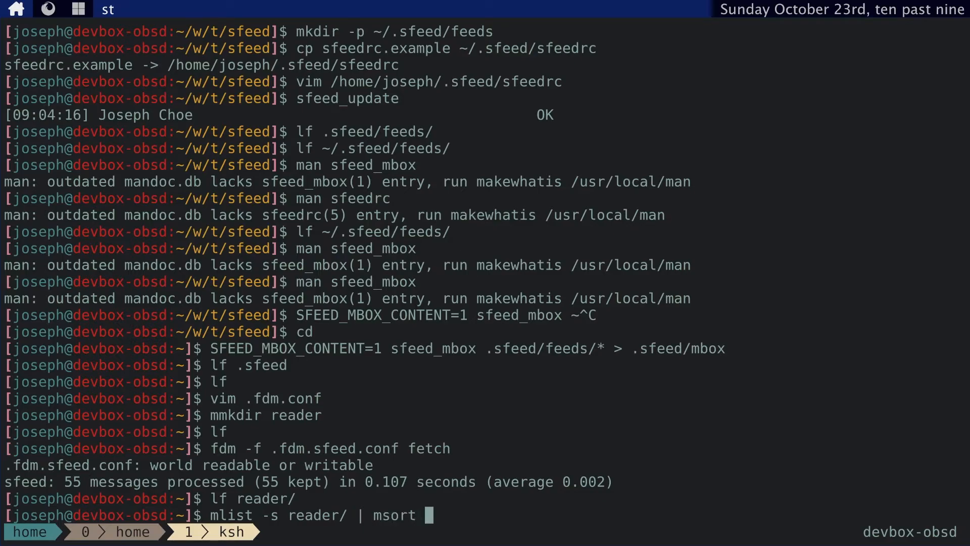
pyautogui.write('-dr |')
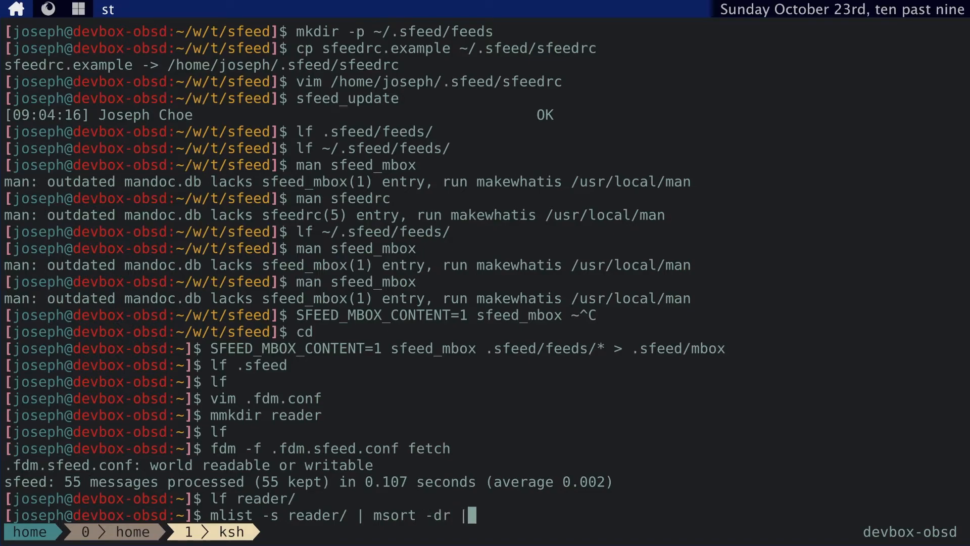
pyautogui.write('mseq')
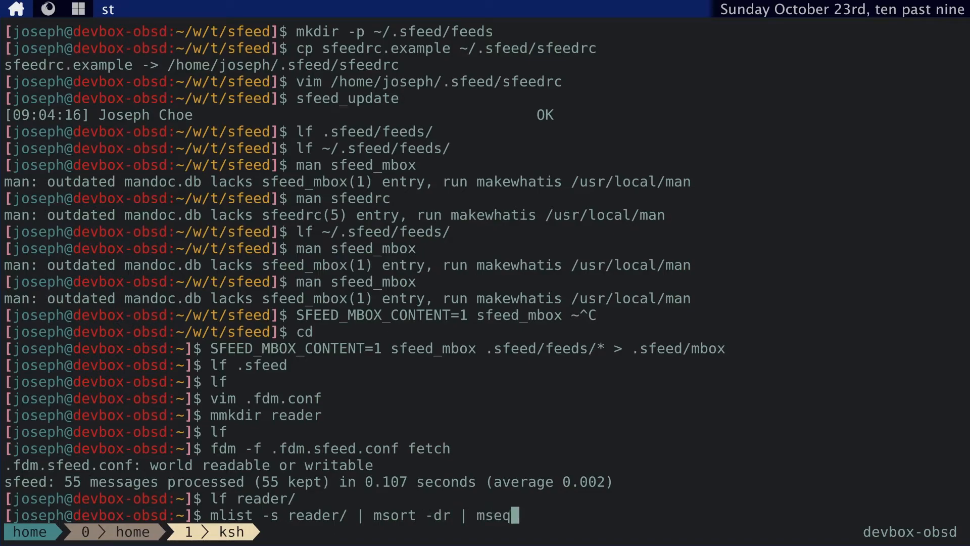
pyautogui.write('-S')
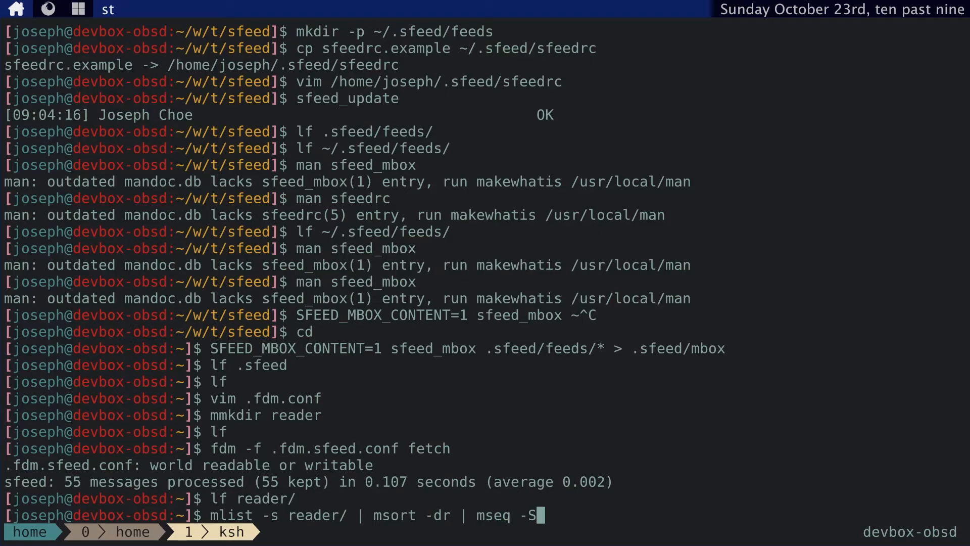
pyautogui.write('; mscan')
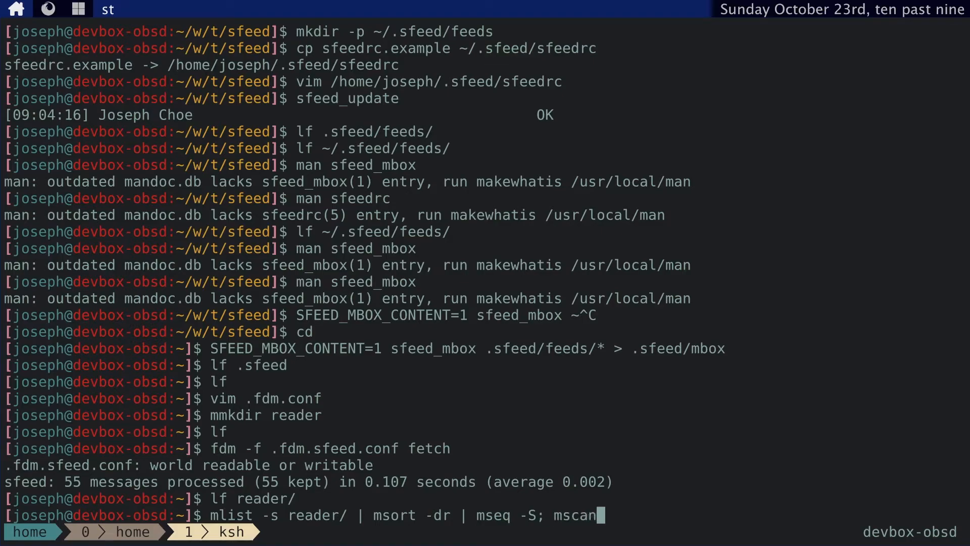
pyautogui.press('Return')
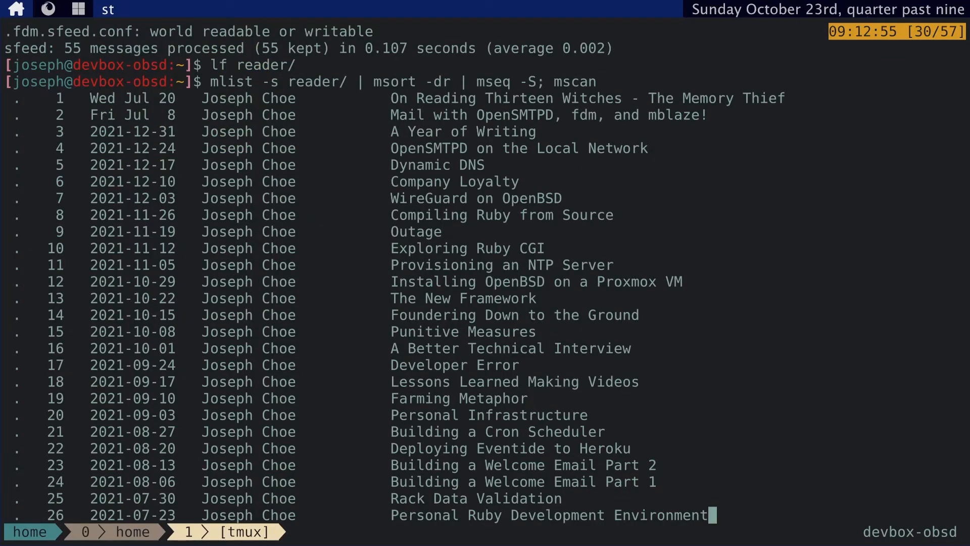
# Step: Insert head -20 into the pipeline and rerun it to show the 20 newest entries
pyautogui.scroll(-3)
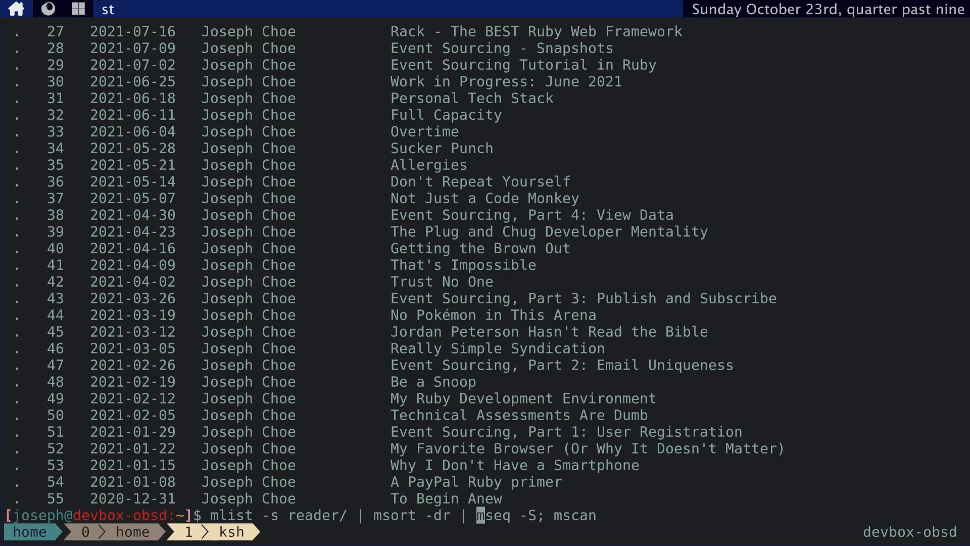
pyautogui.write('head 20')
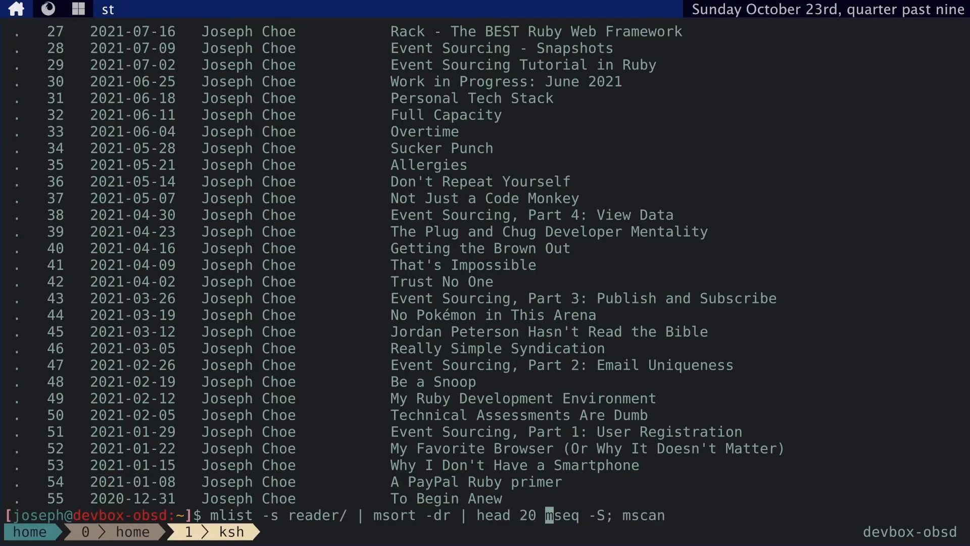
pyautogui.write('| ')
pyautogui.press('Return')
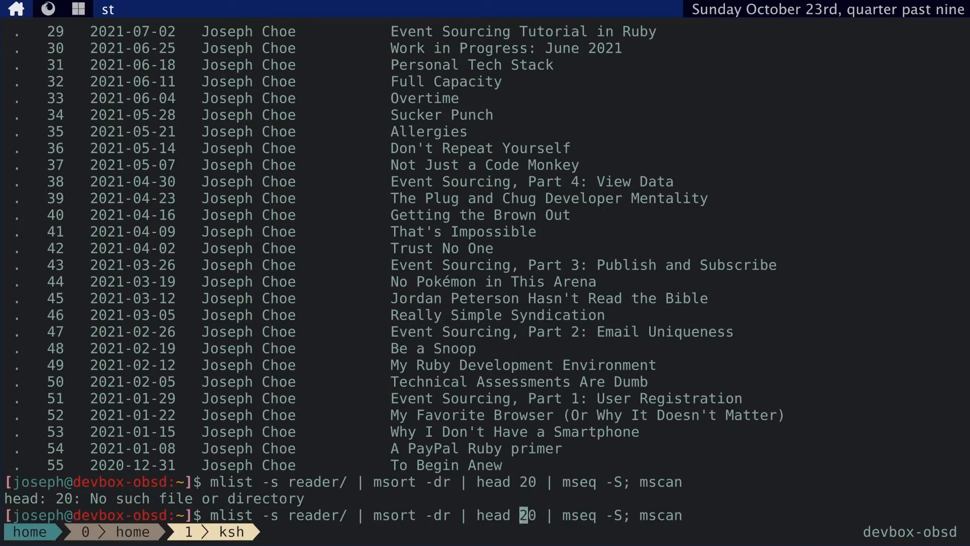
pyautogui.write('-')
pyautogui.press('Return')
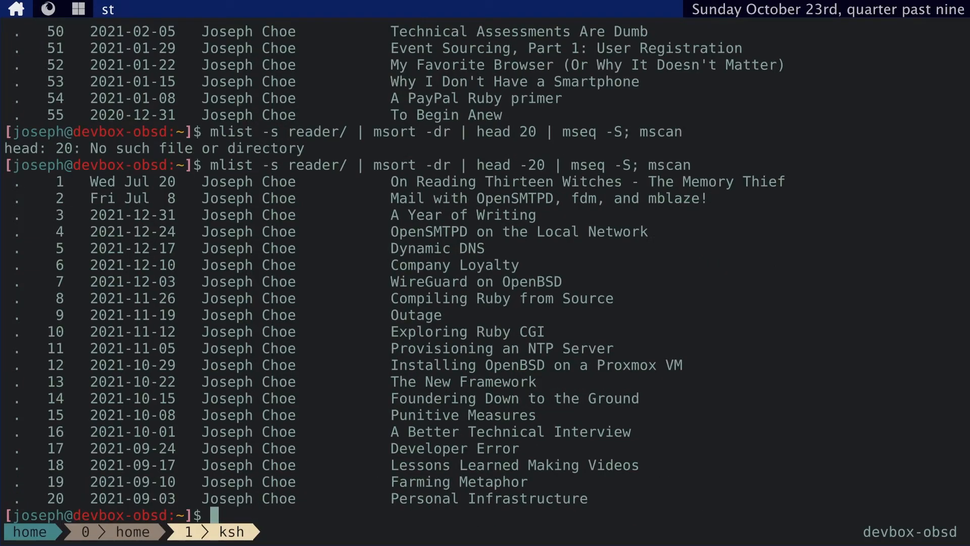
pyautogui.write('mless')
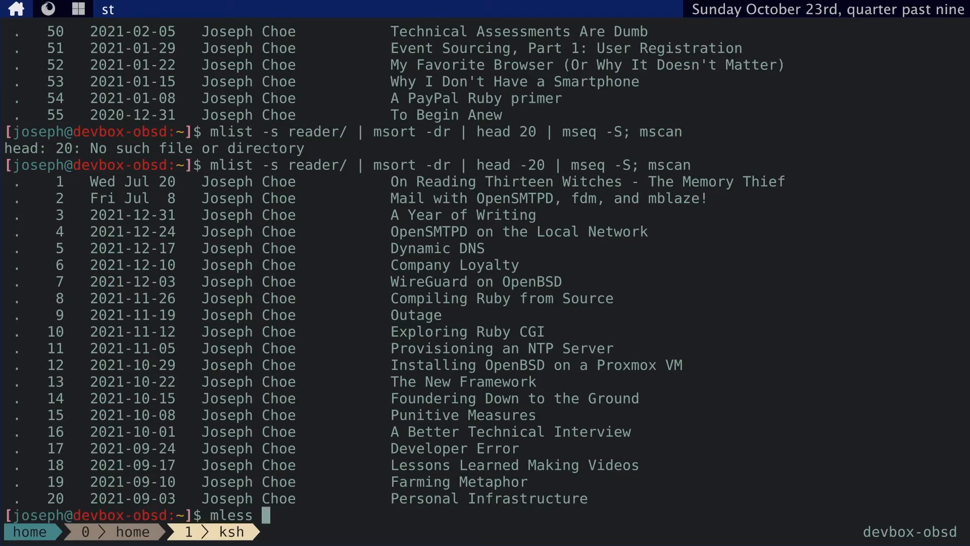
pyautogui.press('Return')
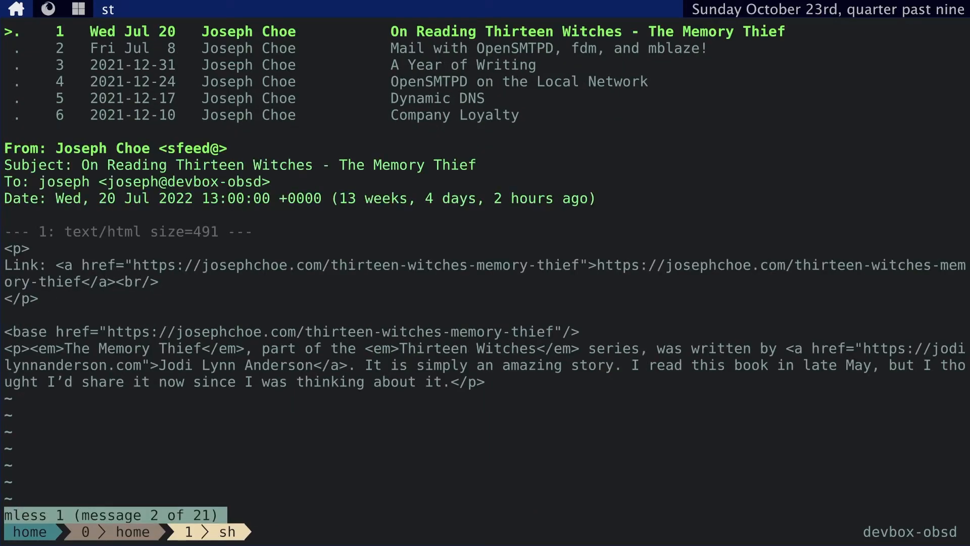
pyautogui.moveTo(623, 227)
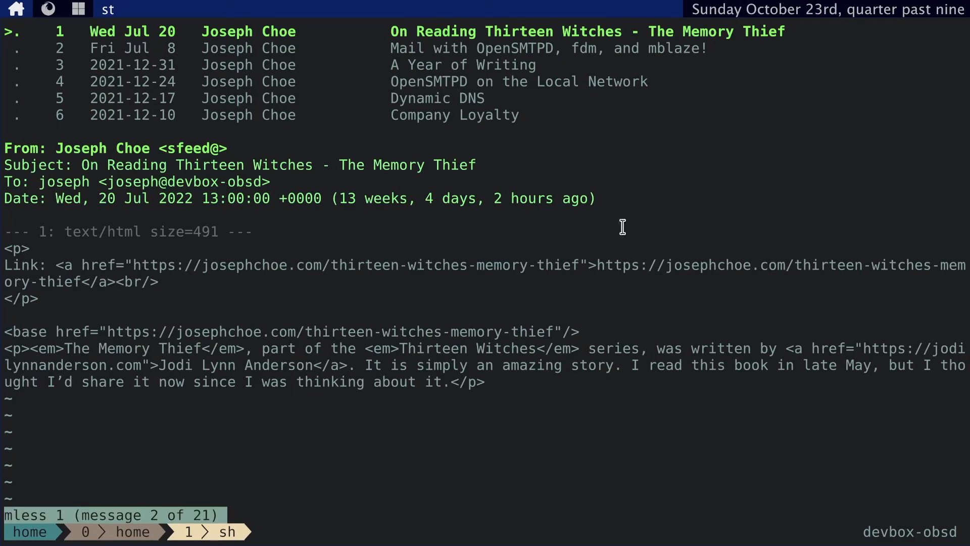
pyautogui.press('j')
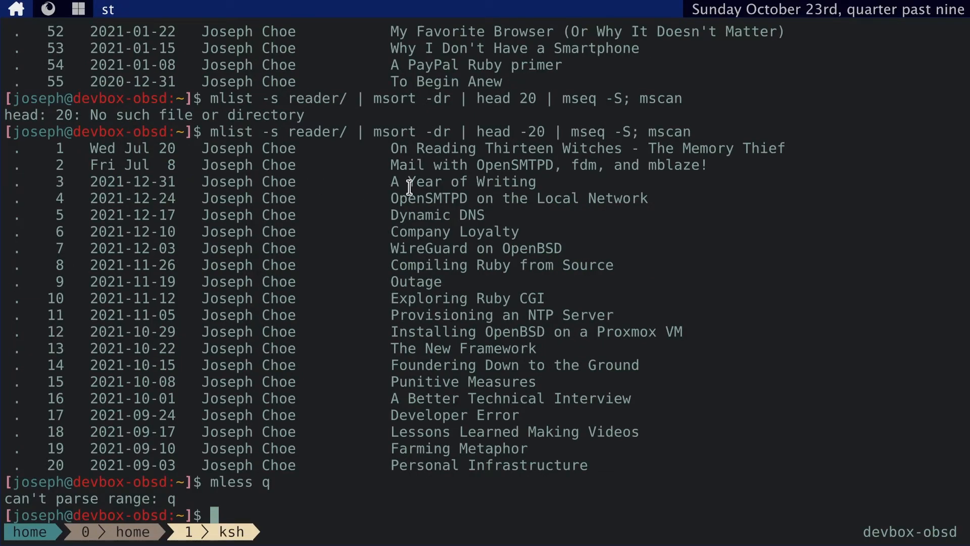
# Step: Flag message 3 as seen with mflag -S 3 and rerun the twenty-newest listing
pyautogui.write('mflag')
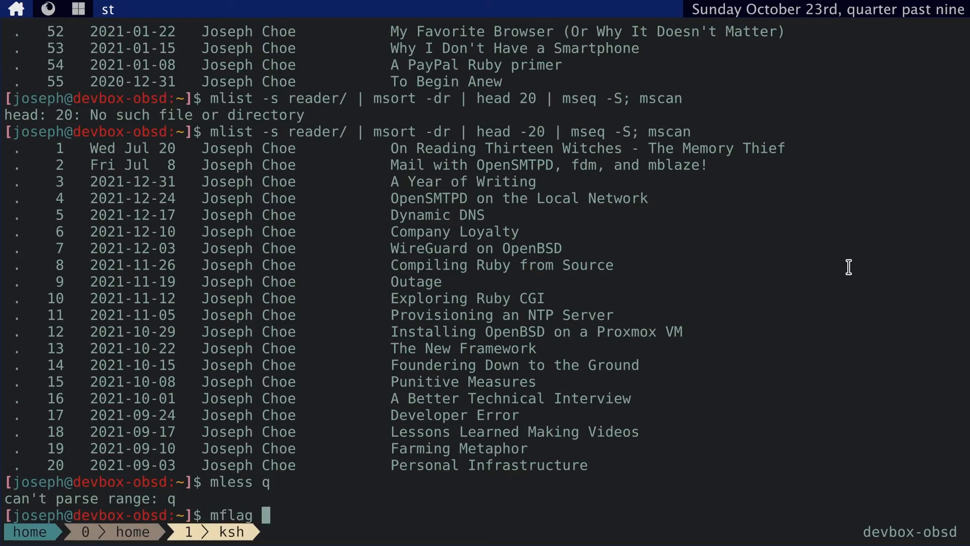
pyautogui.write('-S 3')
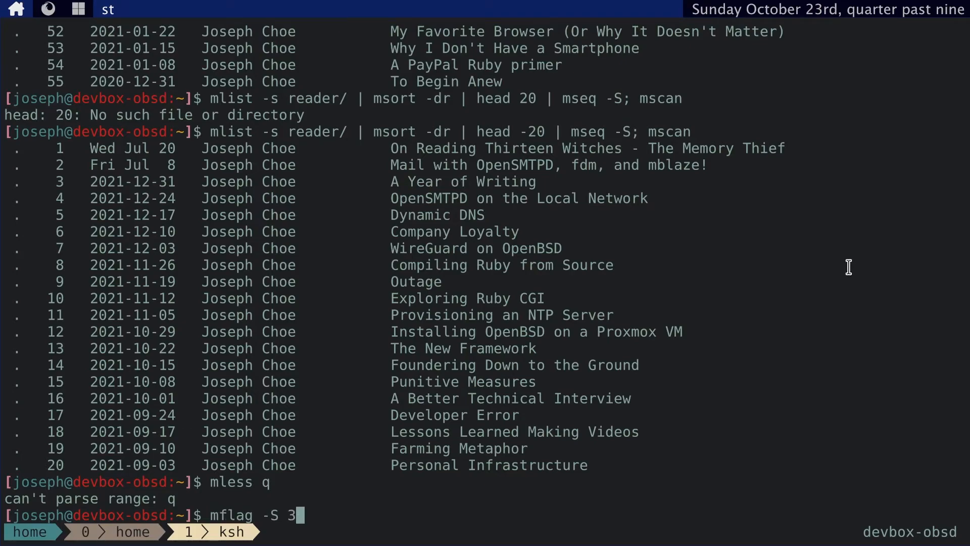
pyautogui.press('Return')
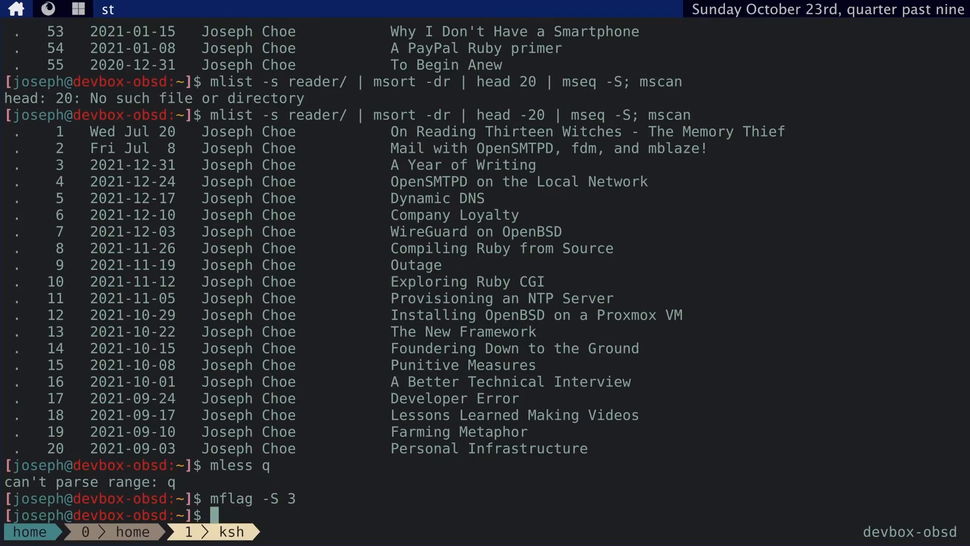
pyautogui.press('Up')
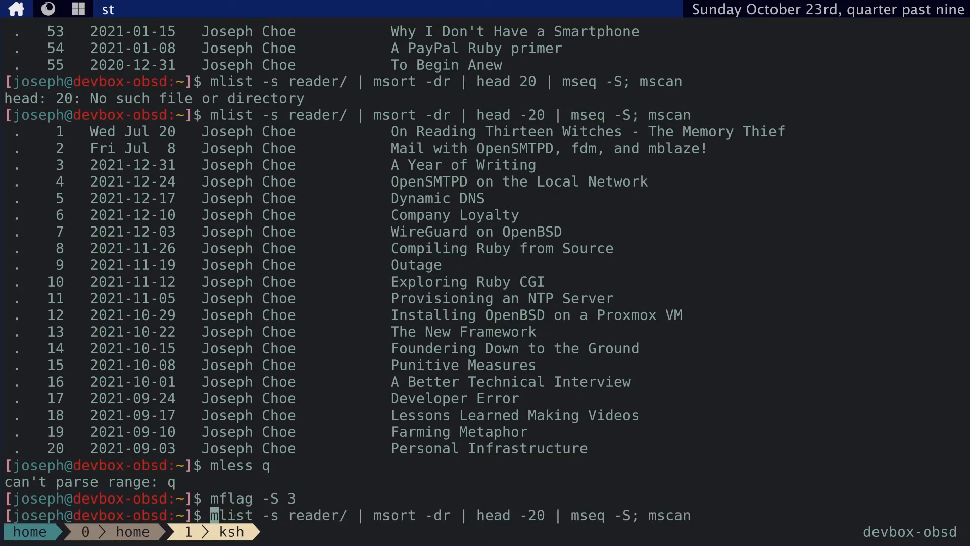
pyautogui.press('Return')
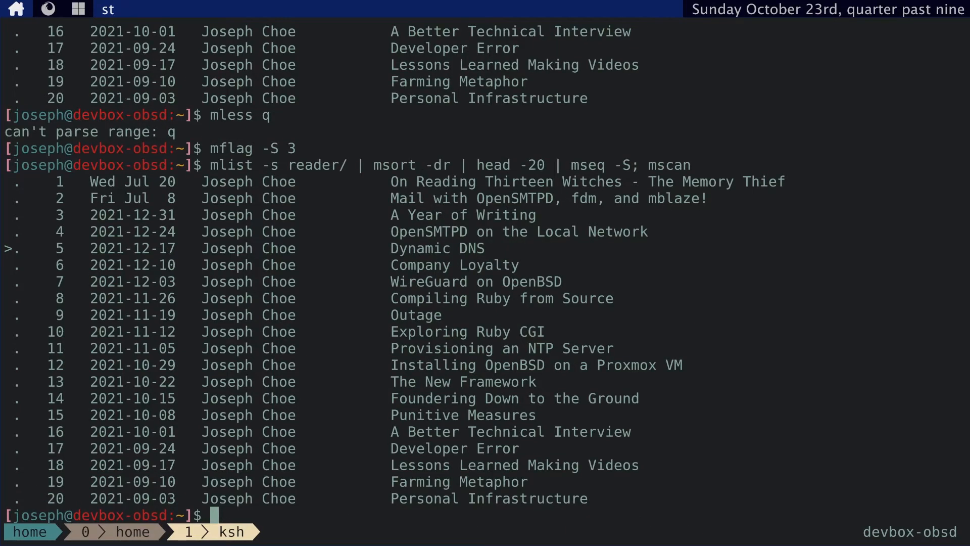
pyautogui.press('Return')
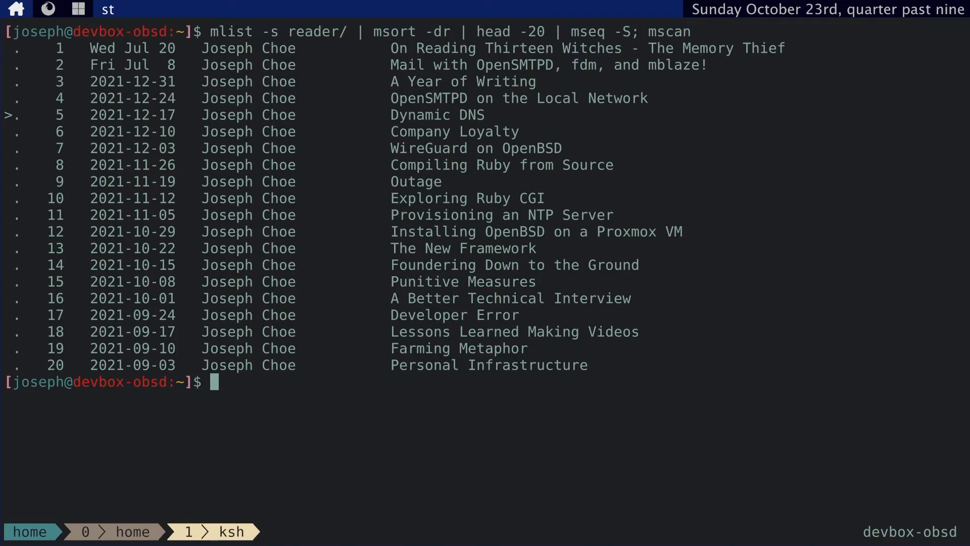
# Step: Retry the mflag command and read the manual page for the flagging tool
pyautogui.write('mfl')
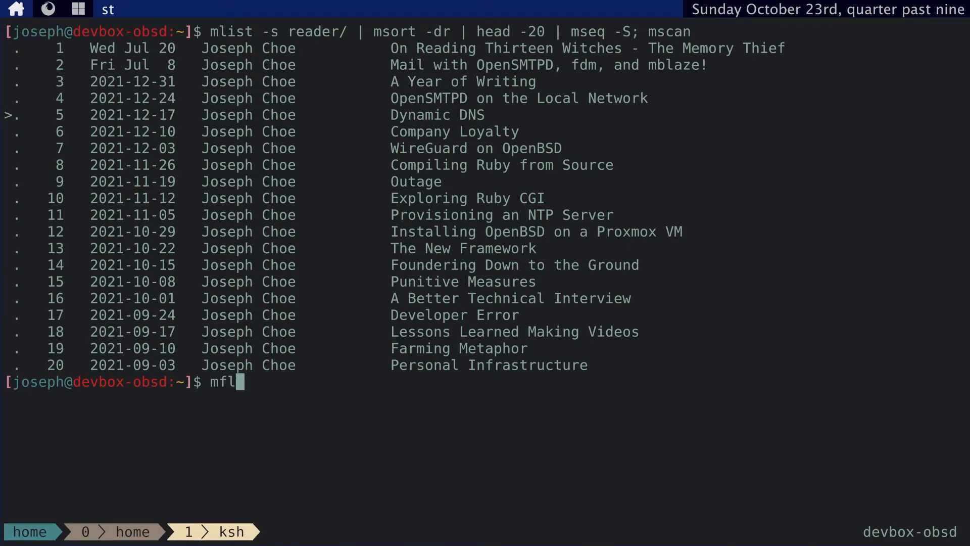
pyautogui.press('Return')
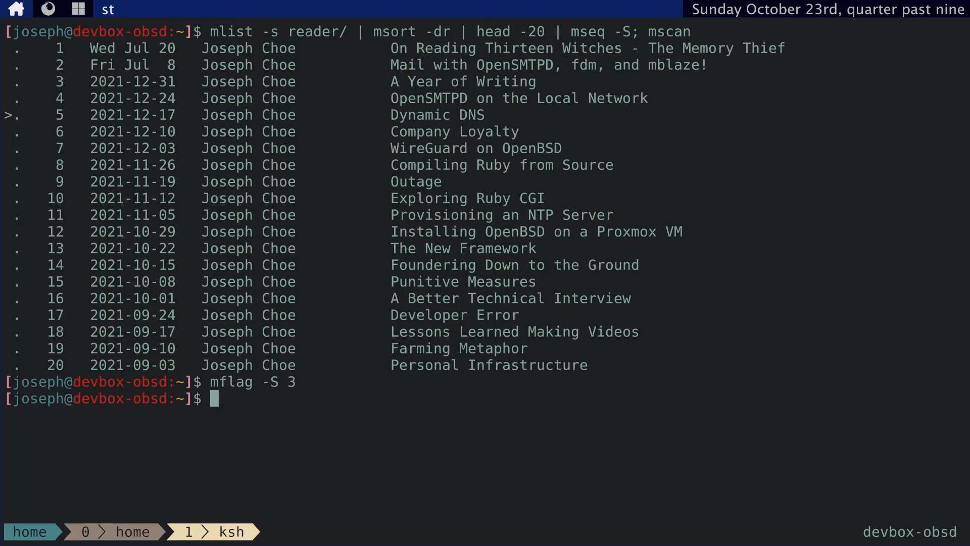
pyautogui.write('minc reader/^C')
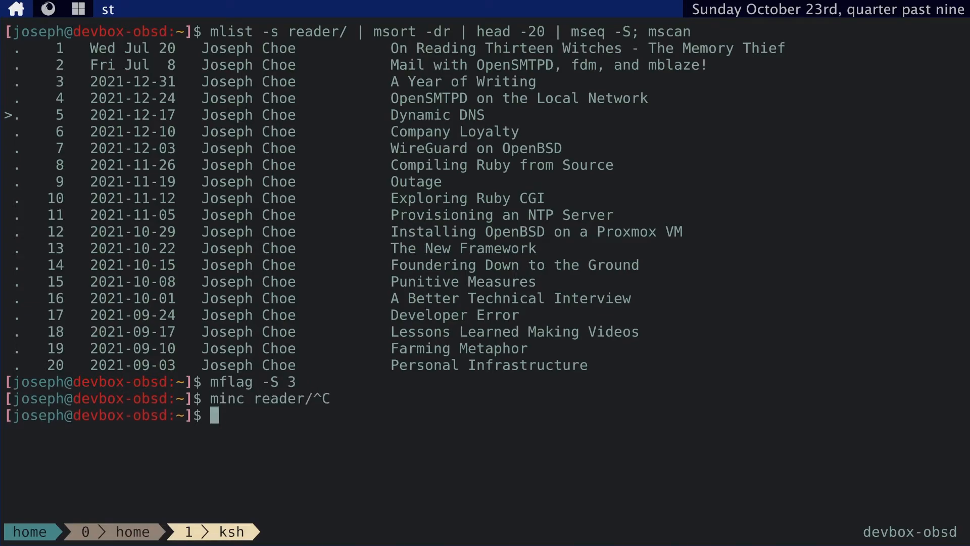
pyautogui.write('man m')
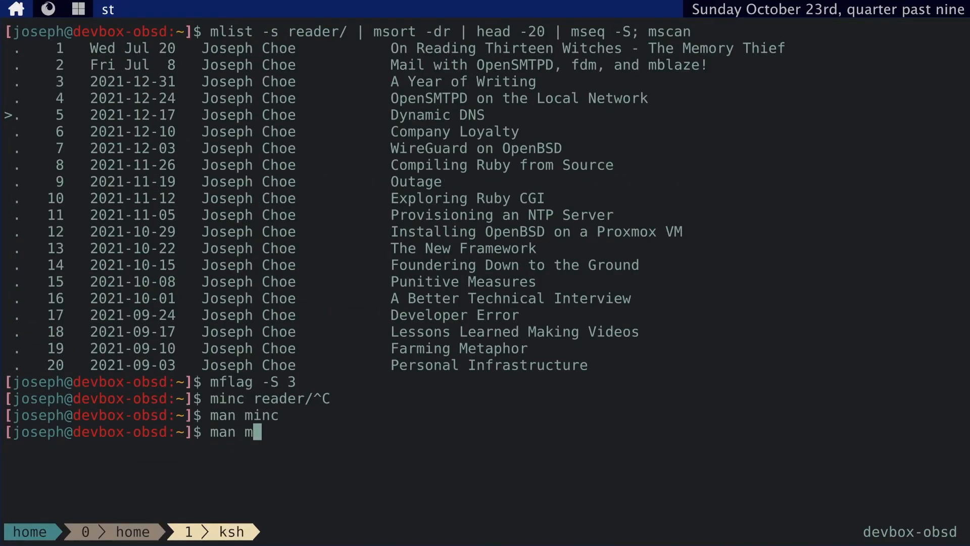
pyautogui.press('Return')
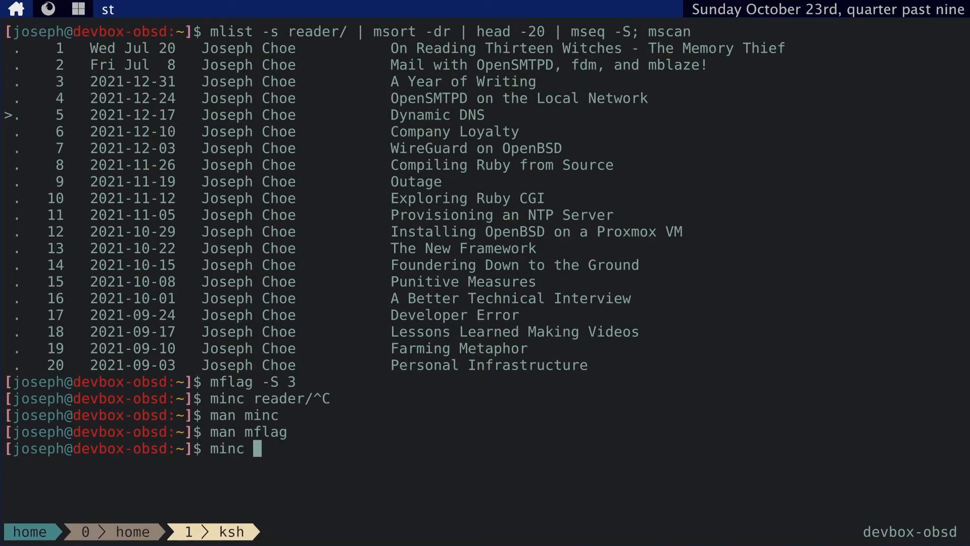
# Step: Run minc reader/, refresh the listing, and flag message 3 seen again
pyautogui.write('reader/')
pyautogui.write('clea')
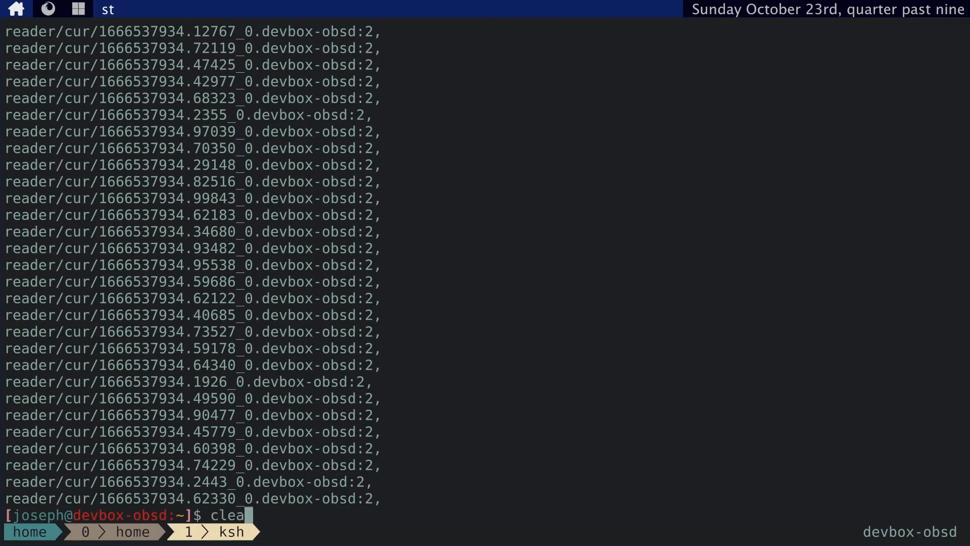
pyautogui.press('Return')
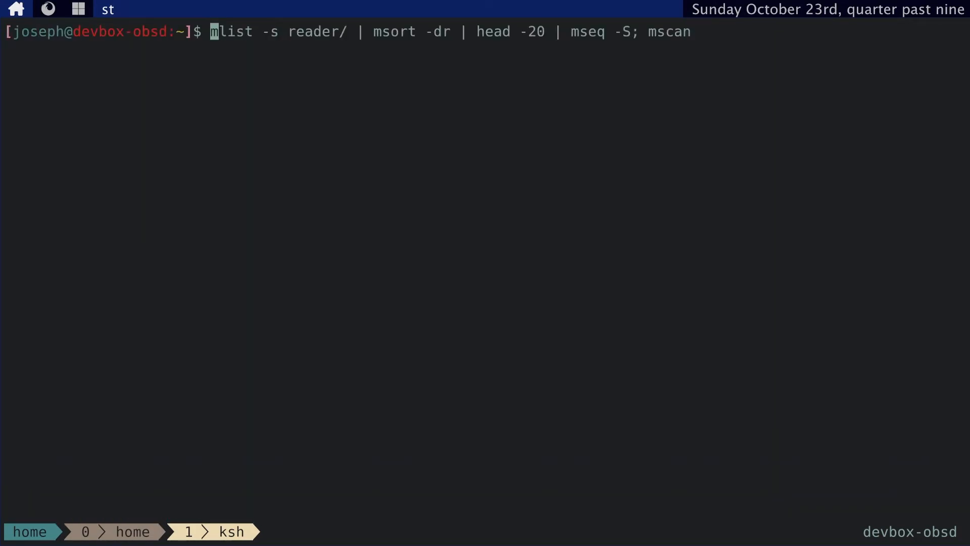
pyautogui.press('Return')
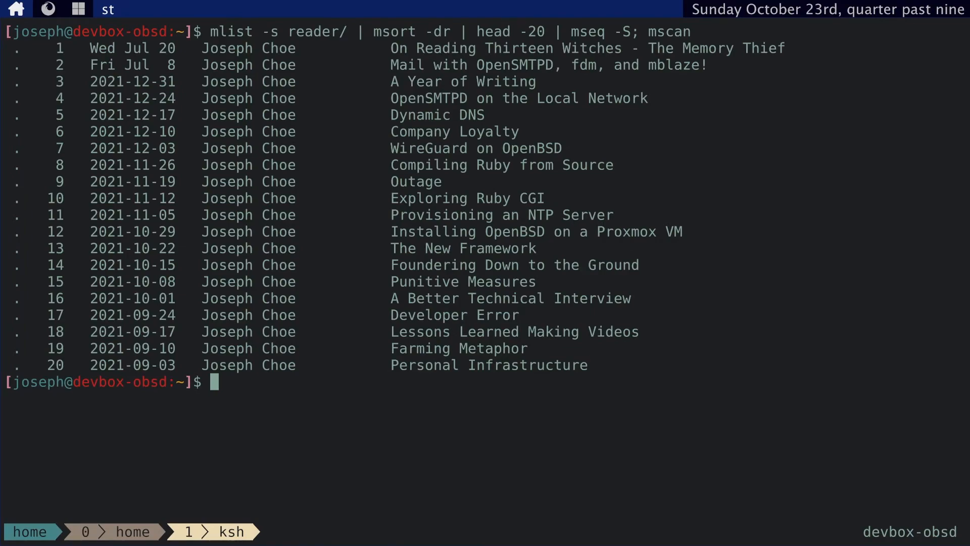
pyautogui.write('mf')
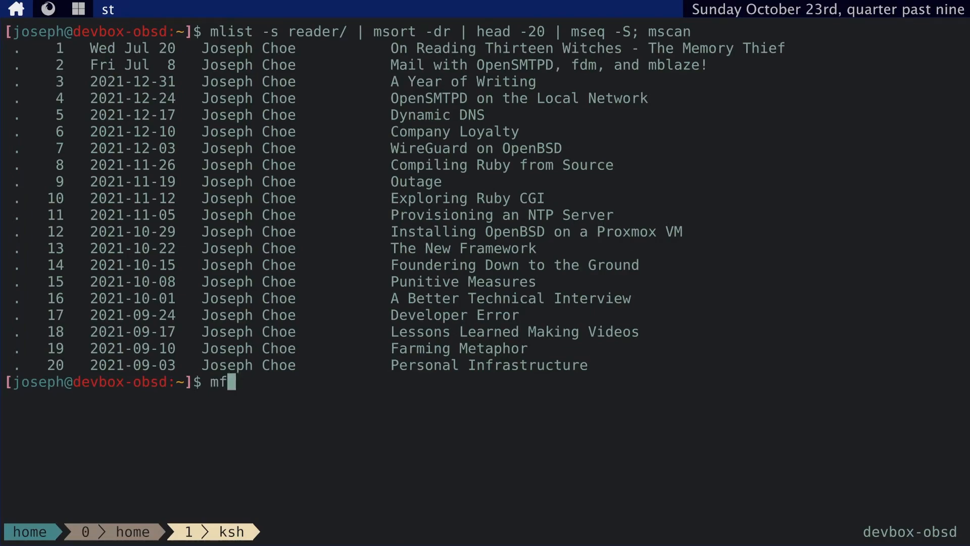
pyautogui.write('lag -S 3')
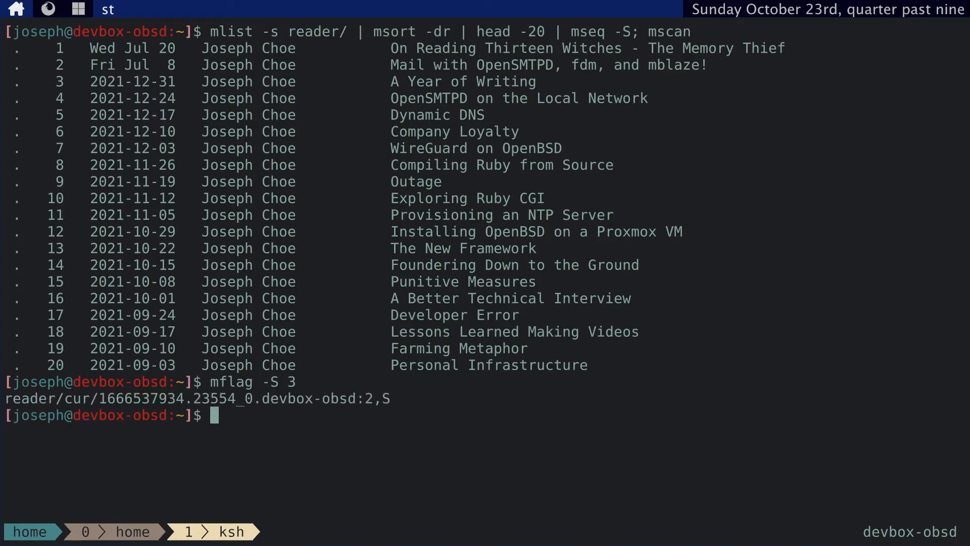
pyautogui.press('Return')
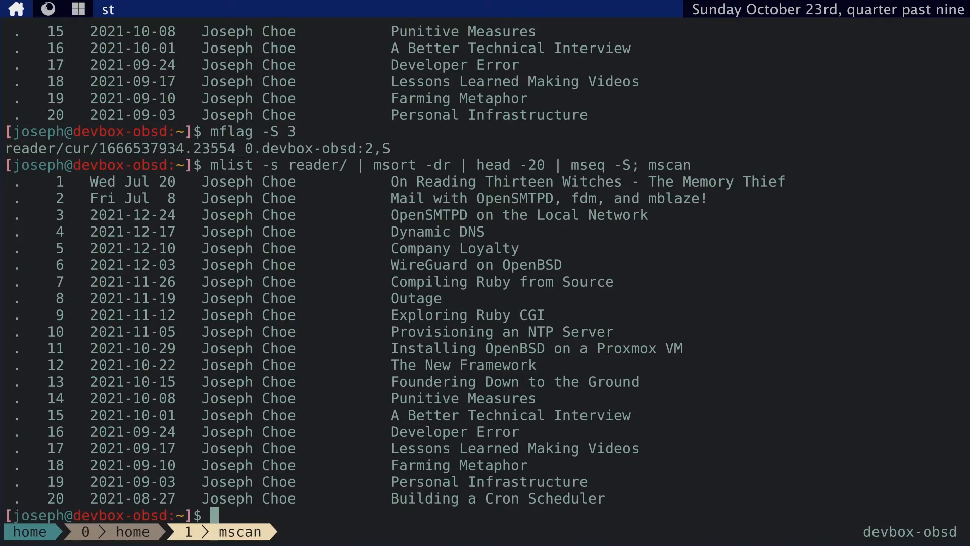
pyautogui.moveTo(214, 186)
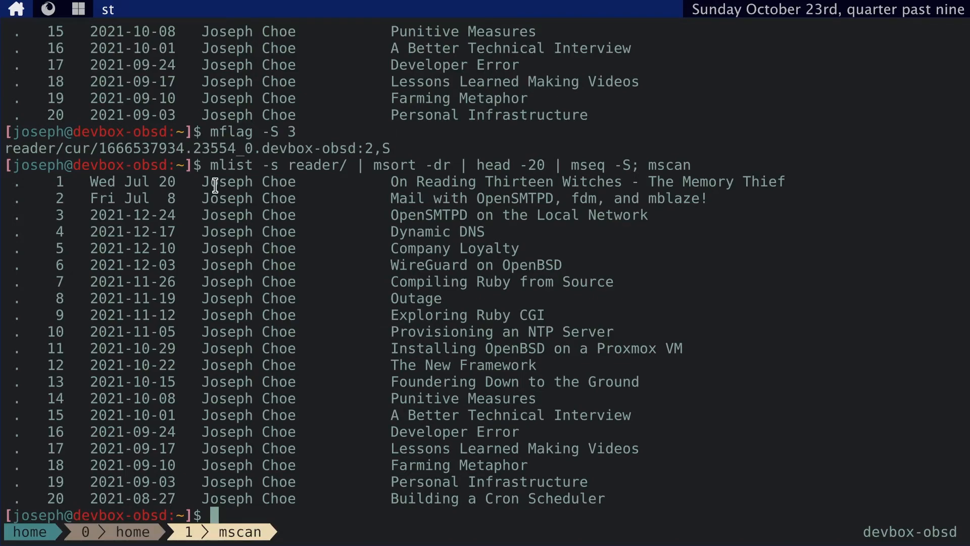
pyautogui.write('man')
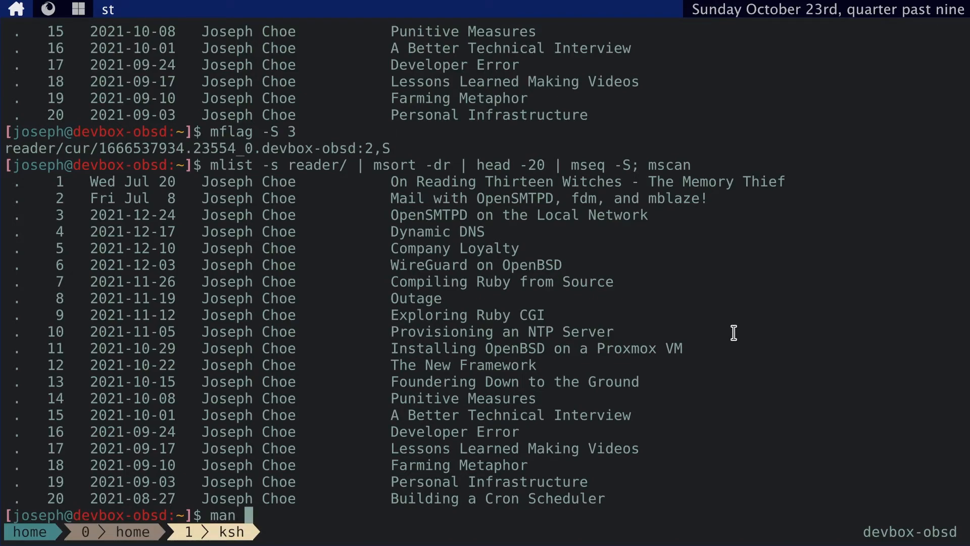
pyautogui.press('Return')
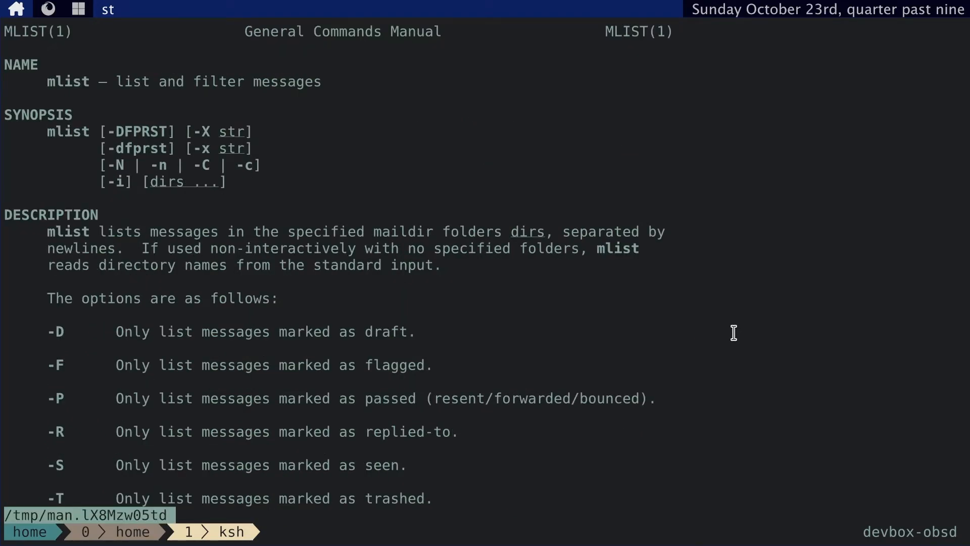
pyautogui.scroll(-3)
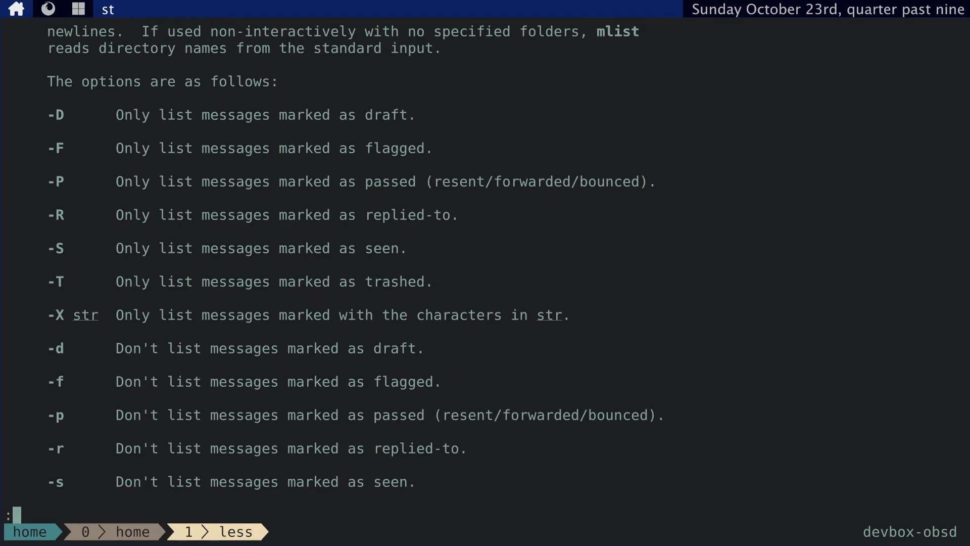
pyautogui.press('q')
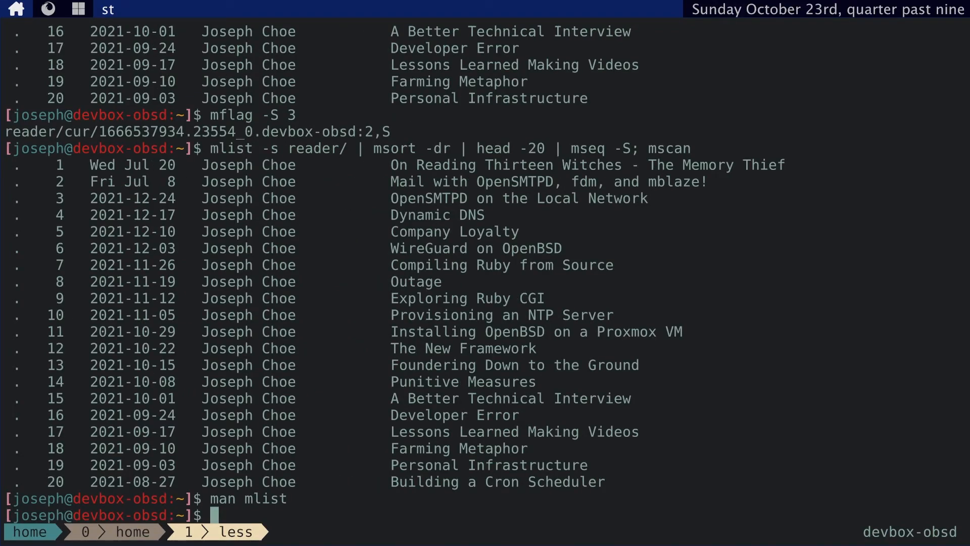
pyautogui.write('cle')
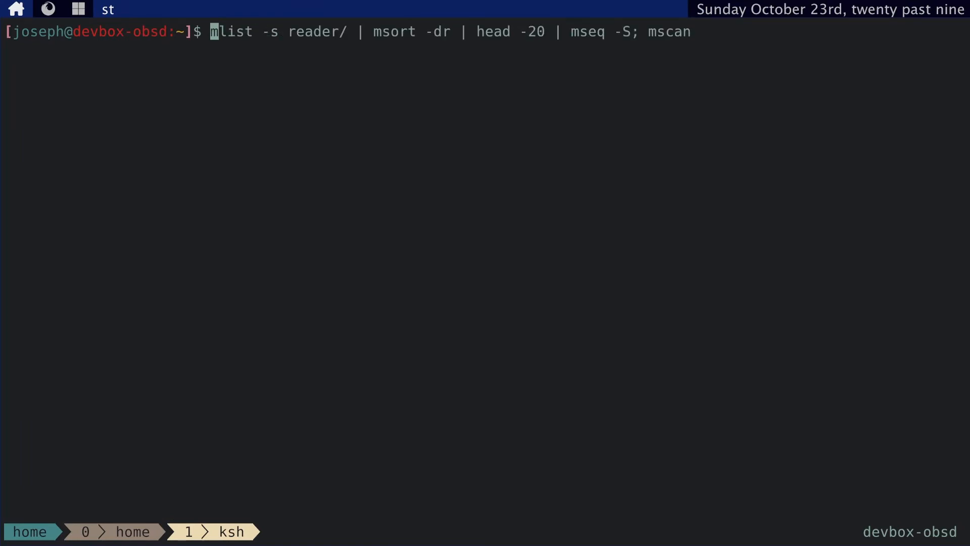
pyautogui.press('Return')
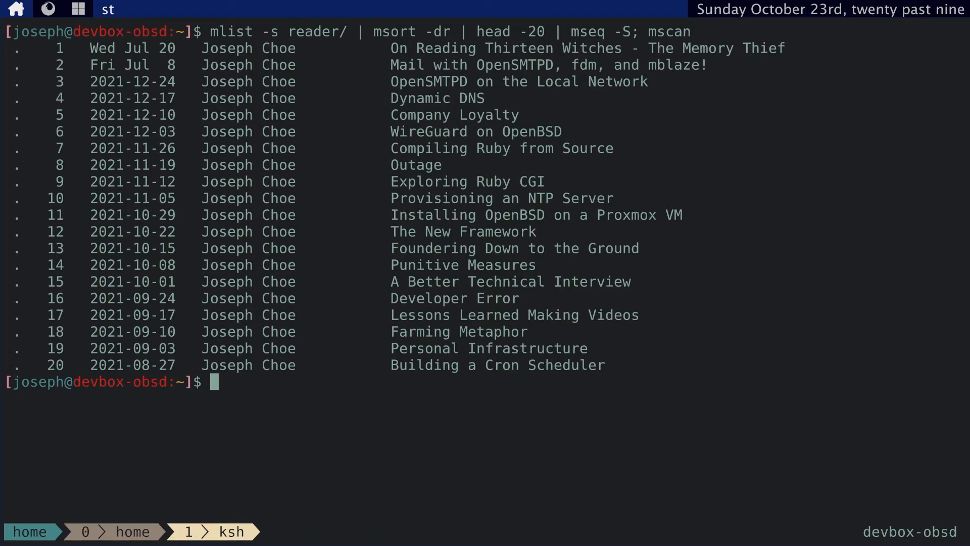
# Step: Type the placeholder <link rel="alternate" .... /> at the prompt, then switch to Firefox
pyautogui.write('<link')
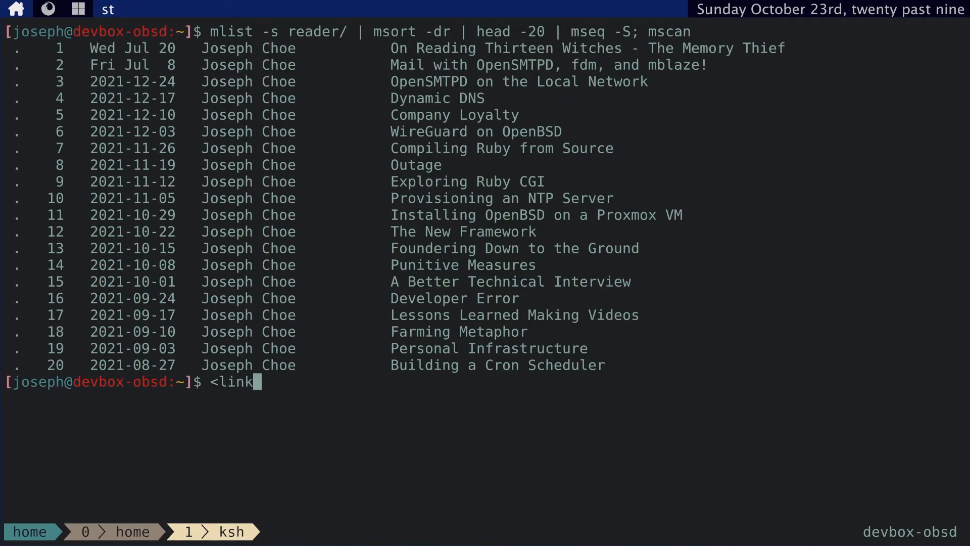
pyautogui.write('rel="')
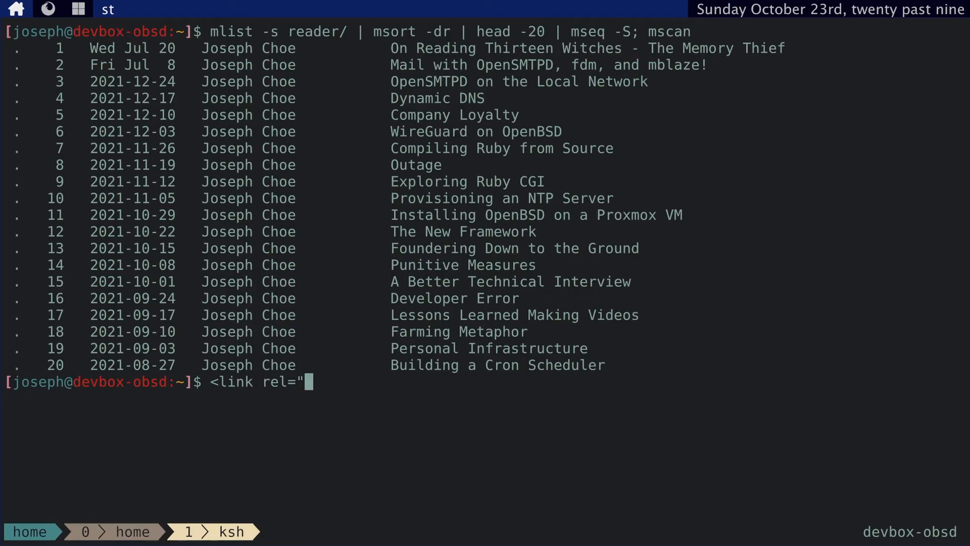
pyautogui.write('alternate"')
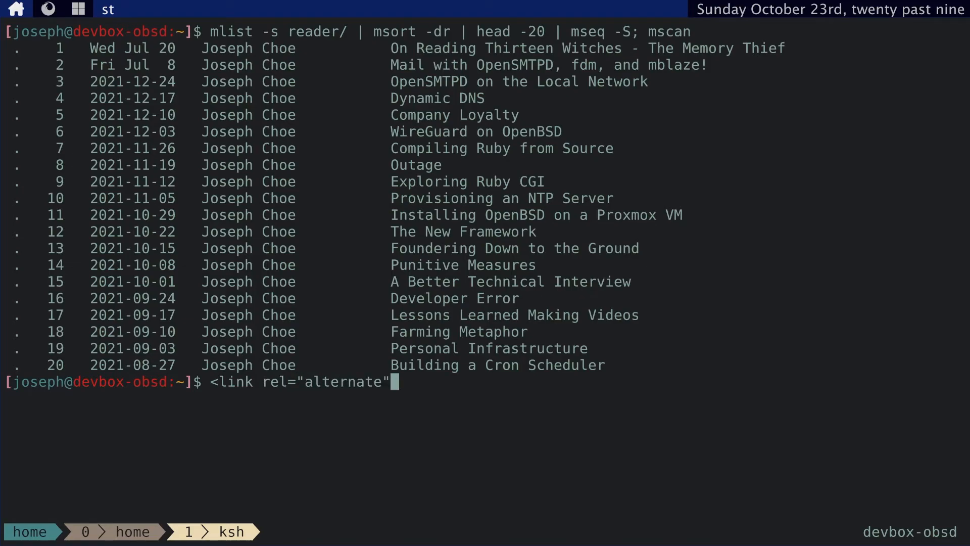
pyautogui.write('.... ./')
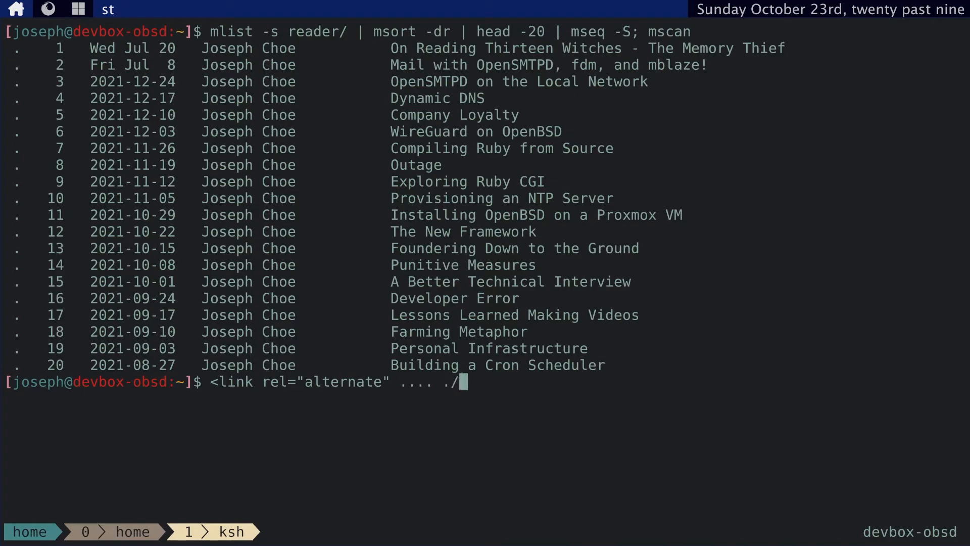
pyautogui.write('>')
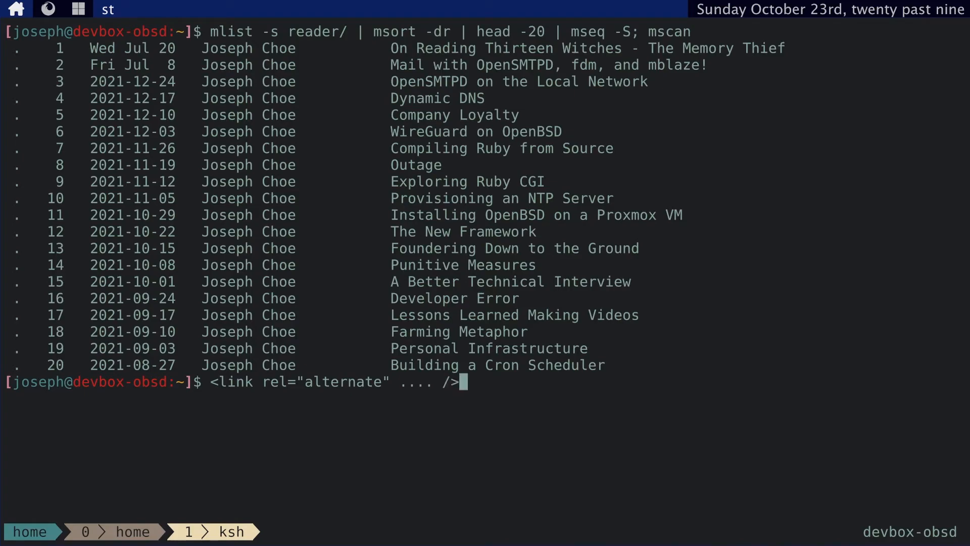
pyautogui.press('ctrl+c')
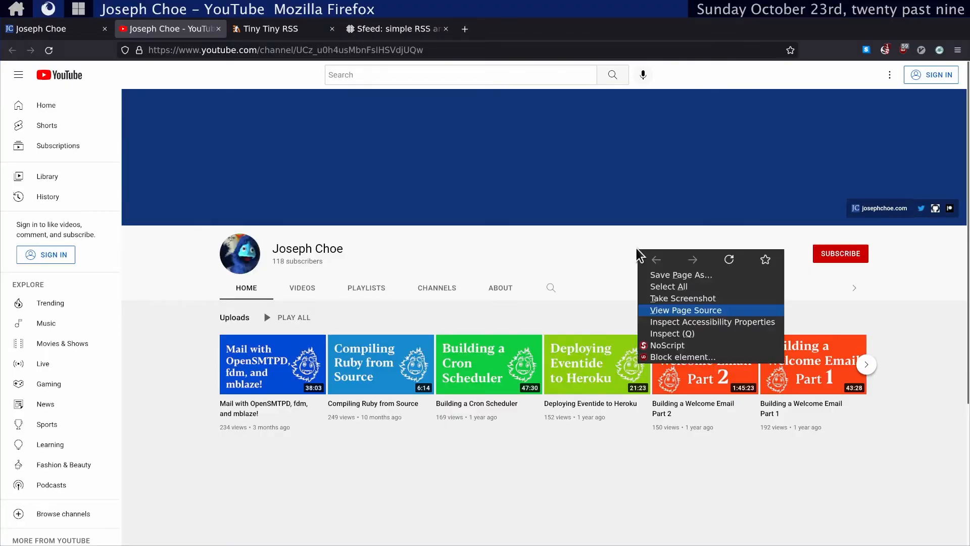
# Step: Copy the YouTube channel URL from Firefox and paste it after w3m in the terminal
pyautogui.click(686, 310)
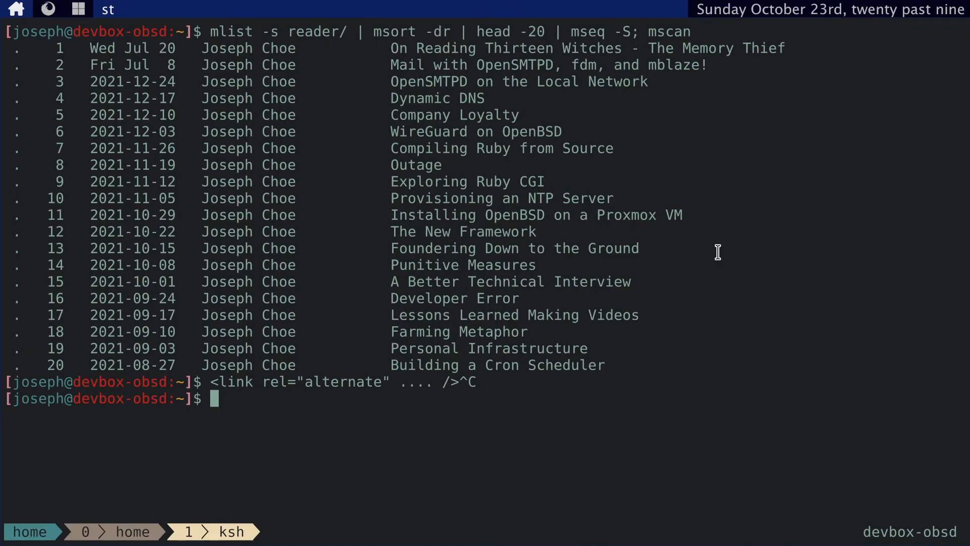
pyautogui.write('ly')
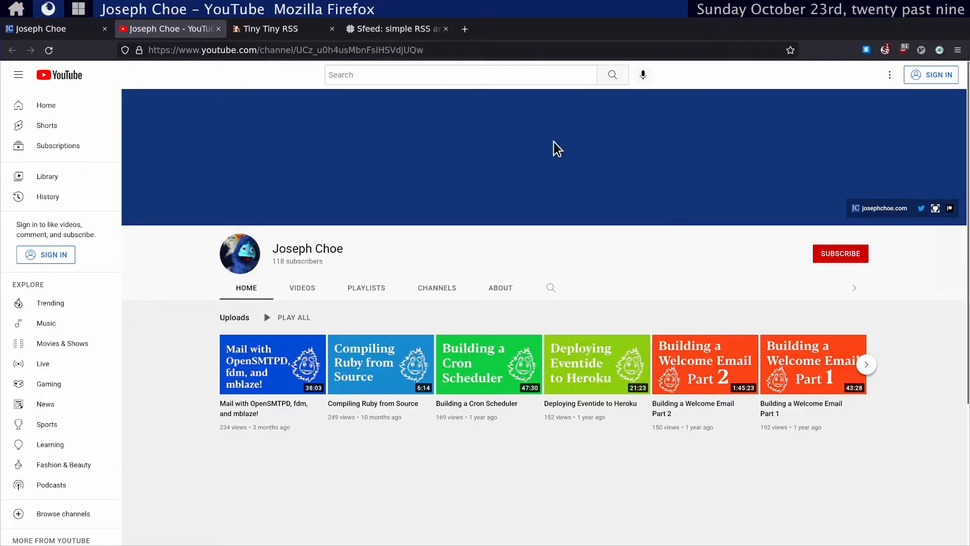
pyautogui.rightClick(285, 50)
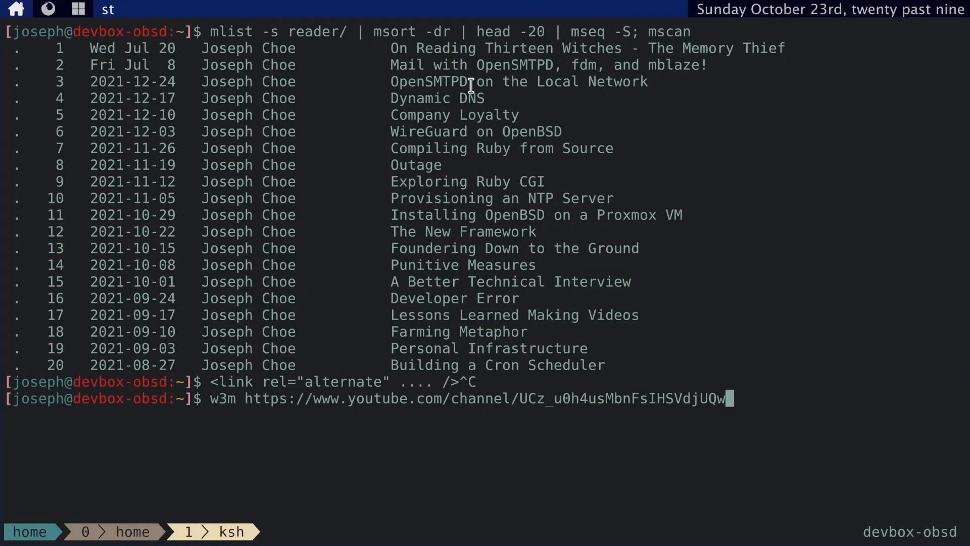
# Step: Open the channel page in w3m and find the RSS alternate link in its source
pyautogui.press('Return')
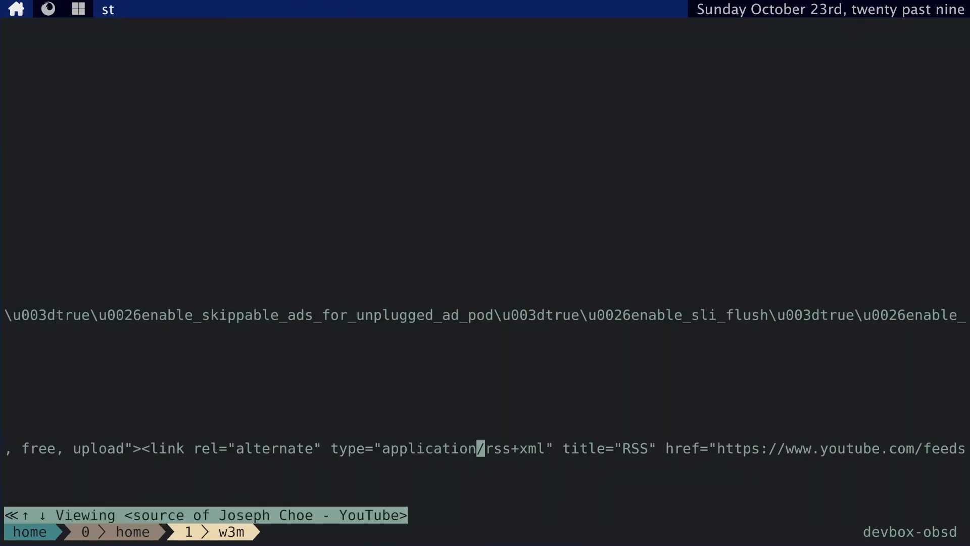
pyautogui.press('Left')
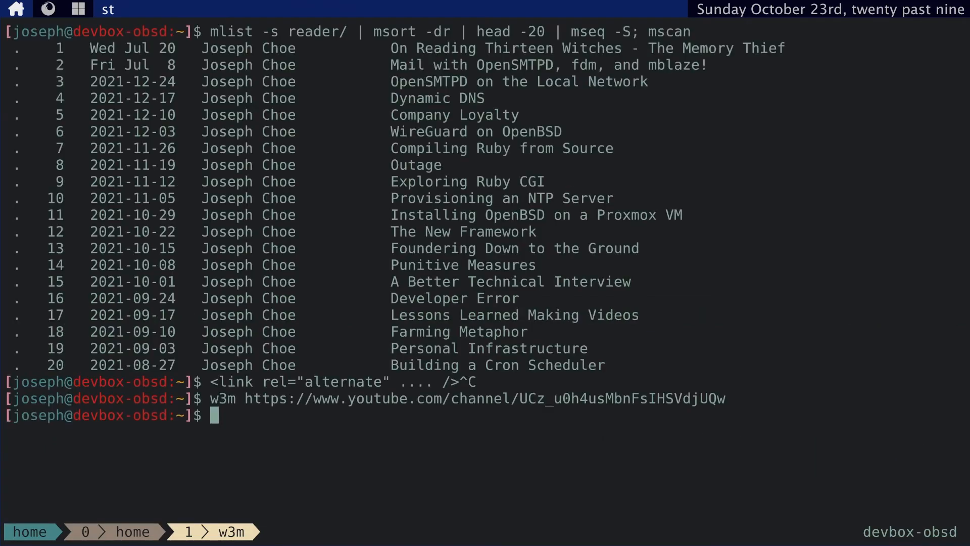
# Step: Add a 'Joseph Choe - Videos' YouTube feed line below the existing entry in .sfeed/sfeedrc
pyautogui.write('vim .sfee')
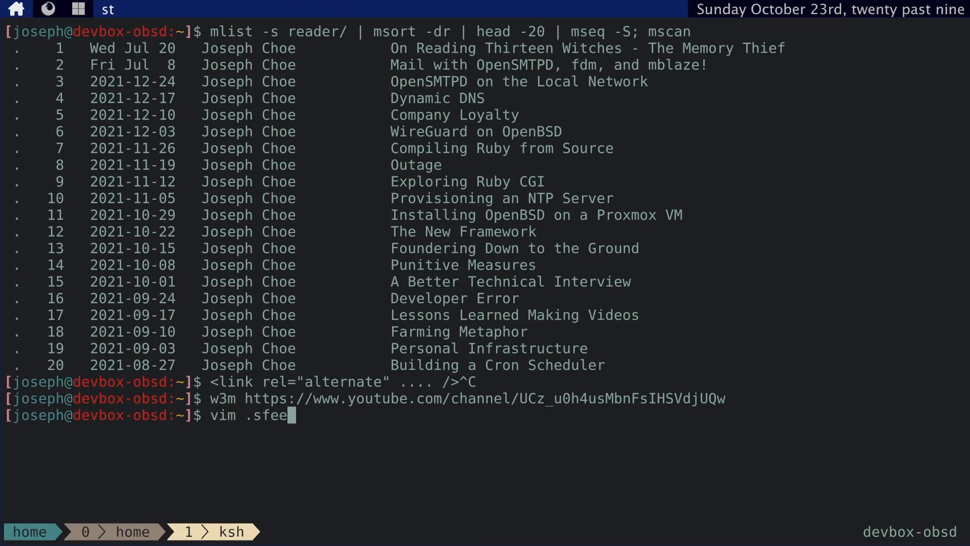
pyautogui.press('Return')
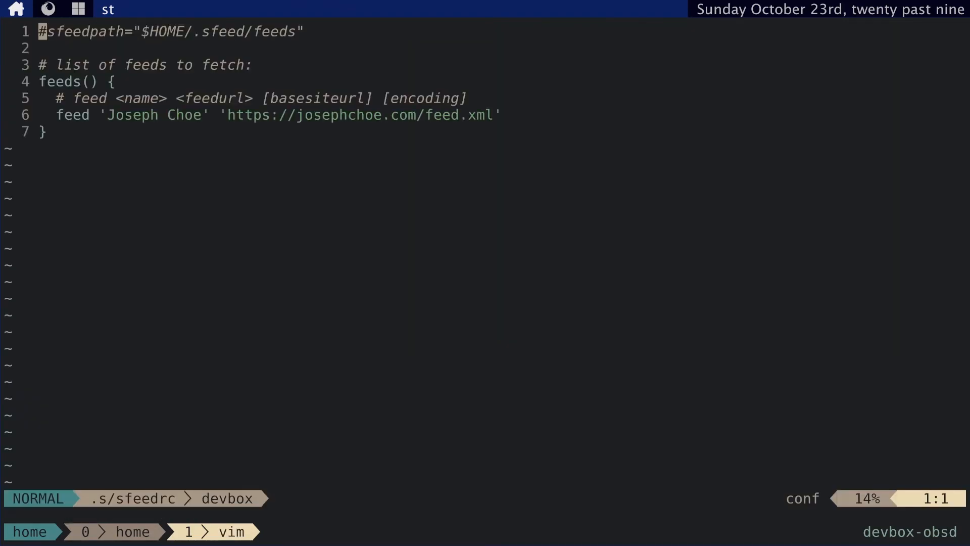
pyautogui.write("feed 'Joseph Choe -")
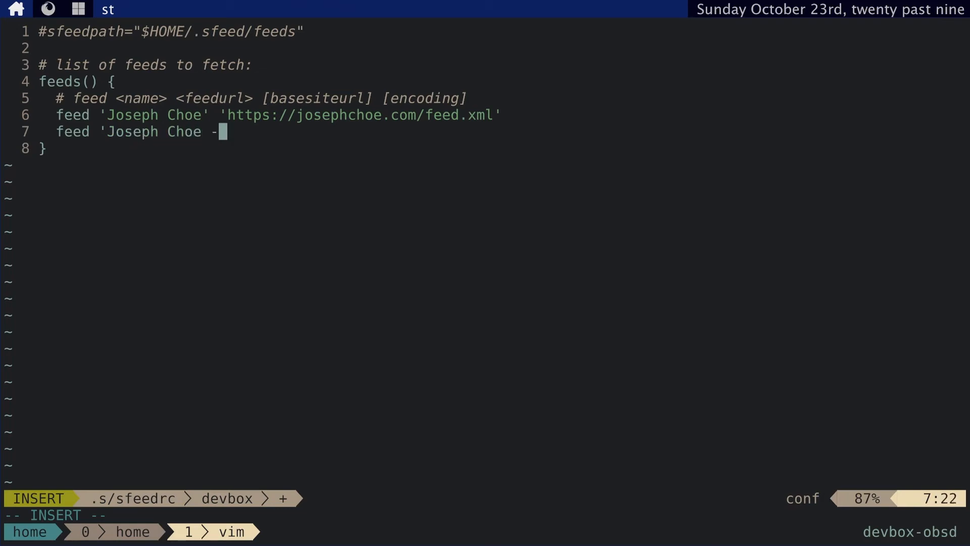
pyautogui.write("Videos' '")
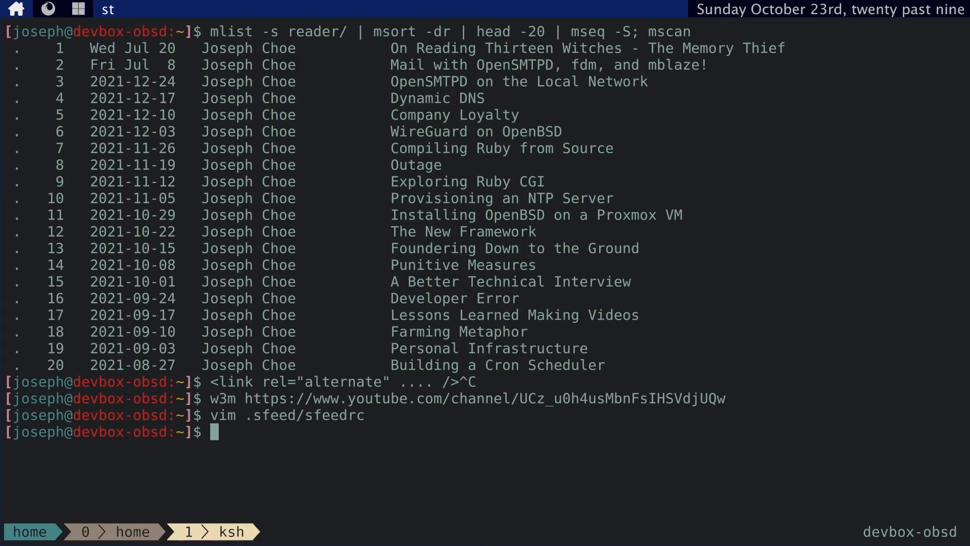
# Step: Refresh both feeds with sfeed_update and write all items into .sfeed/mbox with SFEED_MBOX_CONTENT=1
pyautogui.write('sfeed_updat')
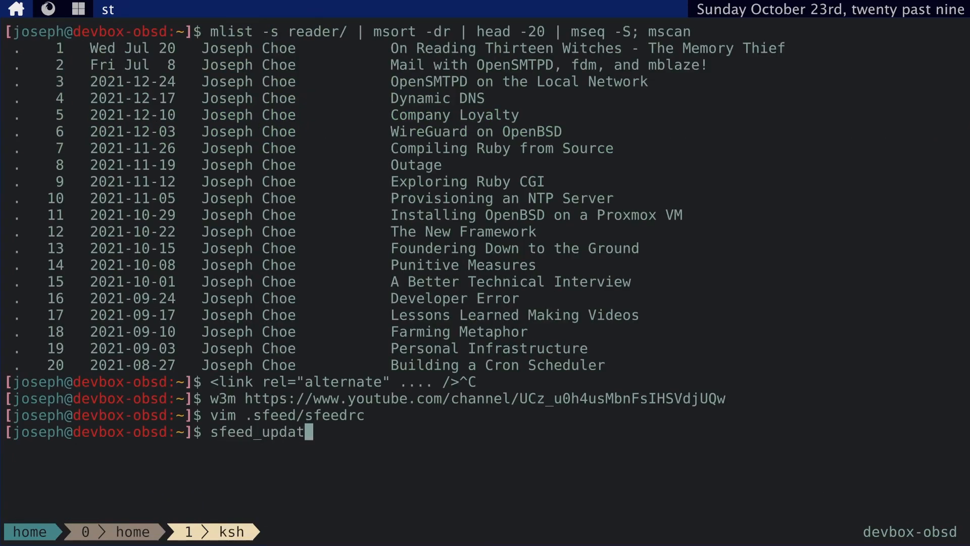
pyautogui.press('Return')
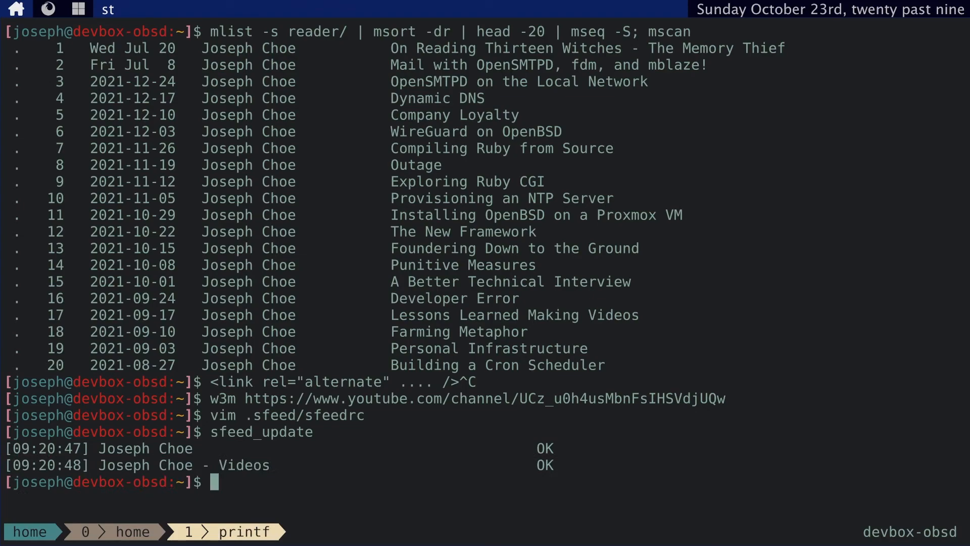
pyautogui.write('SFEED_MBOX_CON')
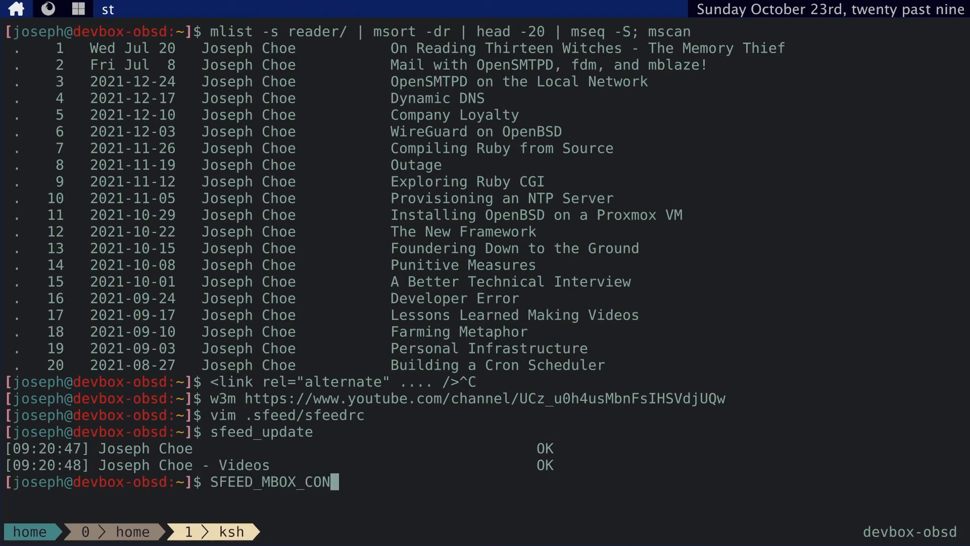
pyautogui.write('TENT=1 sfeed')
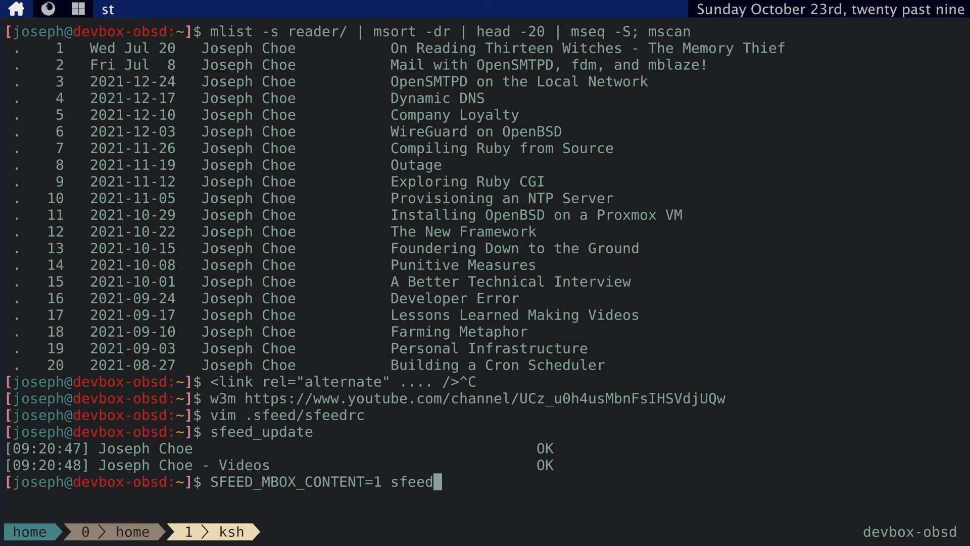
pyautogui.write('_mbox .sfeed/')
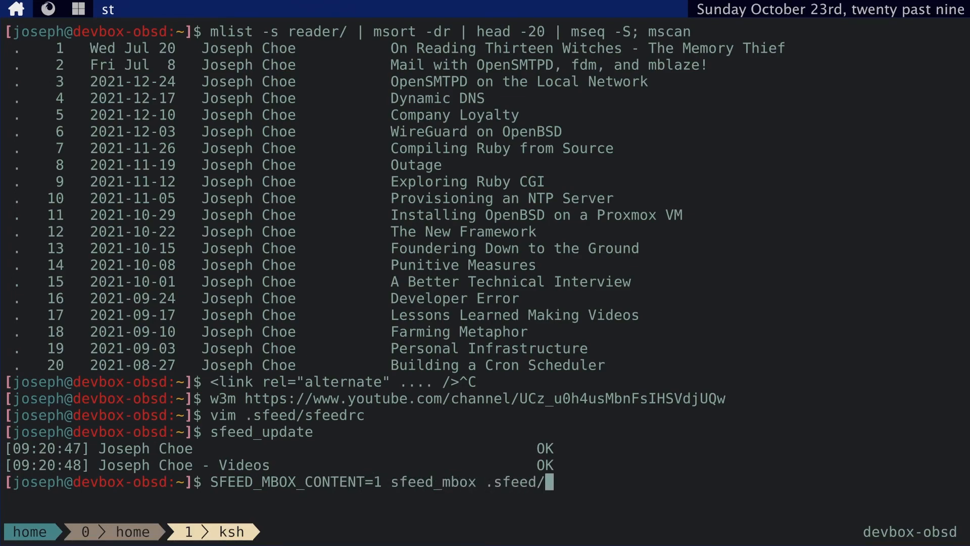
pyautogui.write('feeds/')
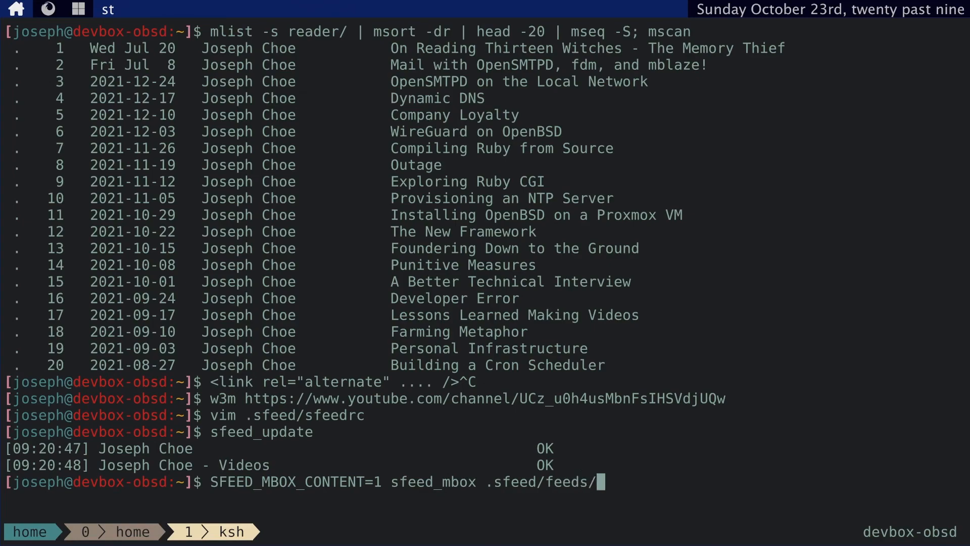
pyautogui.write('* > .sf')
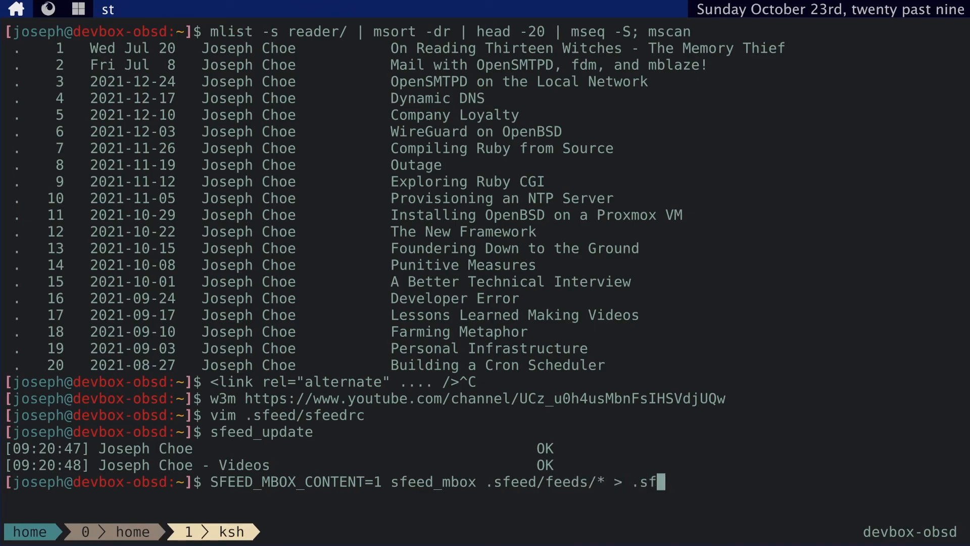
pyautogui.write('eed/mbox')
pyautogui.write('fdm')
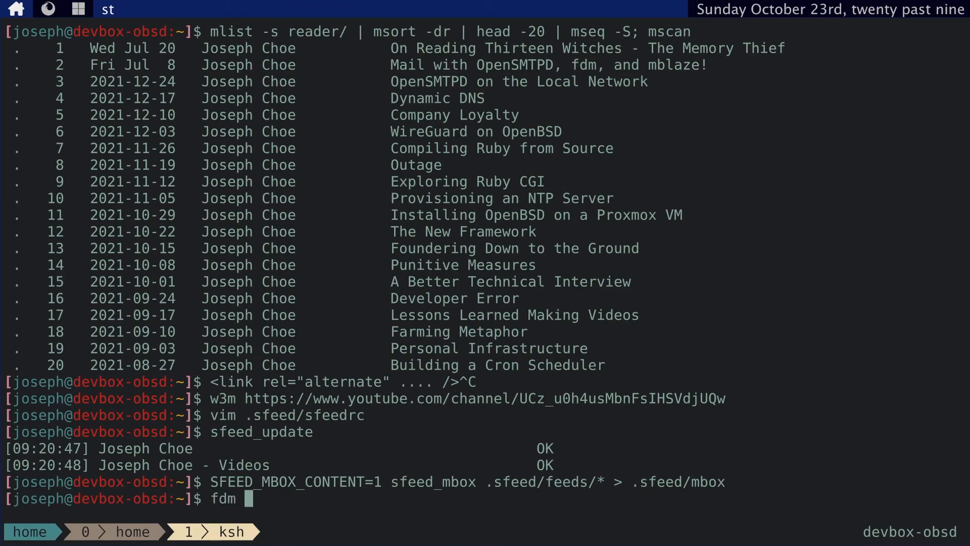
# Step: Import the feed messages with fdm -f .fdm.sfeed.conf fetch
pyautogui.write('-f .fdm.sfeed.c')
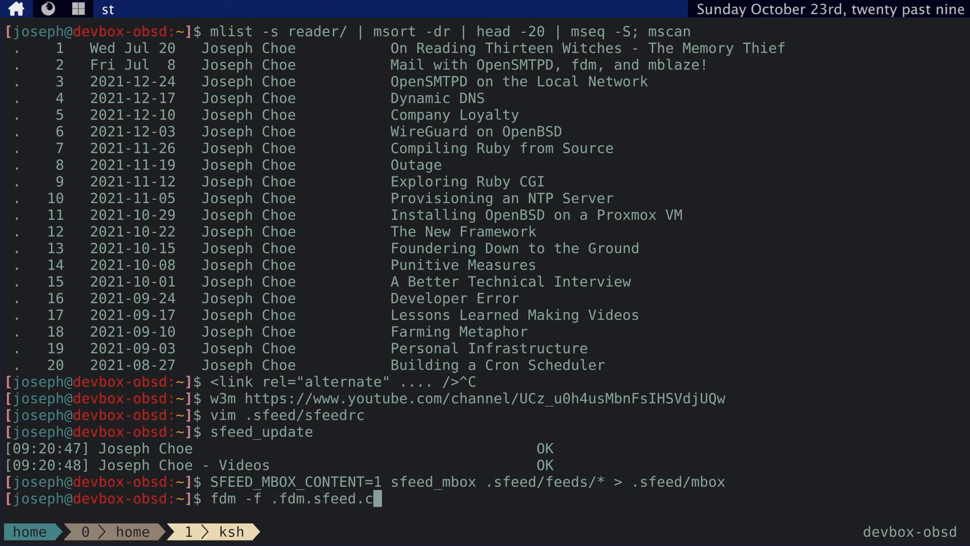
pyautogui.write('onf fetch')
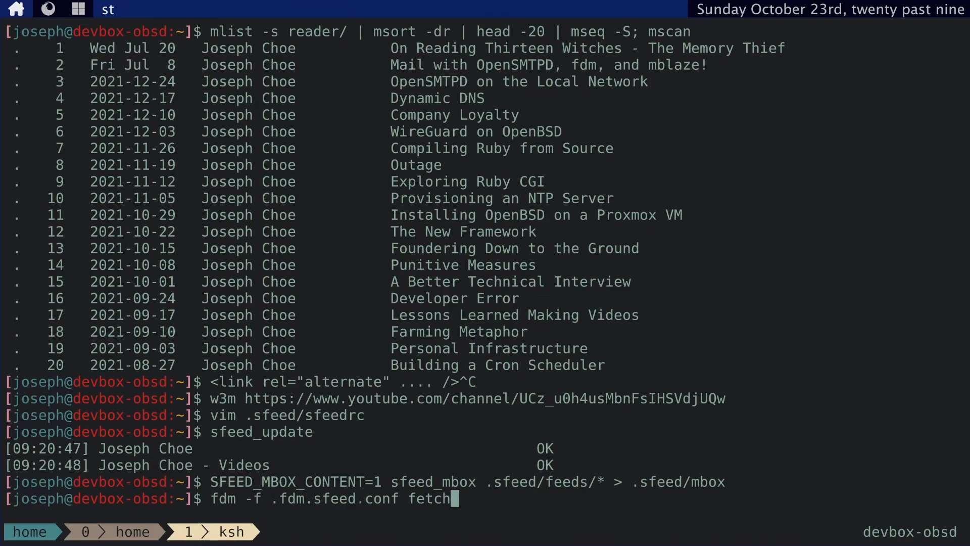
pyautogui.press('Return')
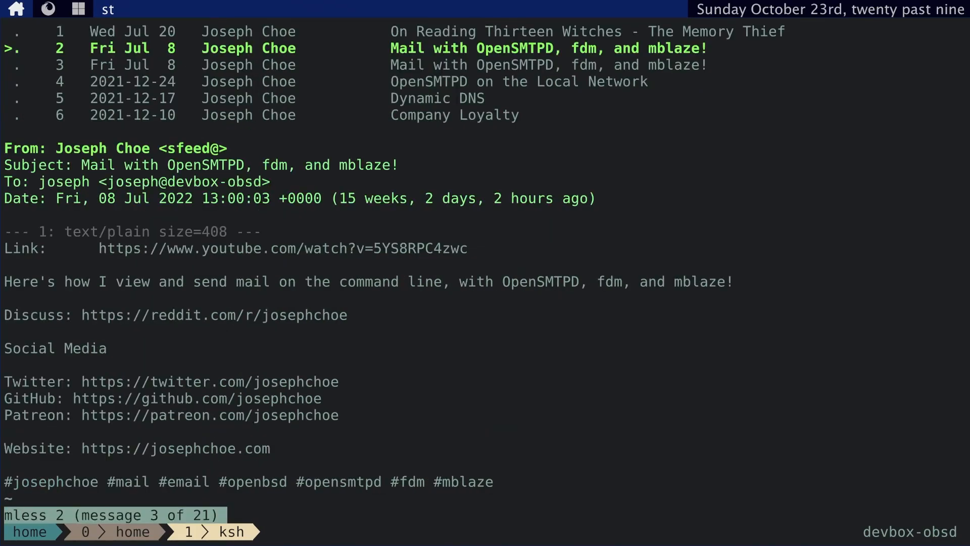
pyautogui.moveTo(411, 53)
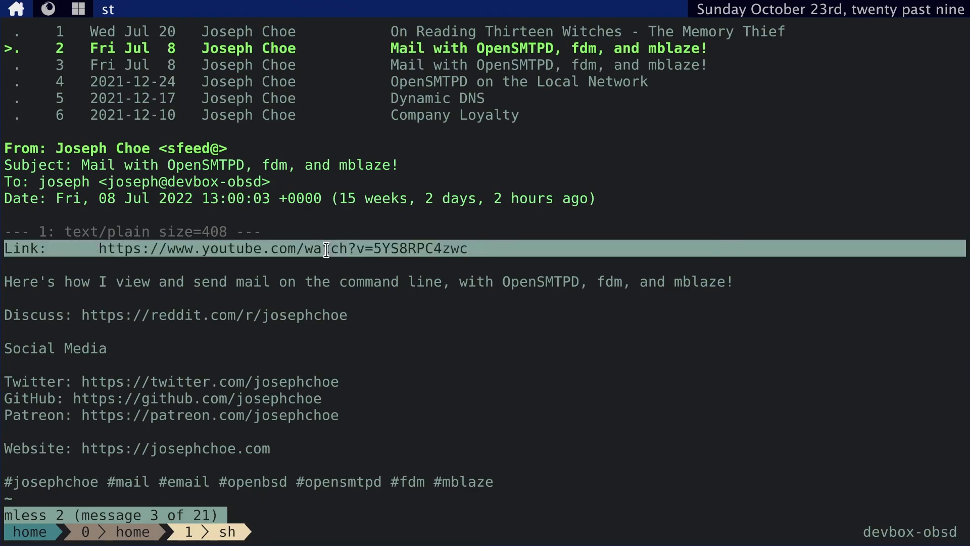
# Step: Move from the YouTube video entry to the website's OpenSMTPD post, then quit mless
pyautogui.press('j')
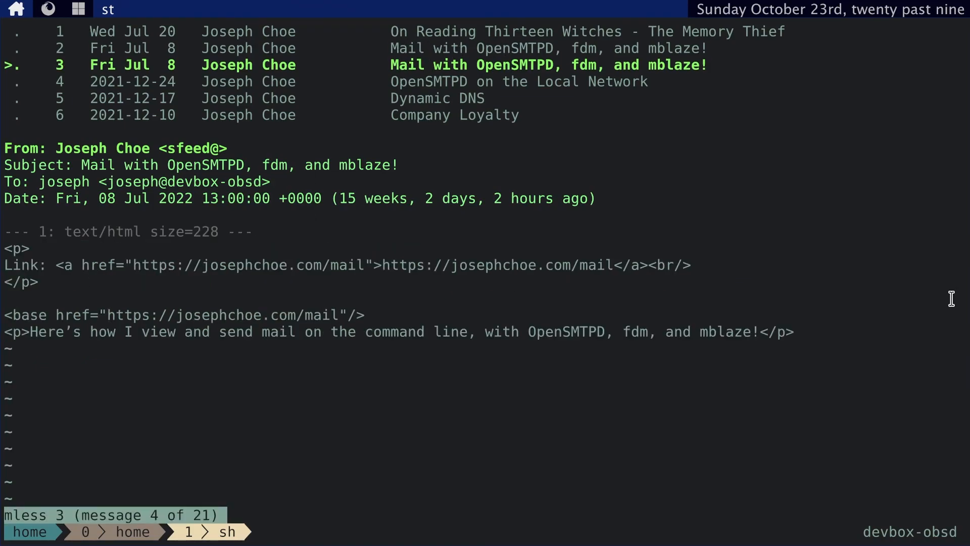
pyautogui.press('q')
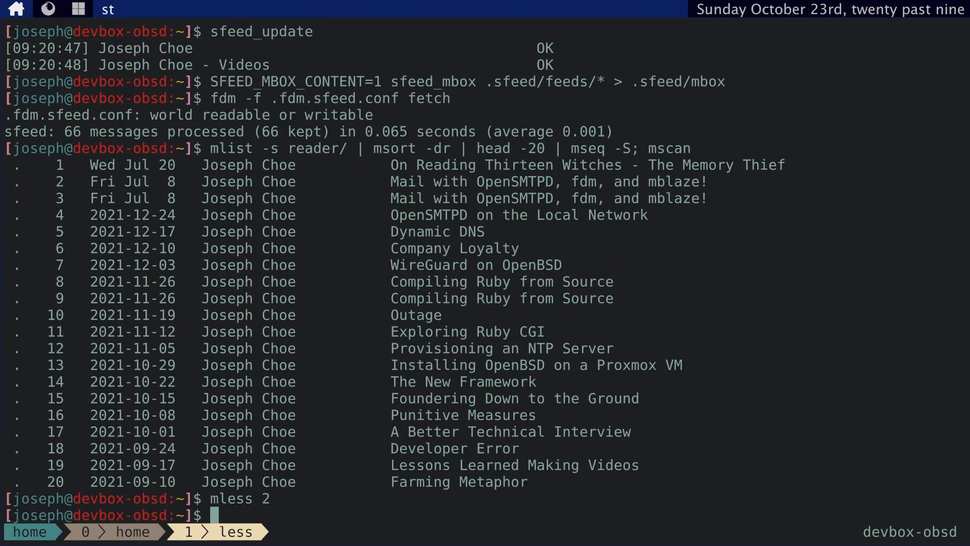